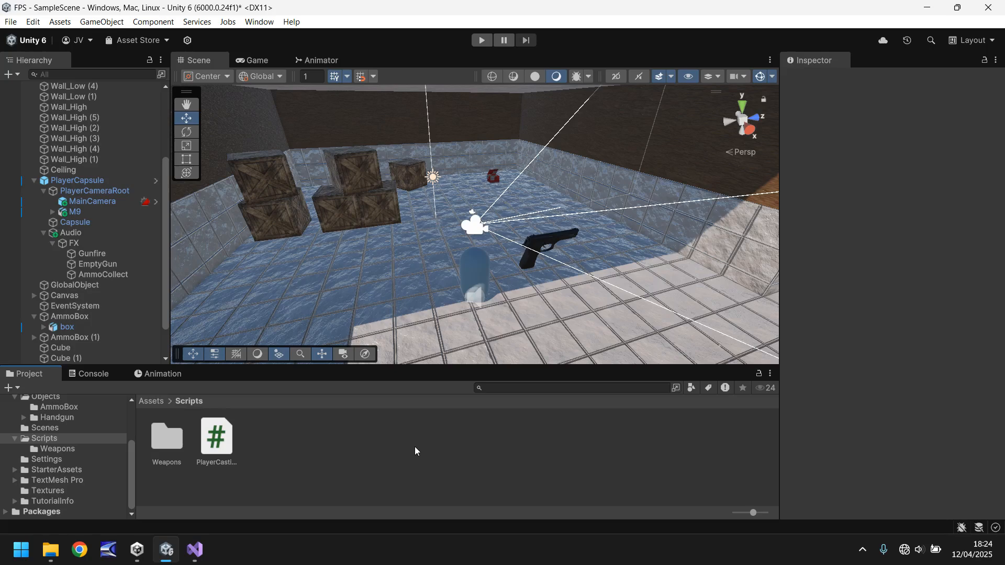
{"action": "mouse_move", "coordinate": [240, 460]}
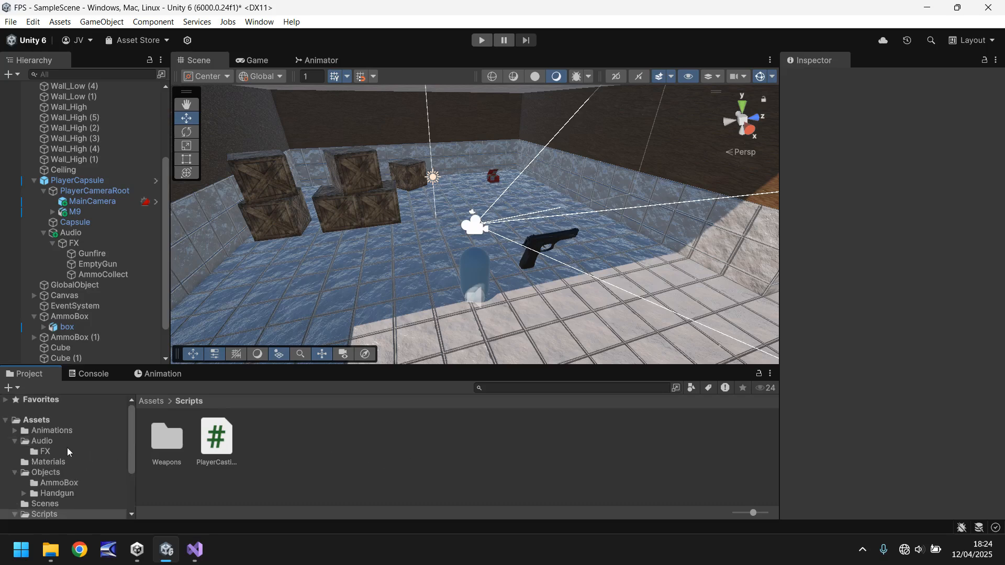
Create a new BGM subfolder inside Assets/Audio, next to FX, for the Level Ambience clip.
{"action": "left_click", "coordinate": [42, 441]}
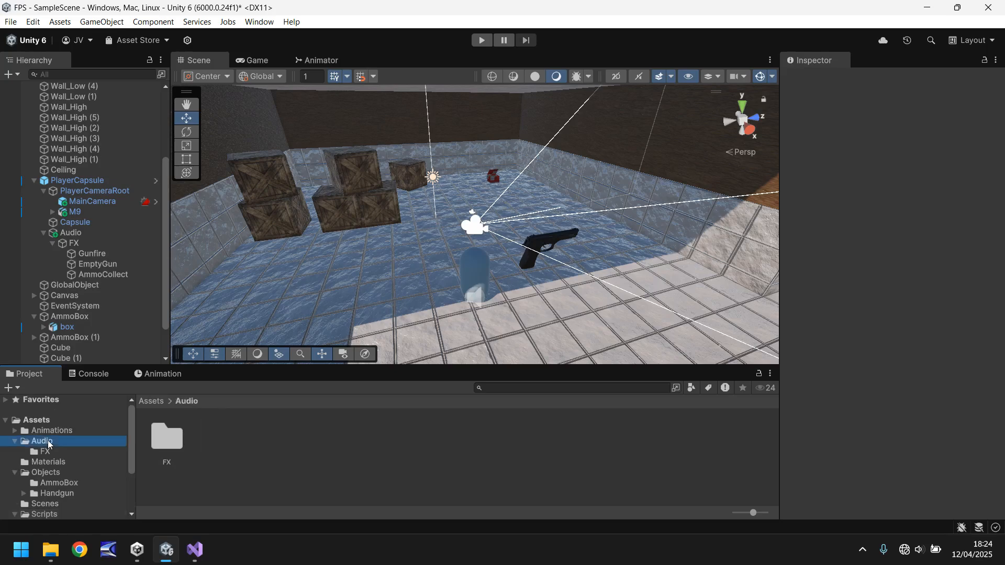
{"action": "right_click", "coordinate": [42, 440]}
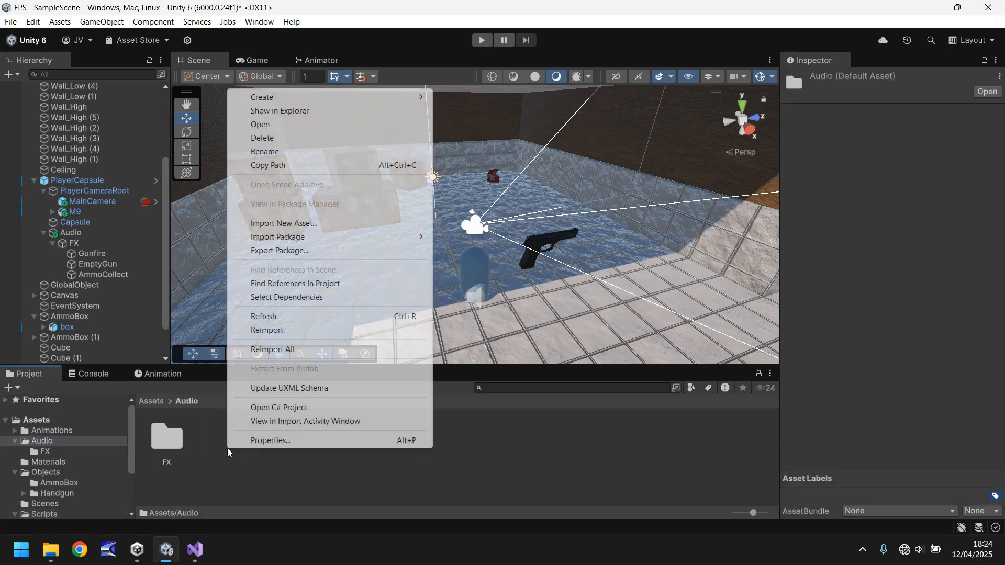
{"action": "left_click", "coordinate": [261, 97]}
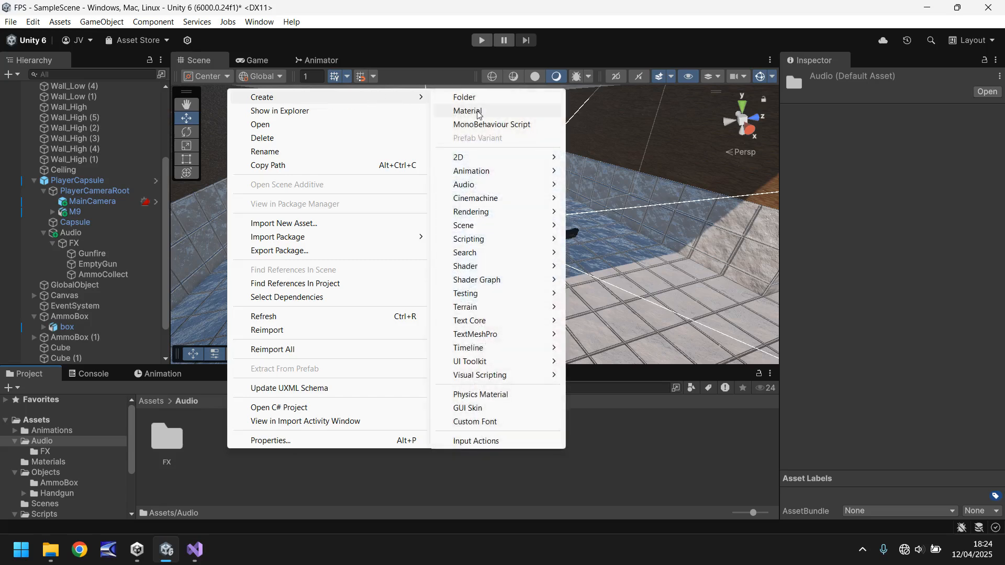
{"action": "left_click", "coordinate": [464, 97]}
{"action": "type", "text": "BGM"}
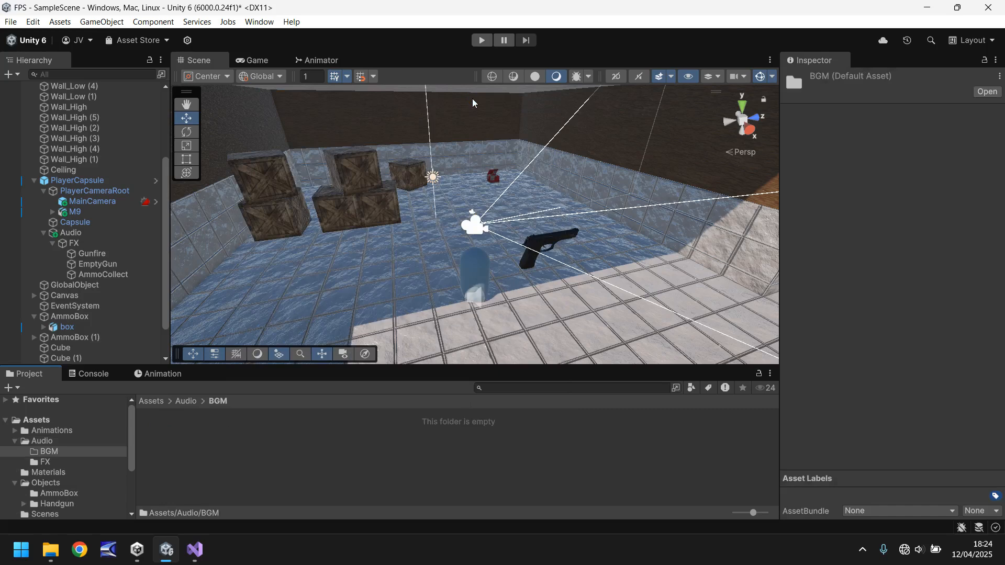
{"action": "mouse_move", "coordinate": [319, 446]}
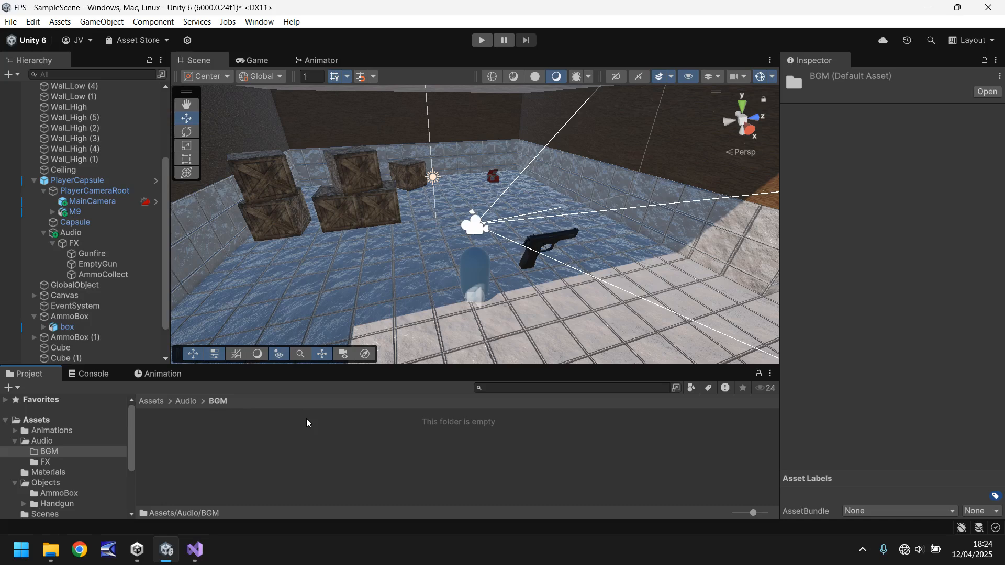
{"action": "mouse_move", "coordinate": [302, 423]}
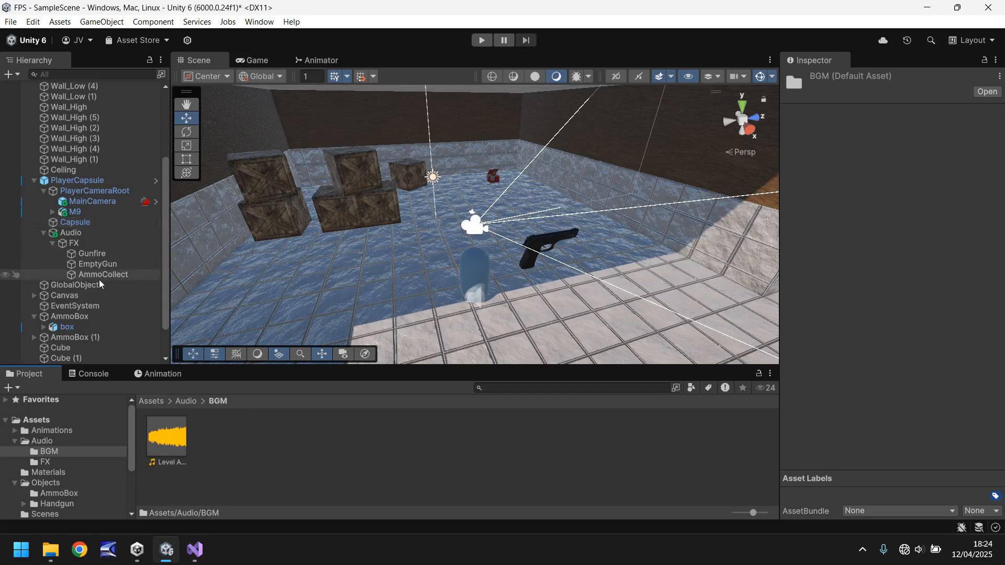
Add an empty BGM child under Audio and give it the Level Ambience clip as Audio Source.
{"action": "left_click", "coordinate": [75, 285]}
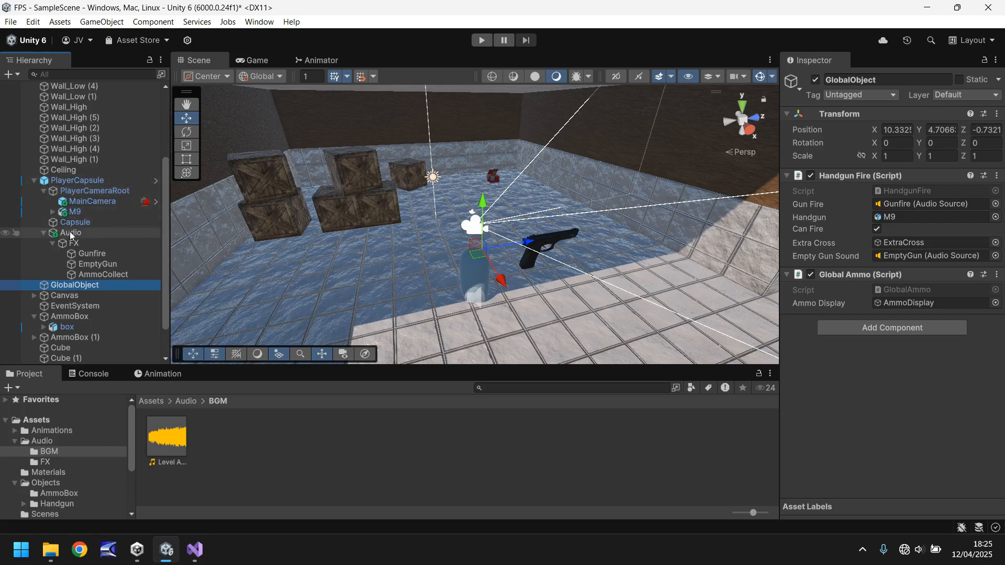
{"action": "right_click", "coordinate": [71, 232]}
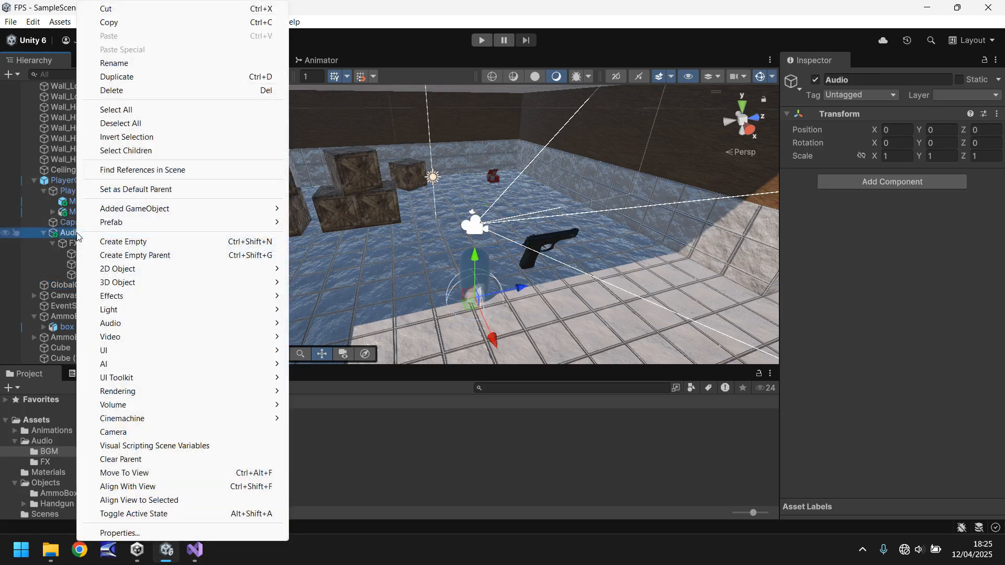
{"action": "left_click", "coordinate": [122, 242]}
{"action": "type", "text": "BGM"}
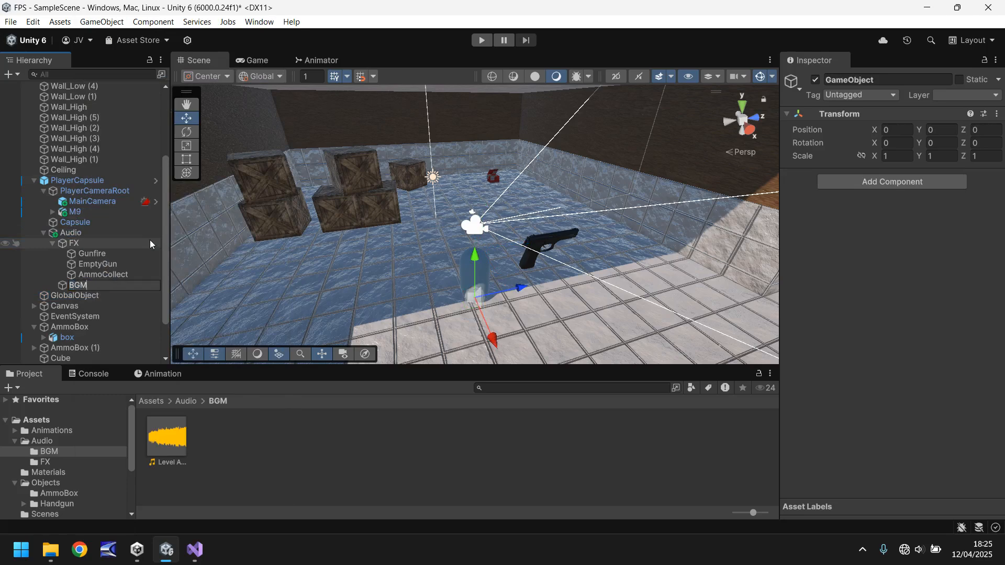
{"action": "left_click", "coordinate": [77, 284]}
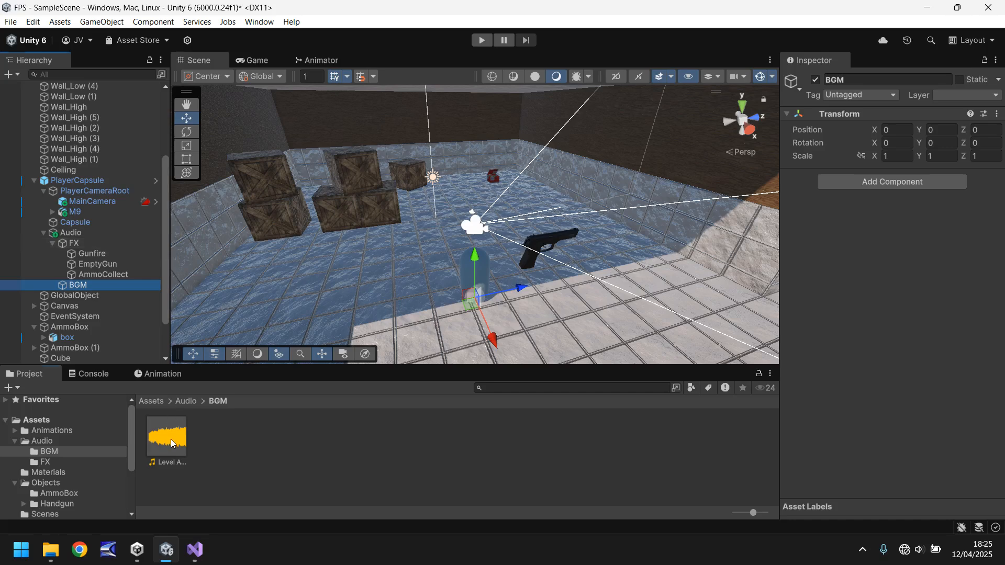
{"action": "left_click", "coordinate": [77, 285]}
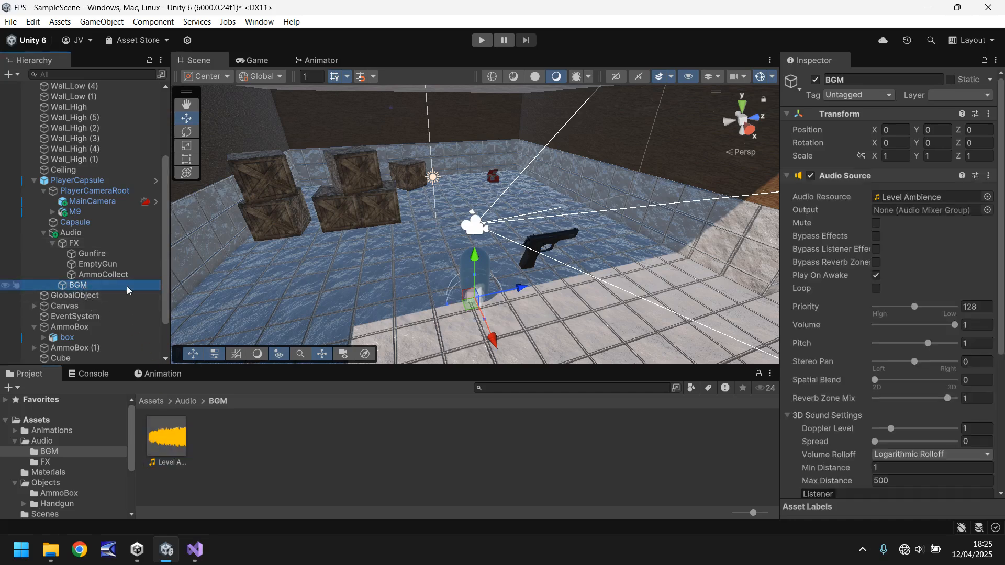
Enable Loop on the BGM Audio Source, lower its volume, and play-test the scene.
{"action": "left_click", "coordinate": [876, 288]}
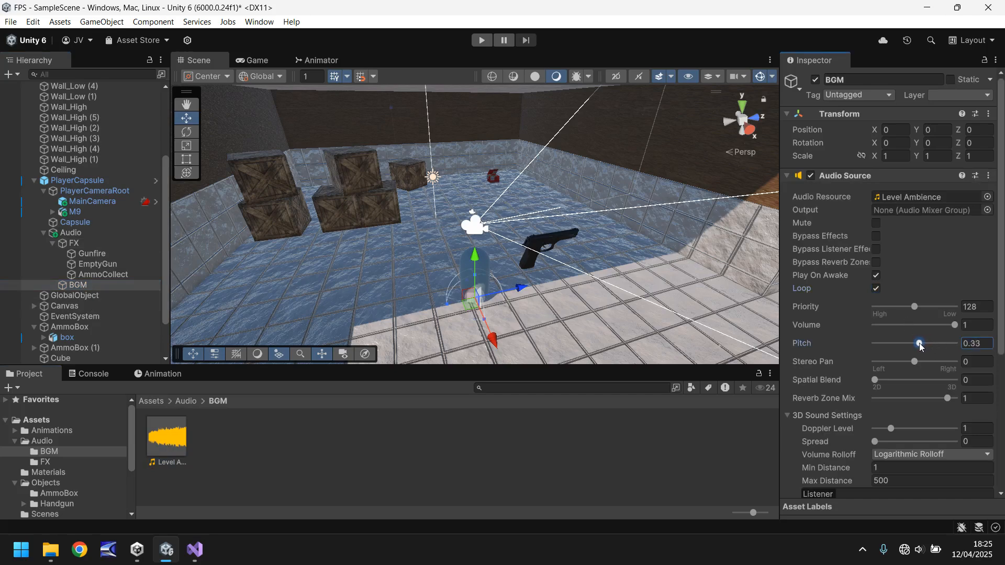
{"action": "left_click_drag", "start_coordinate": [955, 325], "coordinate": [916, 325]}
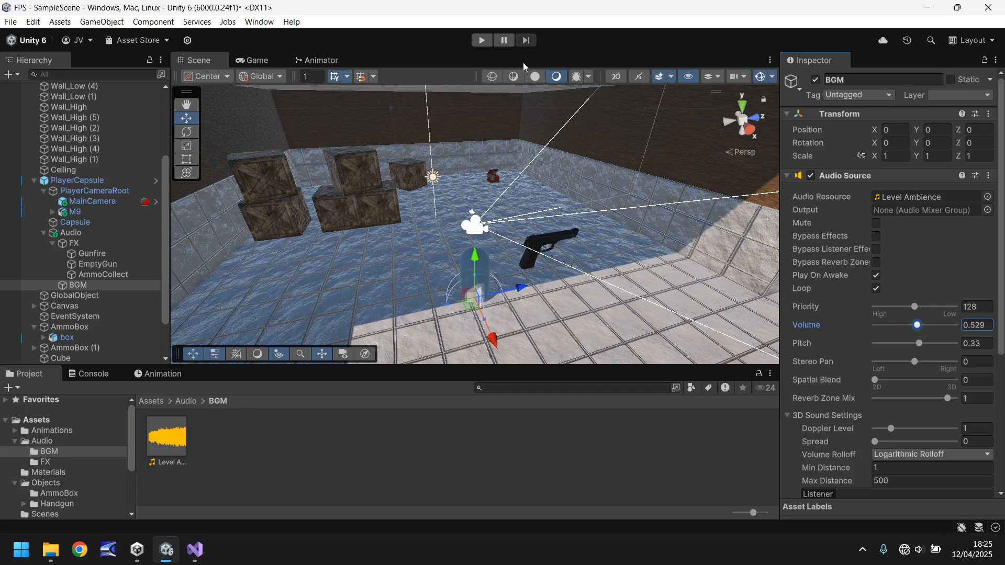
{"action": "left_click", "coordinate": [482, 40]}
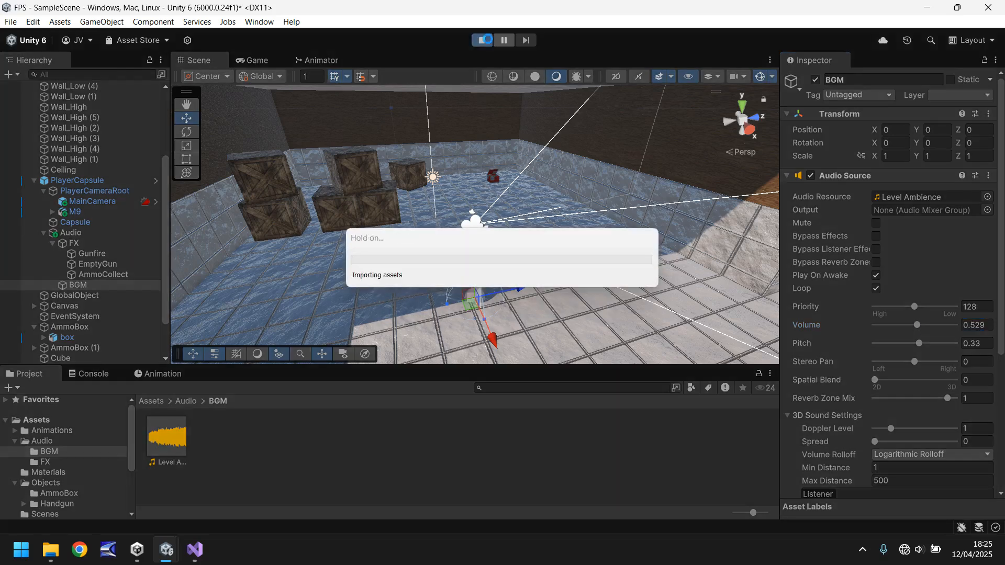
{"action": "left_click", "coordinate": [481, 40]}
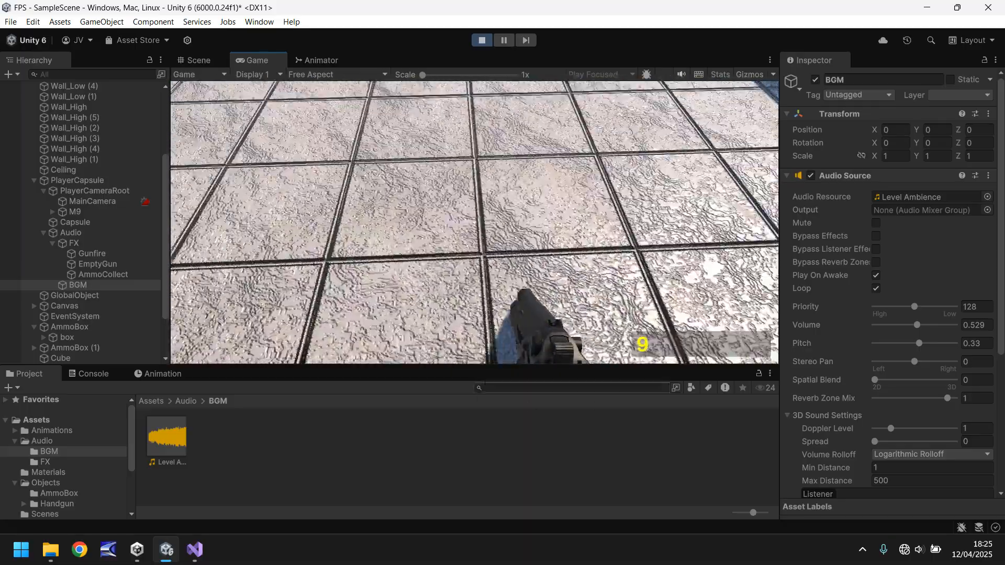
Adjust the BGM pitch to about 0.84 and volume to about 0.74 while testing.
{"action": "left_click_drag", "start_coordinate": [919, 343], "coordinate": [922, 343]}
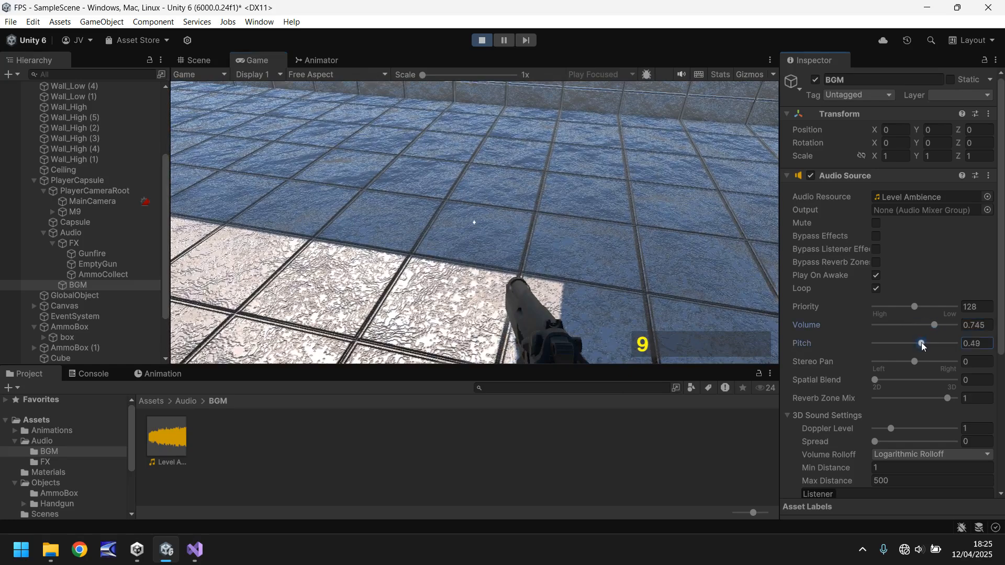
{"action": "left_click_drag", "start_coordinate": [921, 343], "coordinate": [926, 343]}
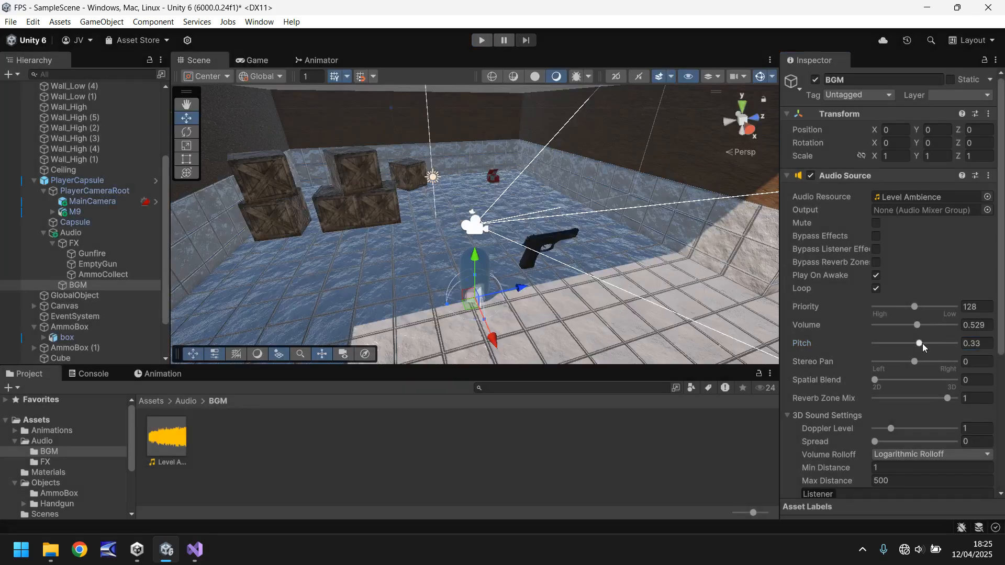
{"action": "left_click_drag", "start_coordinate": [918, 343], "coordinate": [925, 342]}
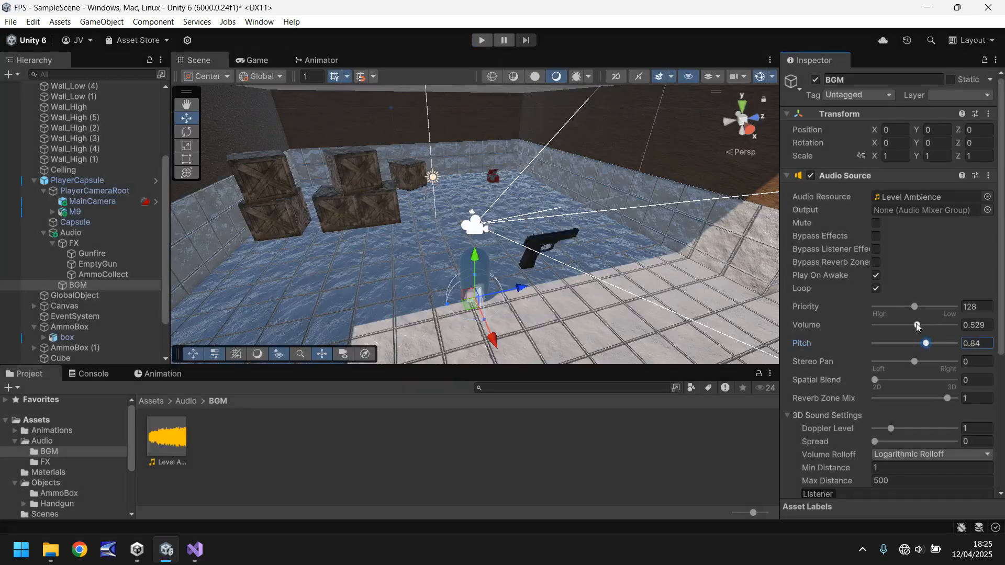
{"action": "left_click_drag", "start_coordinate": [914, 325], "coordinate": [927, 325]}
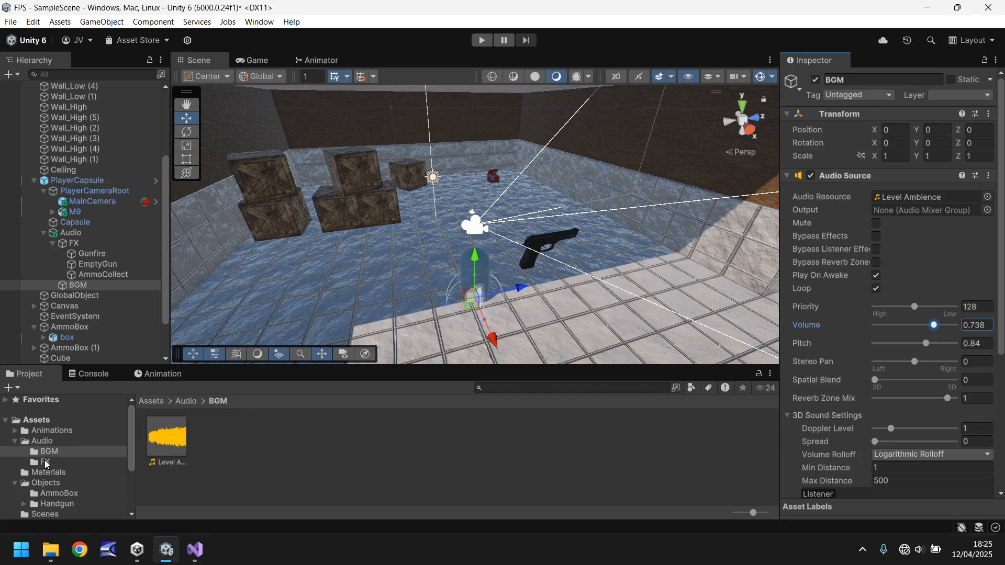
Create a Footsteps folder inside Assets/Audio/FX, then switch to the sound files on disk.
{"action": "left_click", "coordinate": [45, 461]}
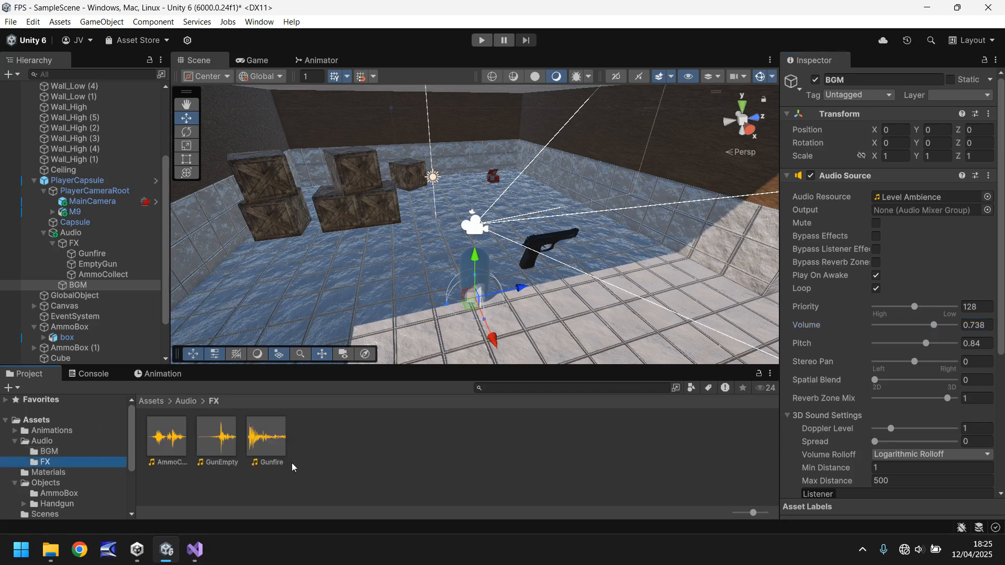
{"action": "right_click", "coordinate": [45, 461]}
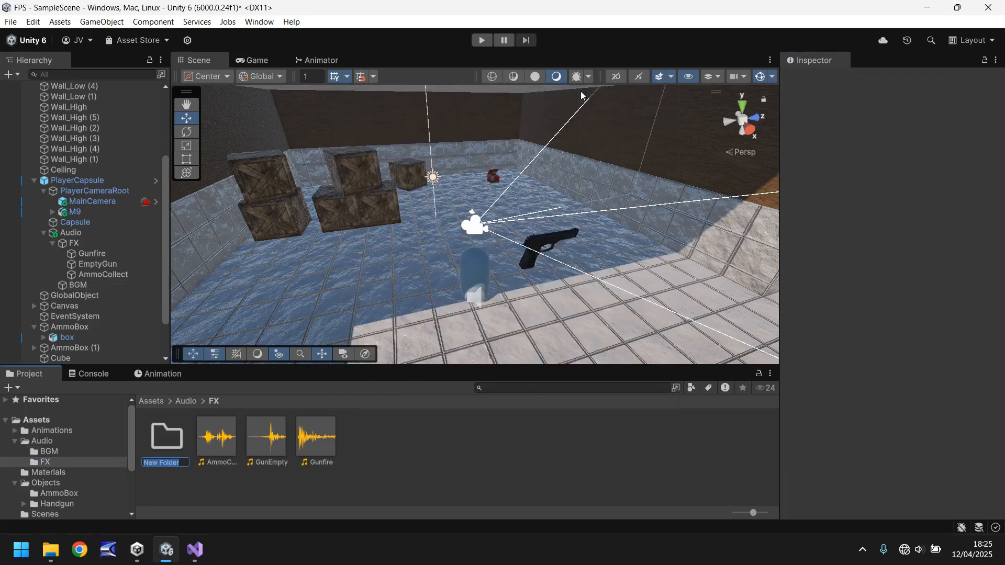
{"action": "type", "text": "Footstep"}
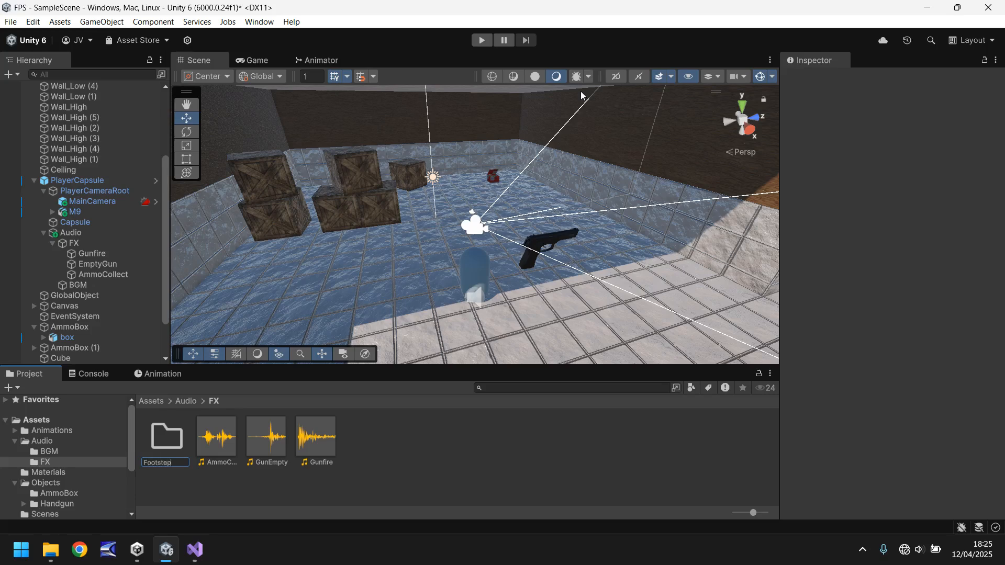
{"action": "key", "text": "Enter"}
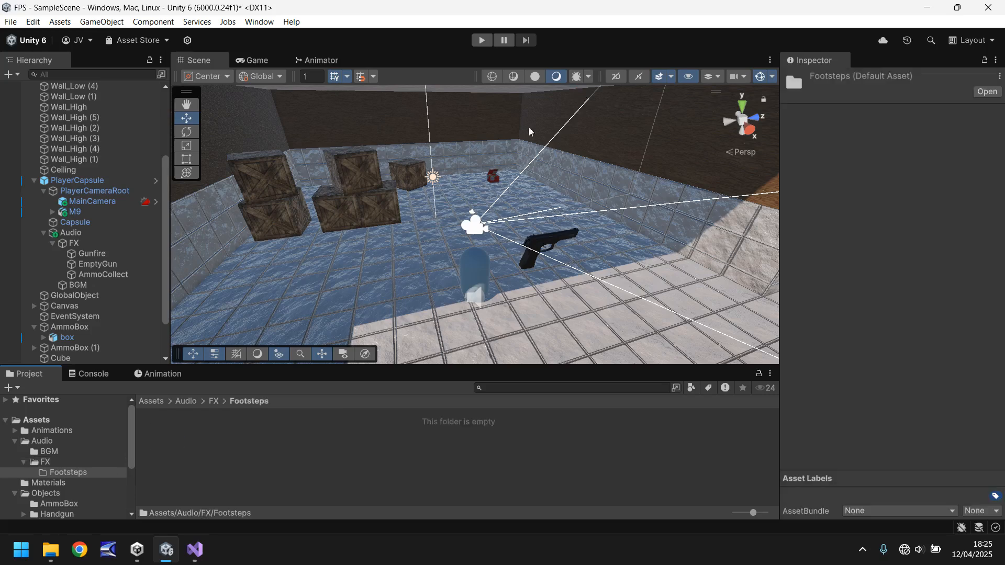
{"action": "left_click", "coordinate": [50, 549]}
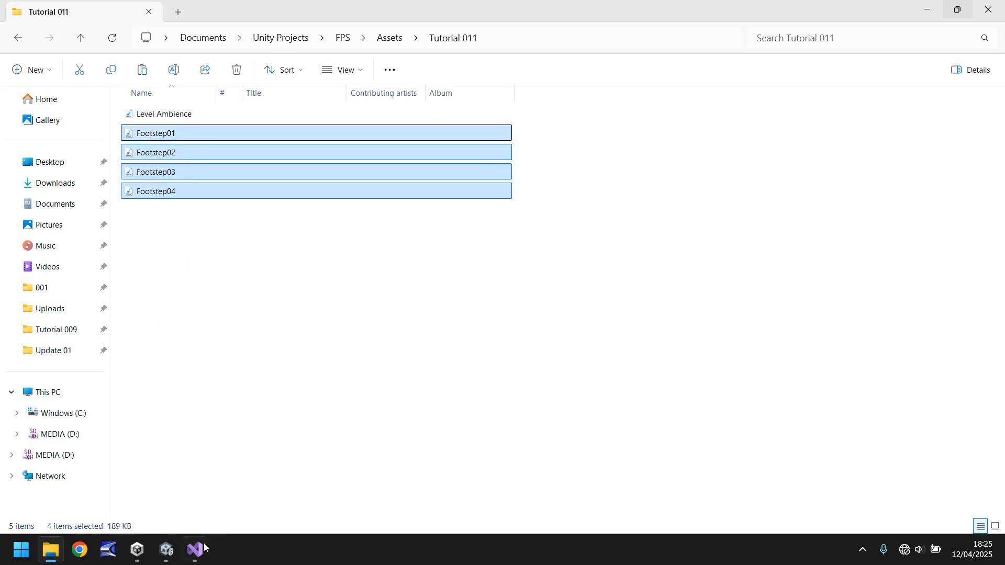
Return to Unity with Footstep01–Footstep04 from the Tutorial 011 folder.
{"action": "left_click", "coordinate": [166, 549]}
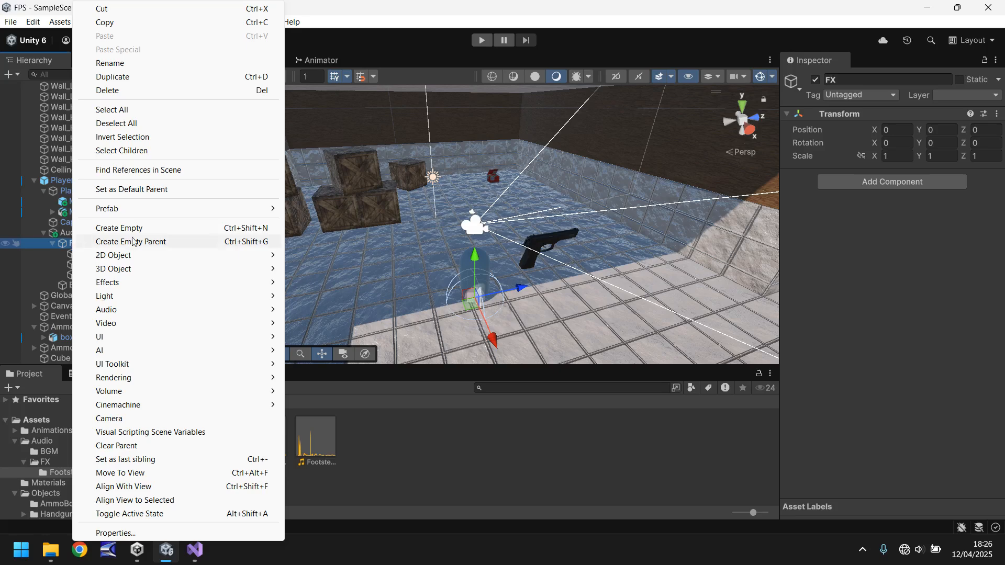
Create a Footsteps object under FX with a child named 01 using the Footstep01 clip.
{"action": "left_click", "coordinate": [119, 229]}
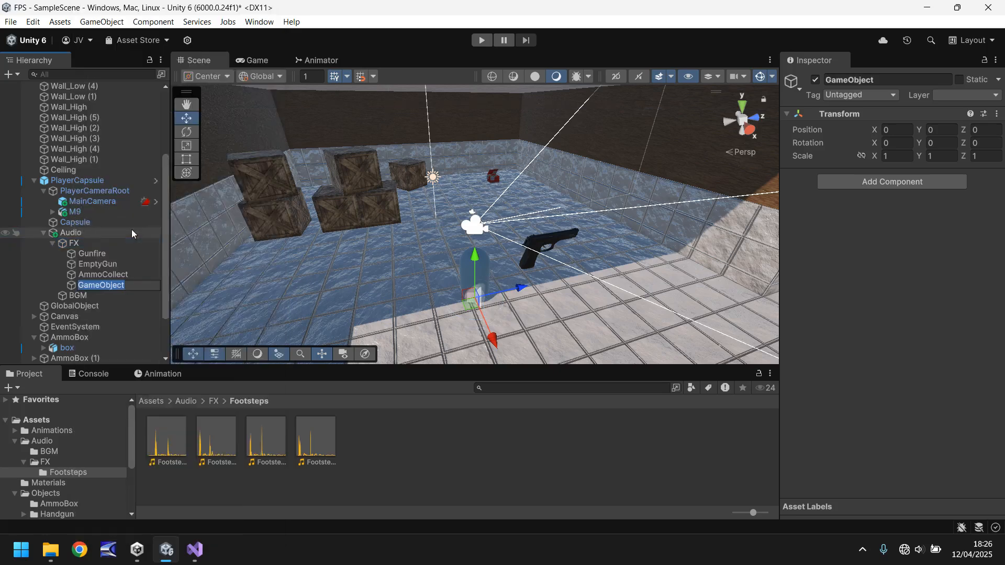
{"action": "type", "text": "Footstep"}
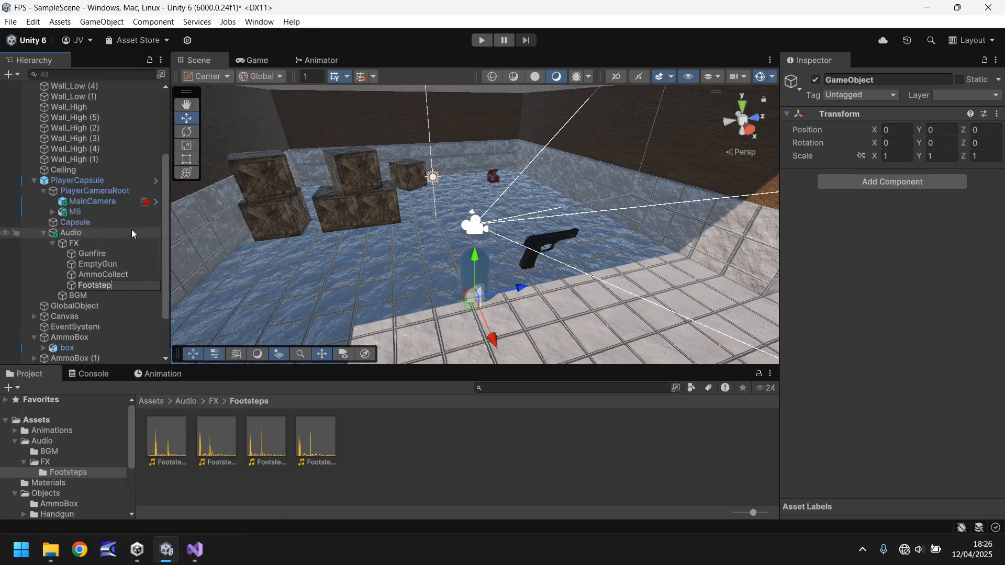
{"action": "right_click", "coordinate": [94, 285]}
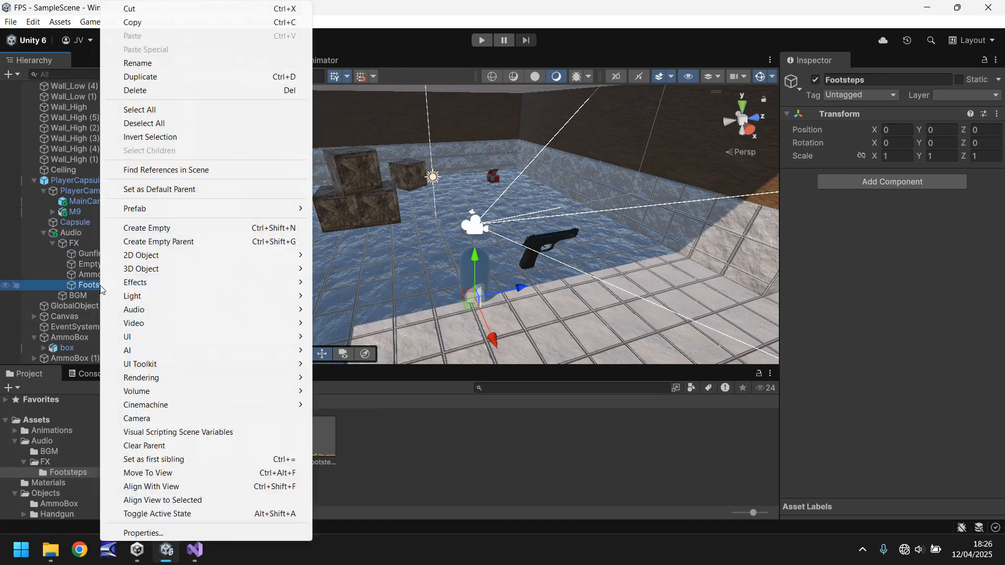
{"action": "left_click", "coordinate": [146, 228]}
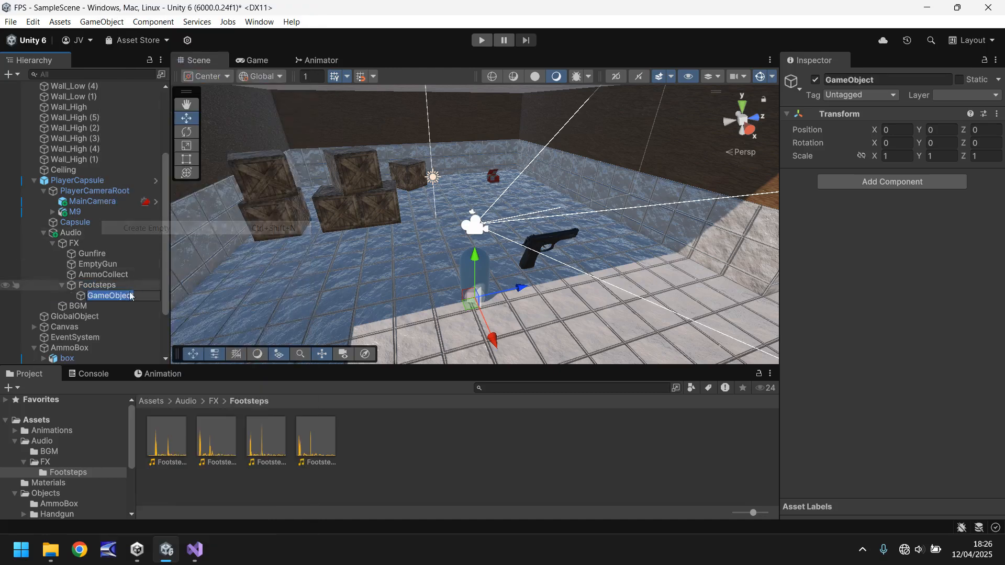
{"action": "type", "text": "01"}
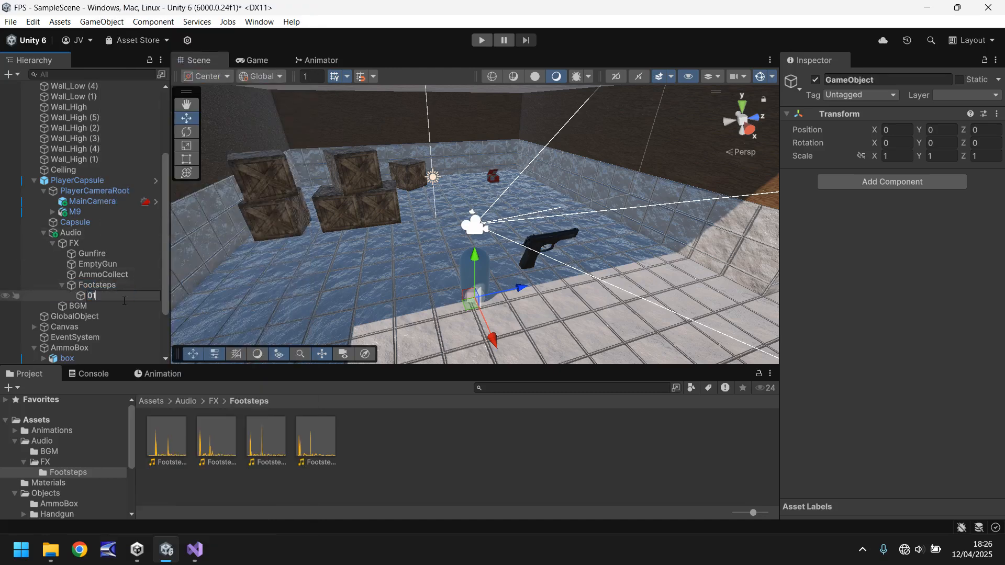
{"action": "left_click", "coordinate": [91, 295]}
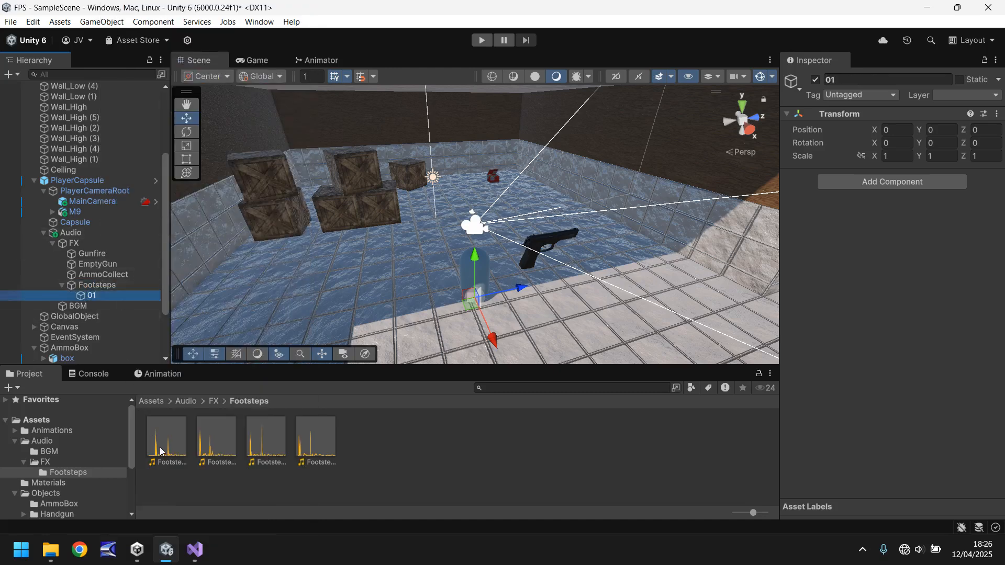
{"action": "left_click", "coordinate": [91, 295]}
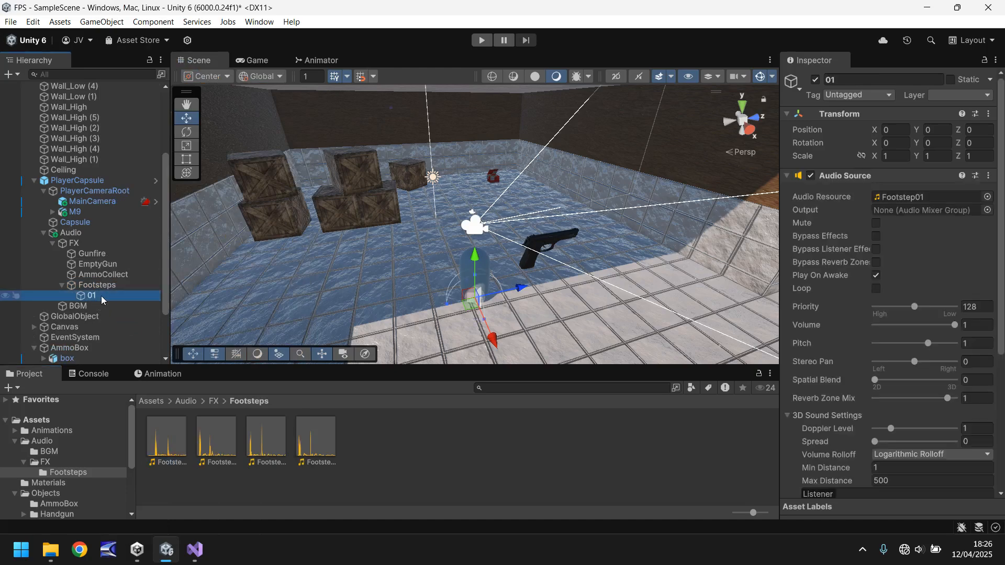
Turn off Play On Awake, duplicate 01 into 02–04, and assign Footstep02 to 02.
{"action": "left_click", "coordinate": [875, 275]}
{"action": "type", "text": "03"}
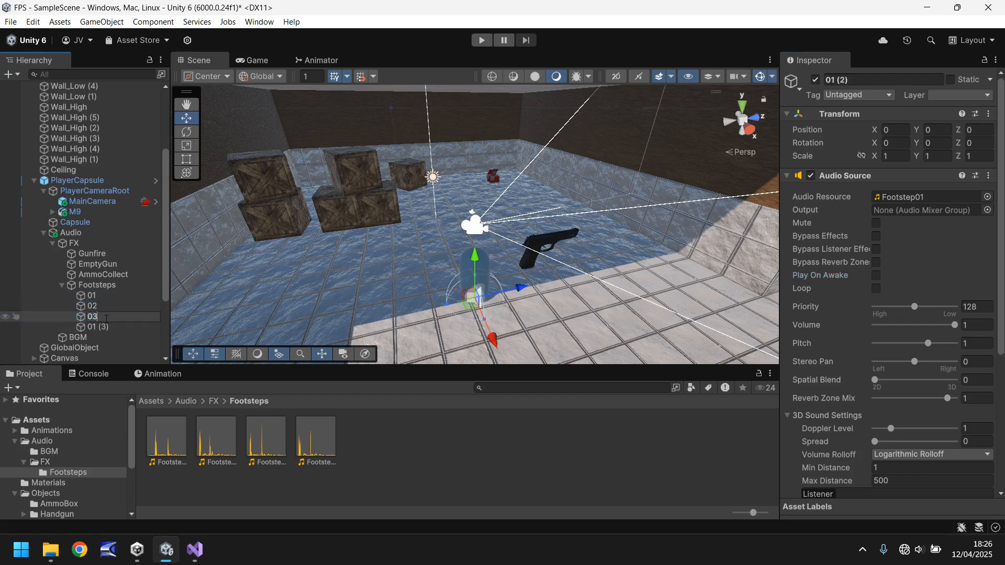
{"action": "left_click", "coordinate": [97, 326]}
{"action": "type", "text": "04"}
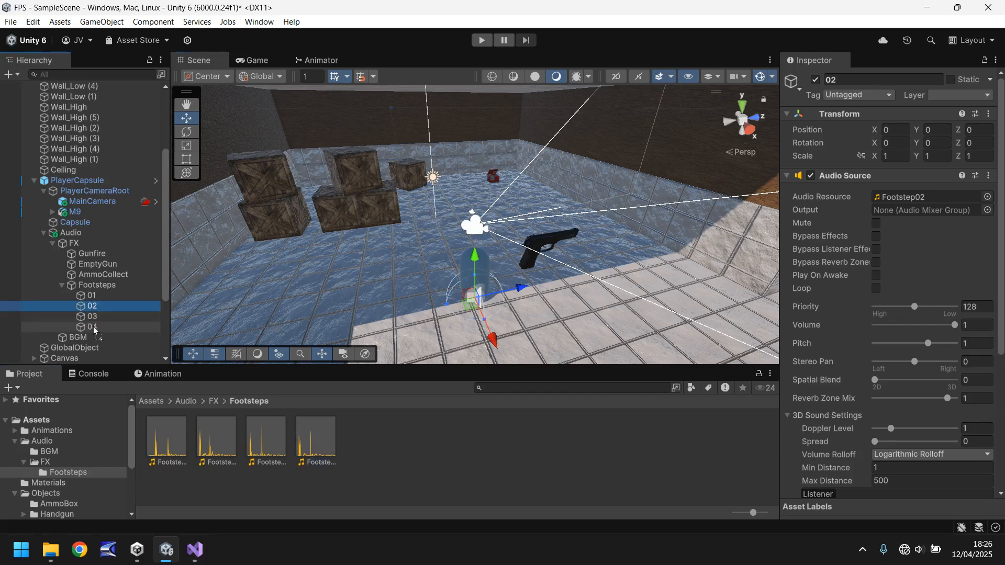
{"action": "left_click", "coordinate": [93, 316]}
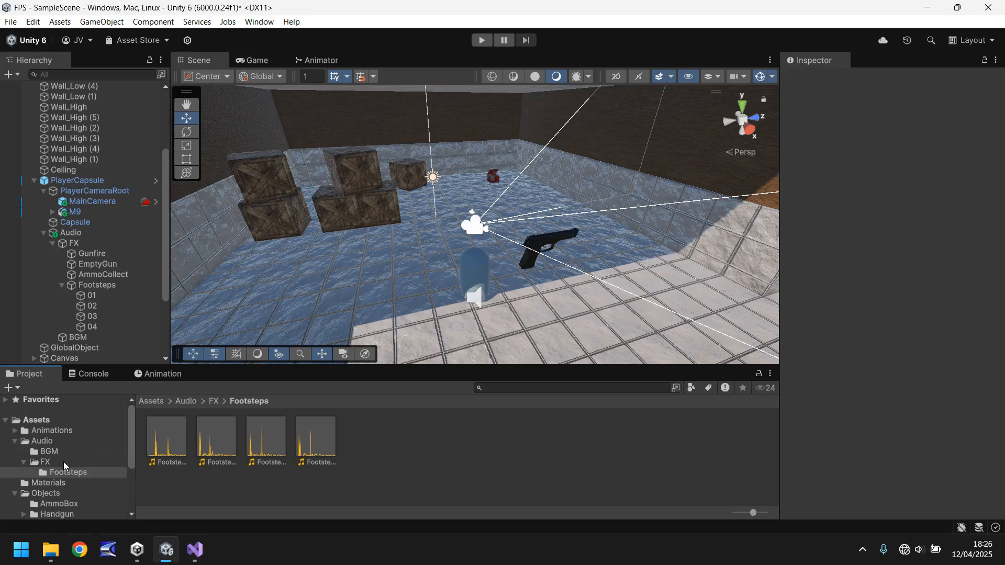
{"action": "scroll", "scroll_direction": "down", "scroll_amount": 3}
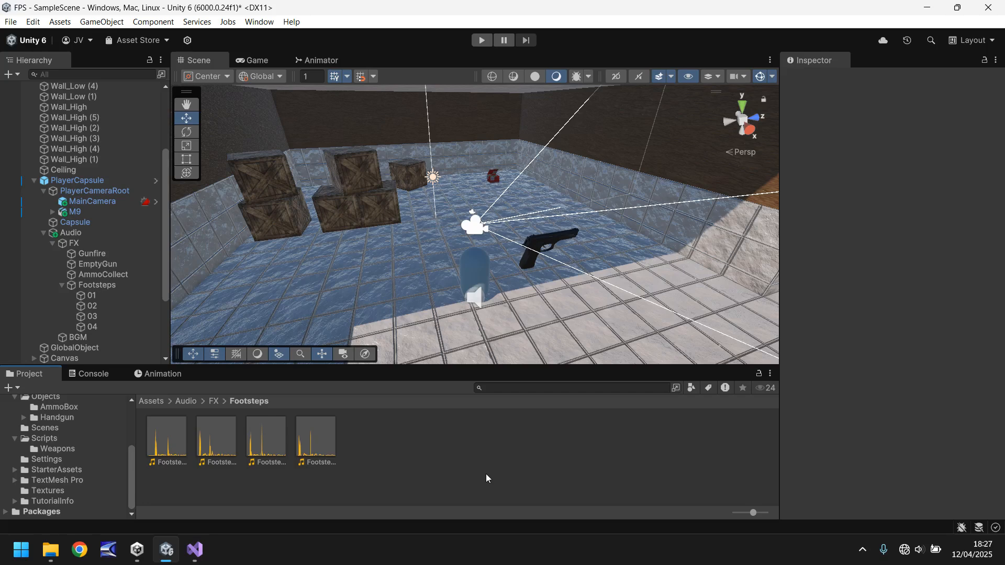
{"action": "mouse_move", "coordinate": [51, 440]}
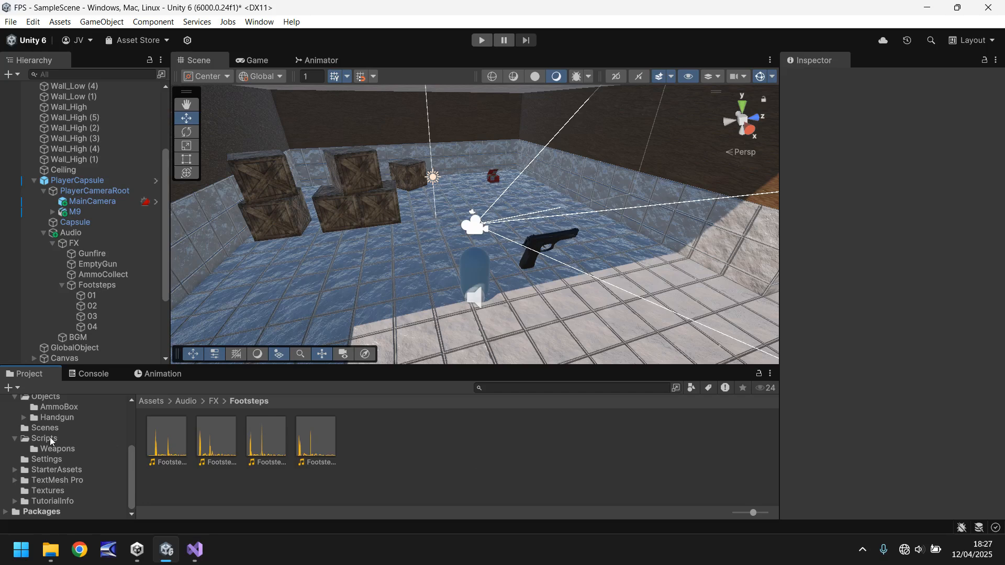
Create a MonoBehaviour script named Footsteps in Scripts and open it in Visual Studio.
{"action": "right_click", "coordinate": [43, 439]}
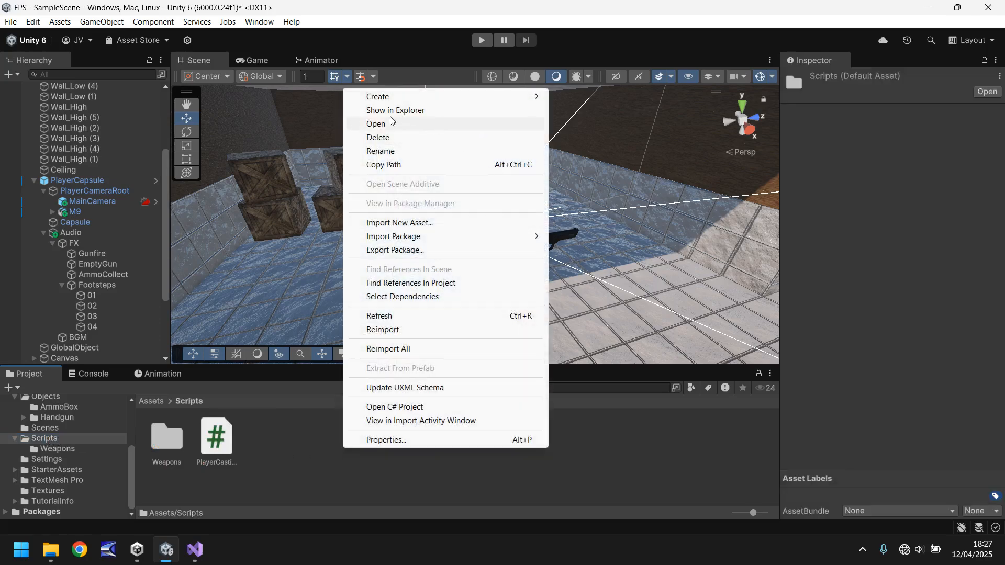
{"action": "left_click", "coordinate": [377, 96]}
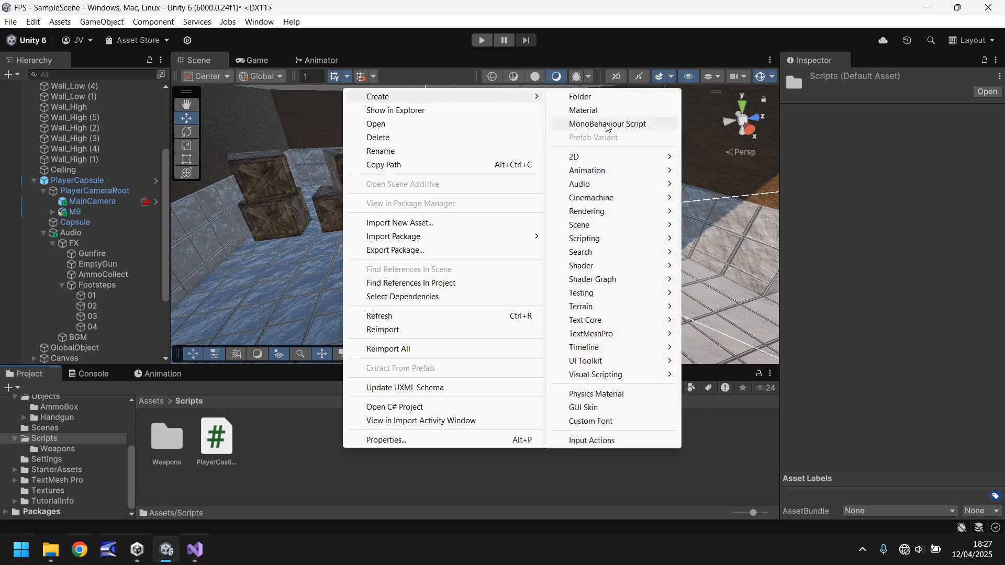
{"action": "left_click", "coordinate": [606, 124]}
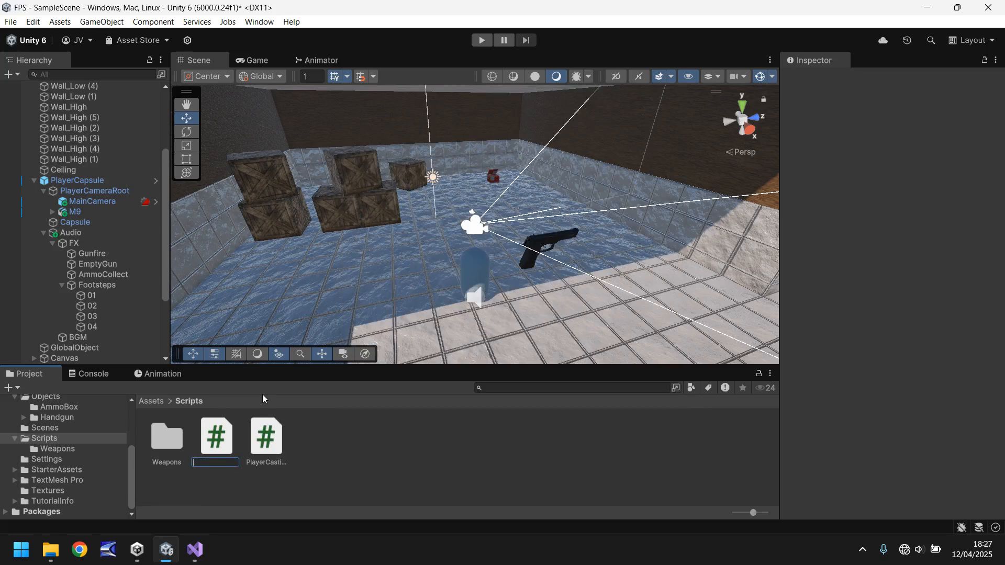
{"action": "type", "text": "Foo"}
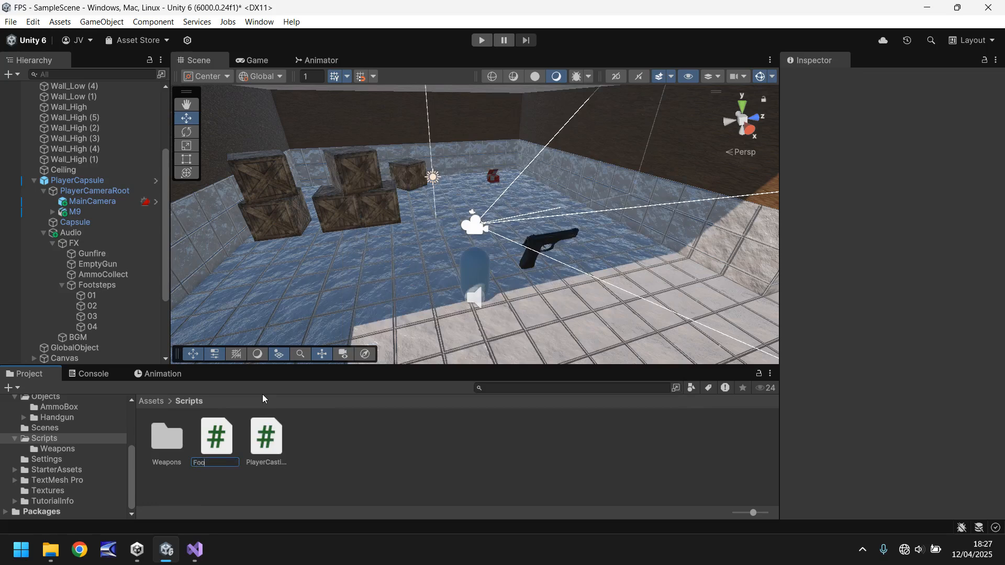
{"action": "type", "text": "Footsteps"}
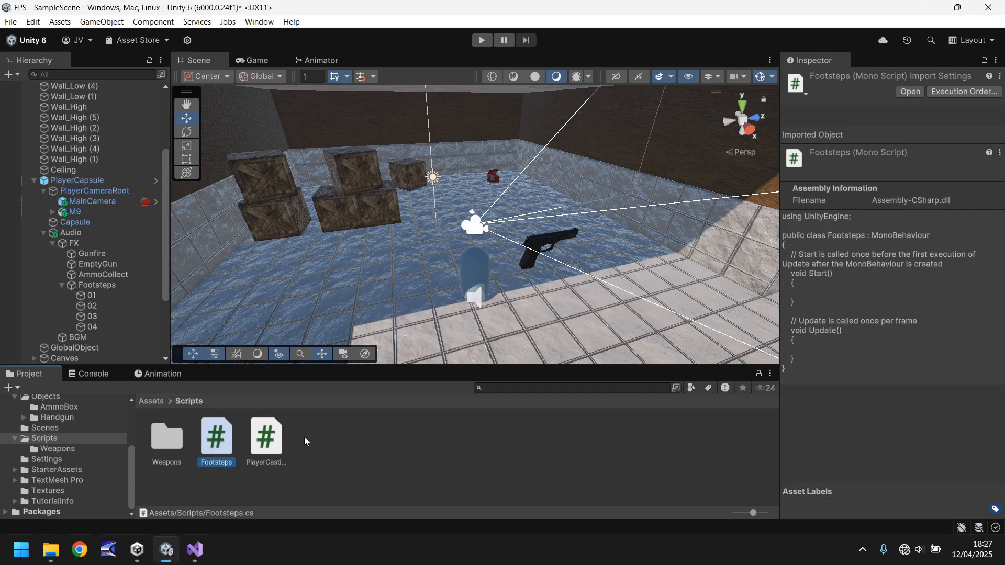
{"action": "left_click", "coordinate": [194, 549]}
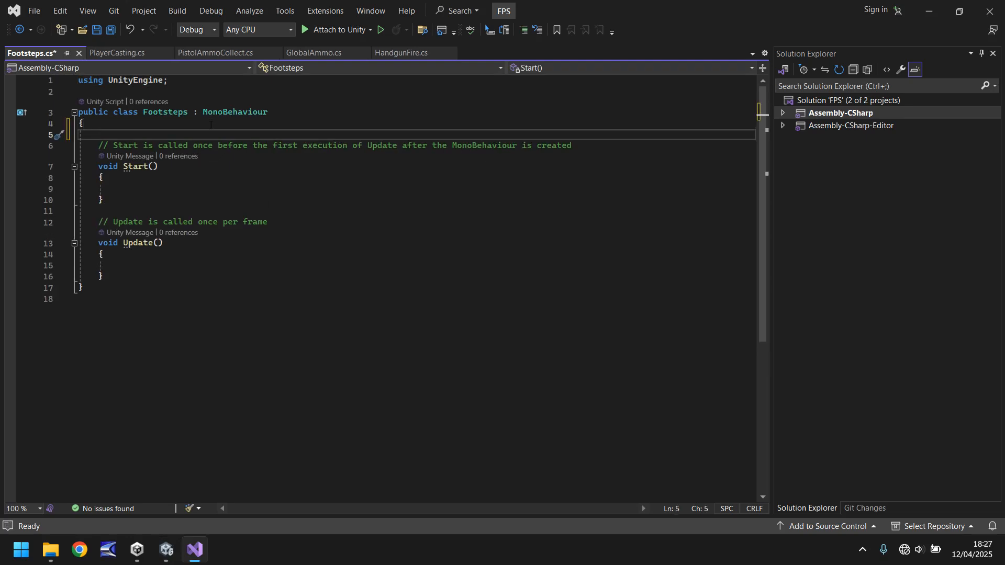
Declare [SerializeField] AudioSource fields f1, f2, f3, f4 in Footsteps.cs, undoing the extra f5 line.
{"action": "type", "text": "[SerializeField] private GameObject footstep;"}
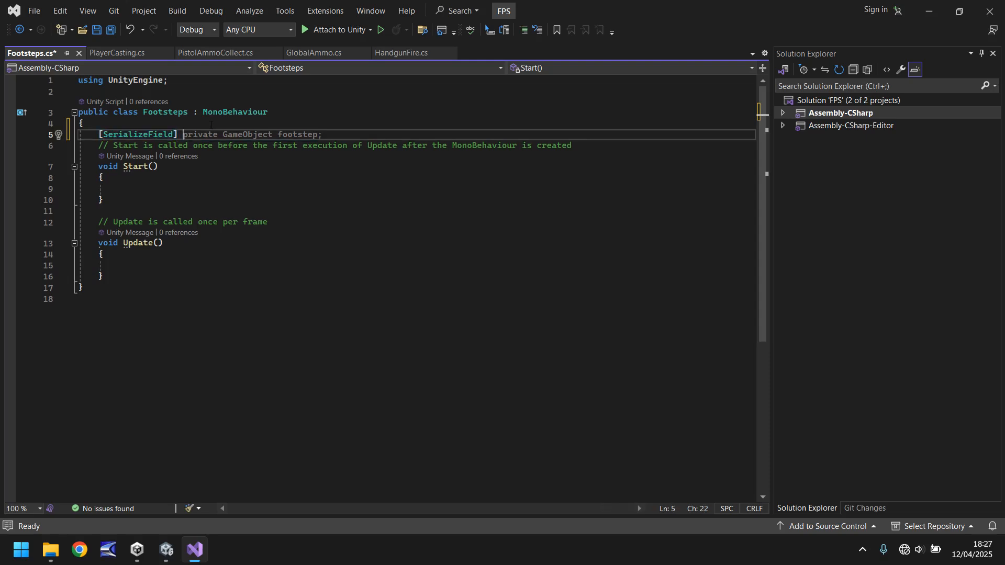
{"action": "type", "text": "A"}
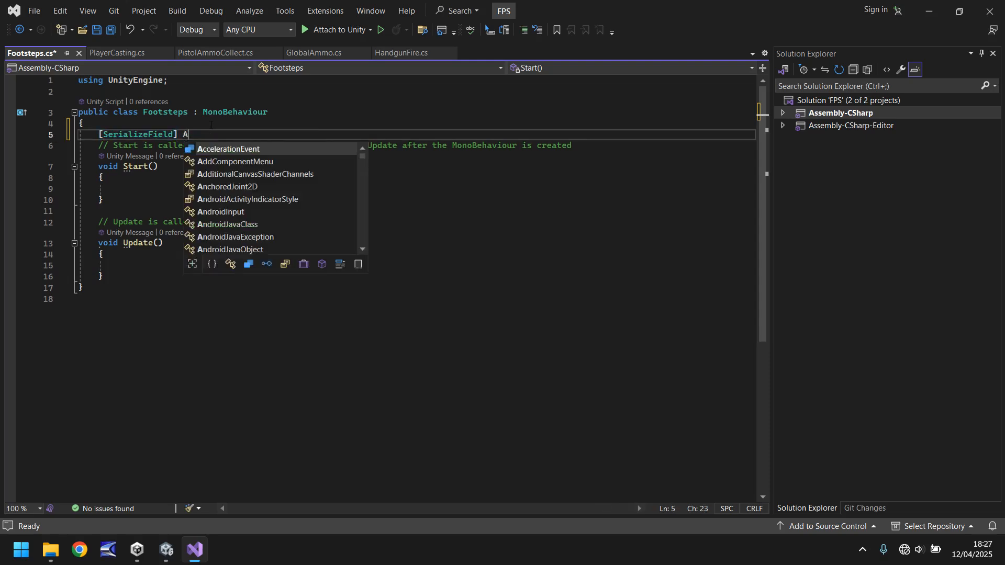
{"action": "type", "text": "udioSource"}
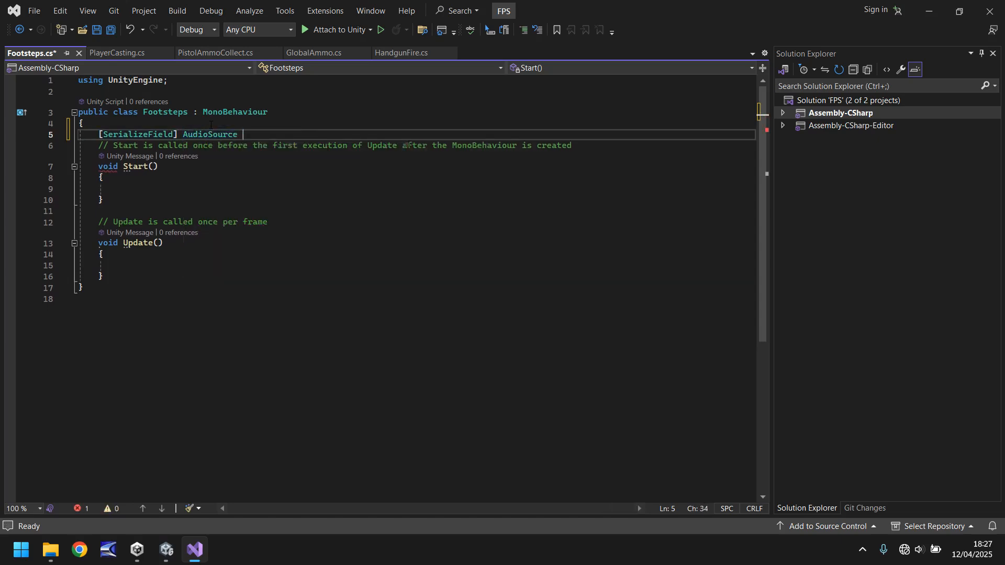
{"action": "type", "text": "f"}
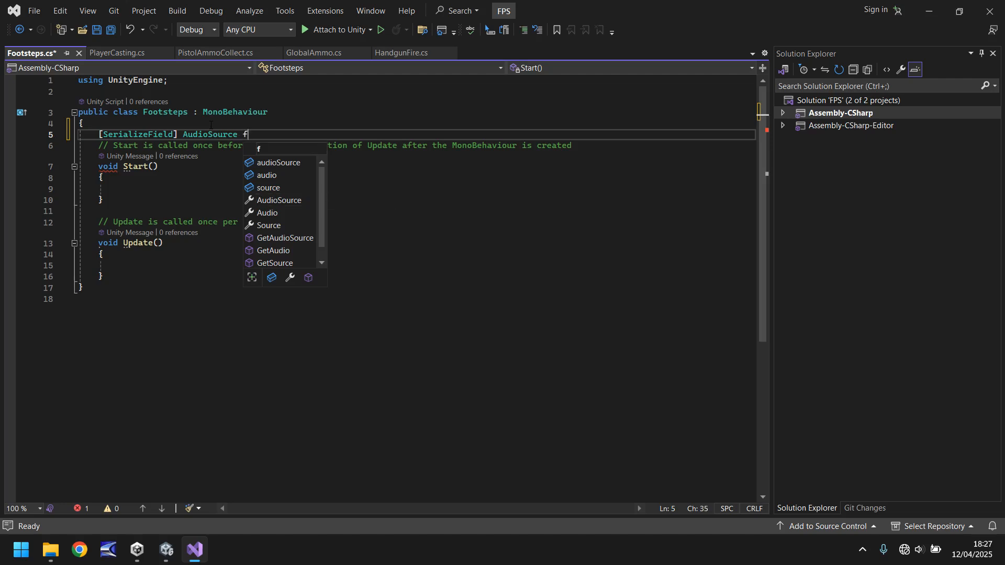
{"action": "type", "text": "1;"}
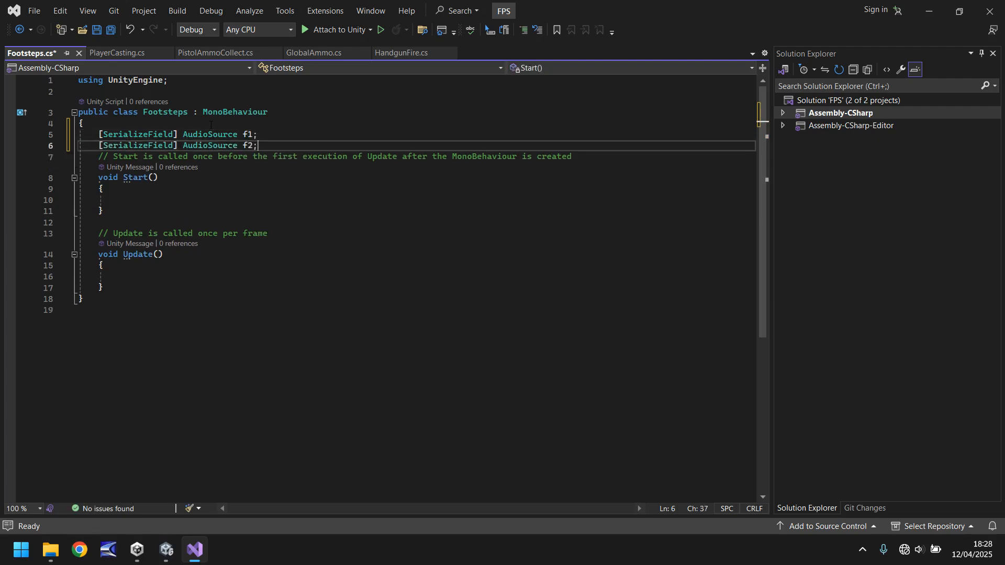
{"action": "type", "text": "[SerializeField] AudioSource f3;"}
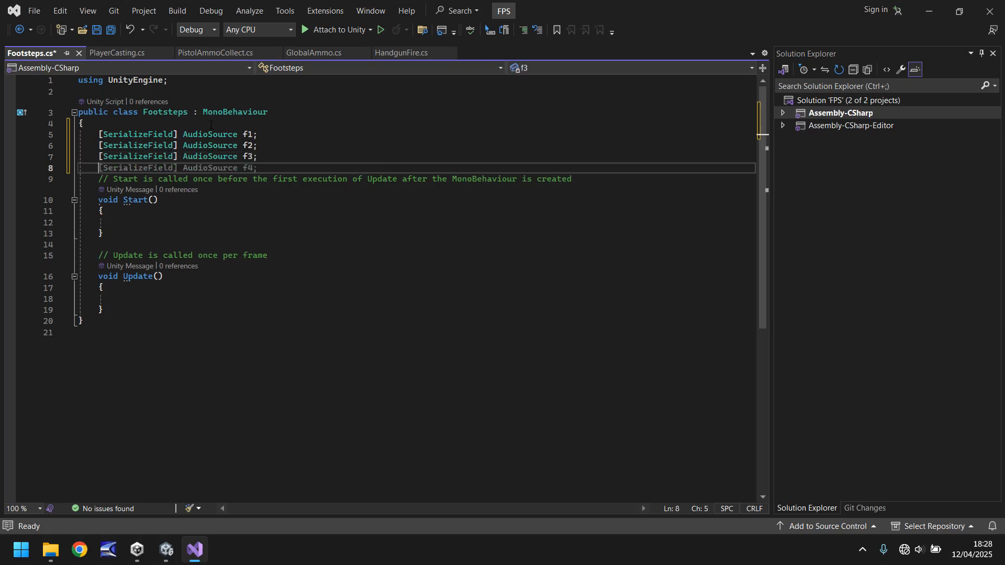
{"action": "type", "text": "[SerializeField] AudioSource f5;"}
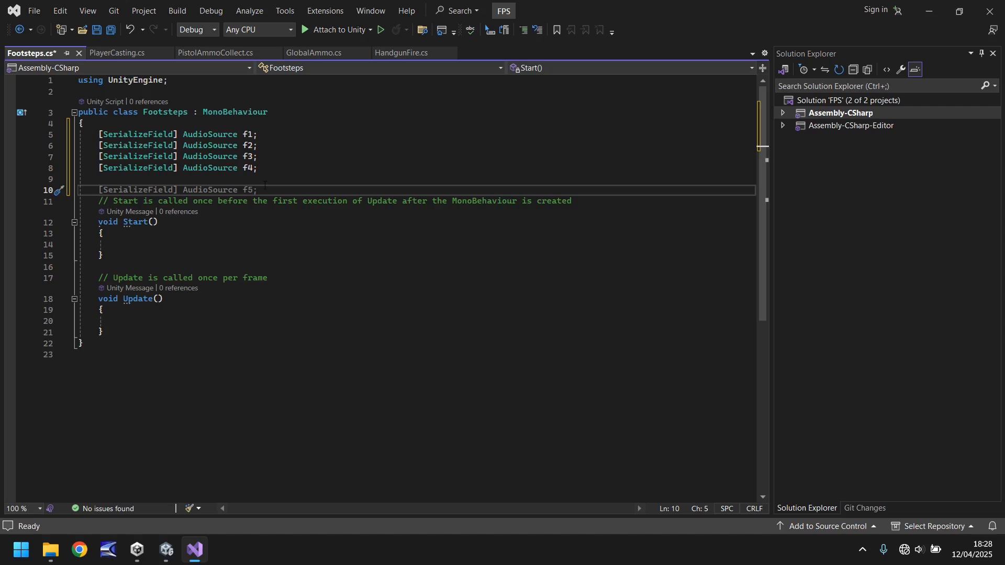
{"action": "key", "text": "ctrl+z"}
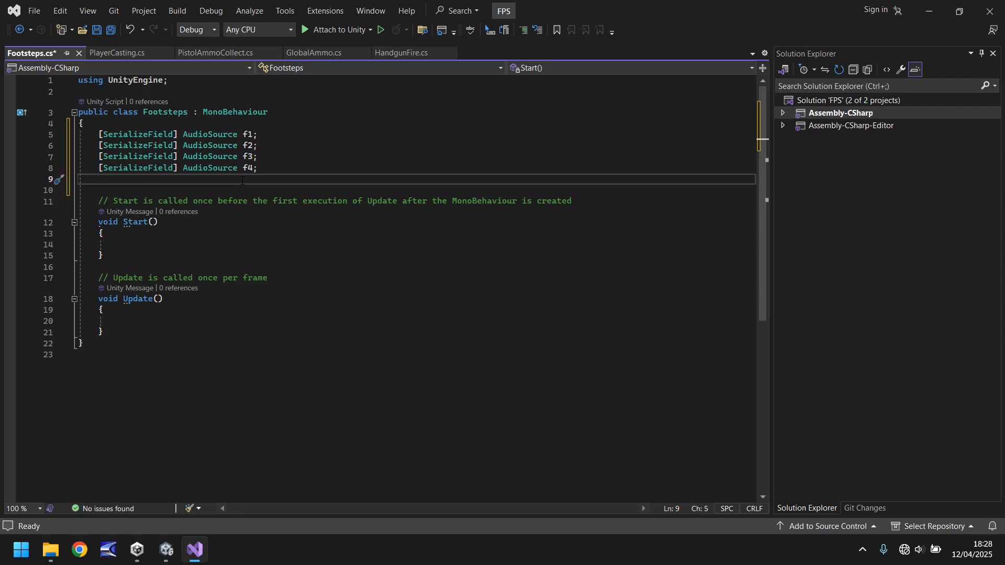
Add a [SerializeField] bool isStepping; field below the f1–f4 audio fields.
{"action": "type", "text": "[SerializeField] AudioSource f5;"}
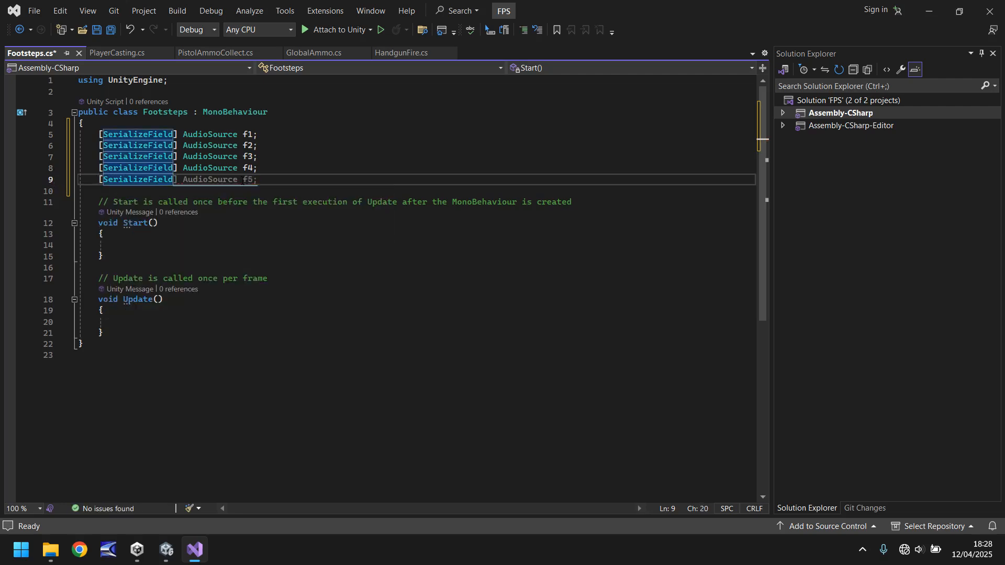
{"action": "type", "text": "bool"}
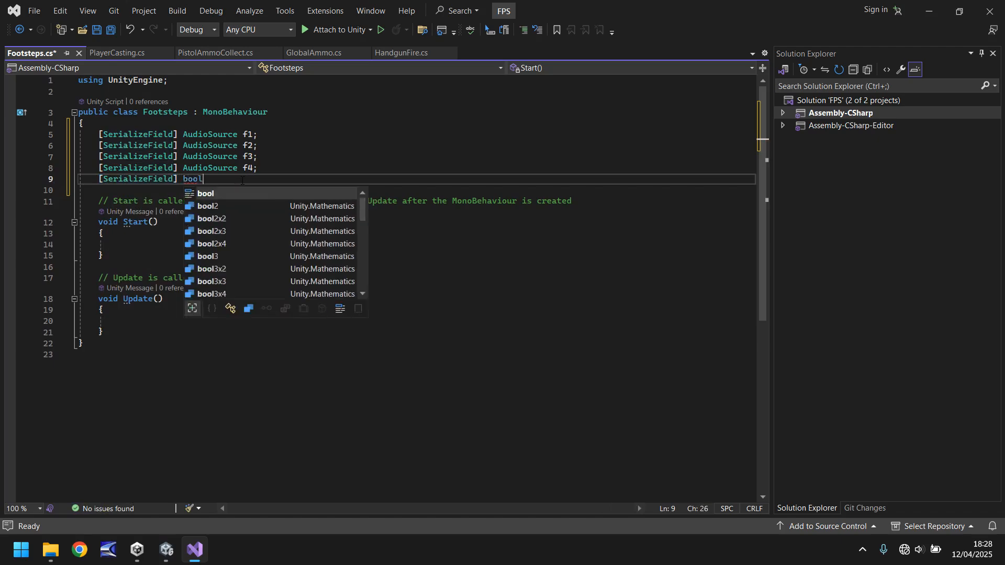
{"action": "type", "text": "i"}
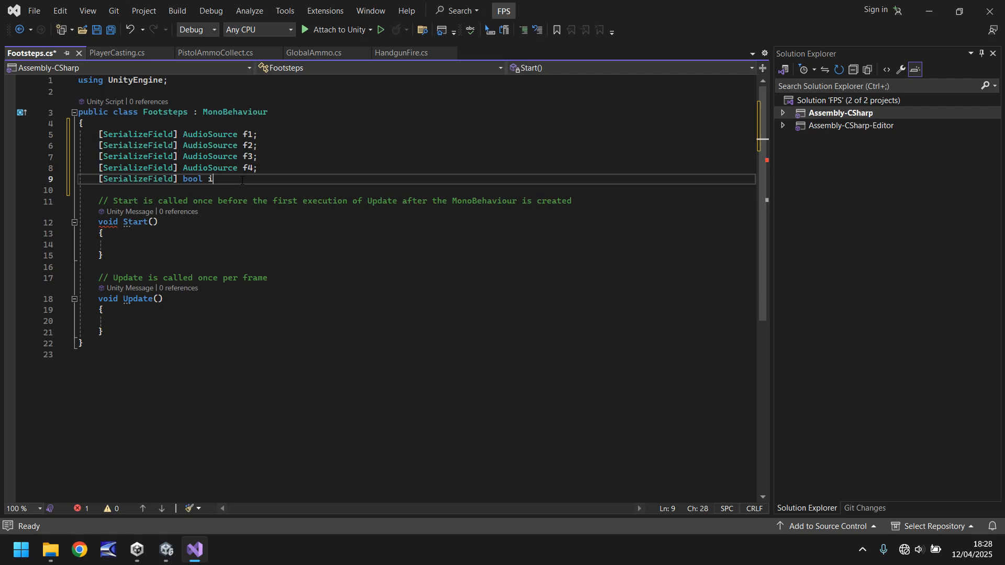
{"action": "type", "text": "sStepping;"}
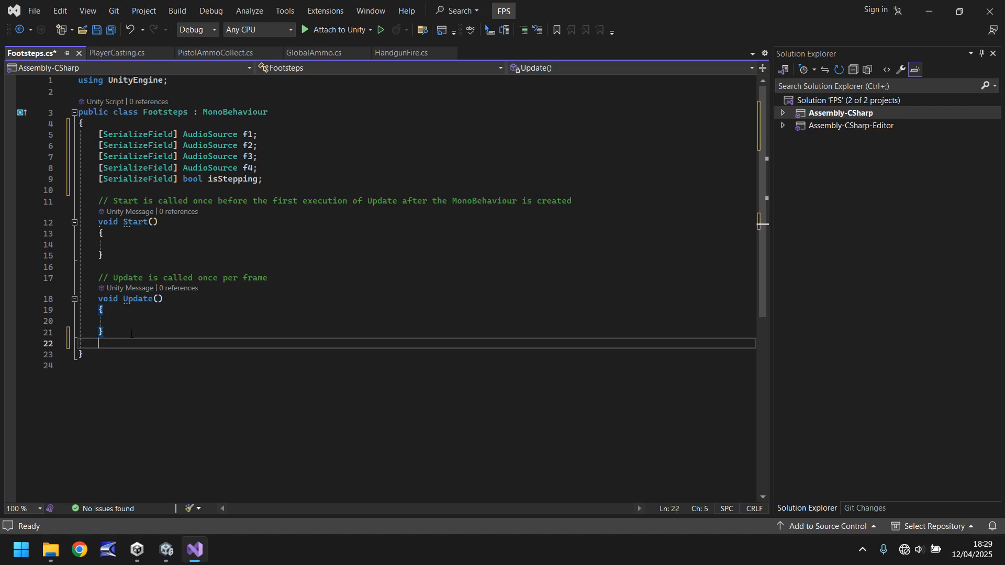
Declare an IEnumerator Footstep() coroutine below Update.
{"action": "type", "text": "I"}
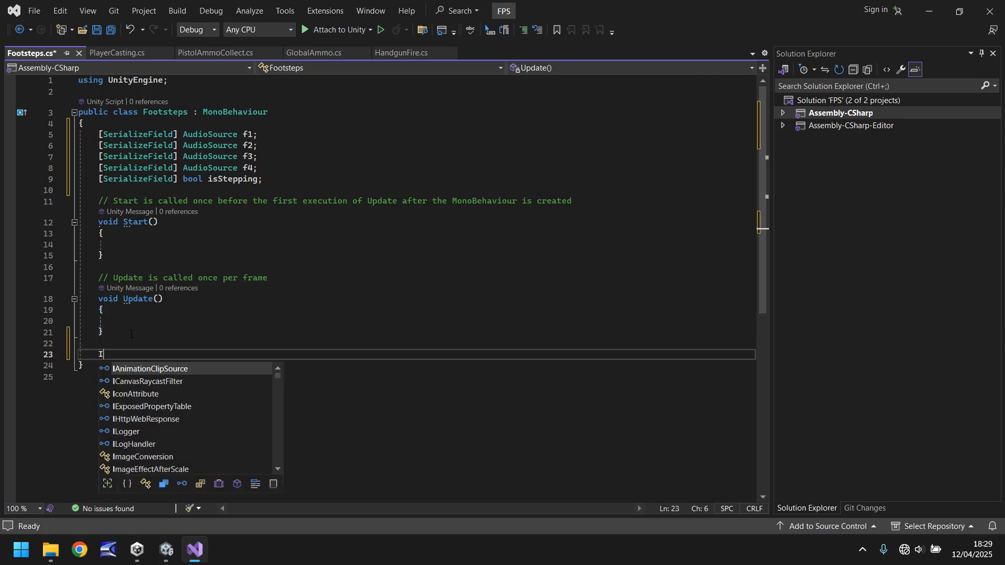
{"action": "type", "text": "Enumerator"}
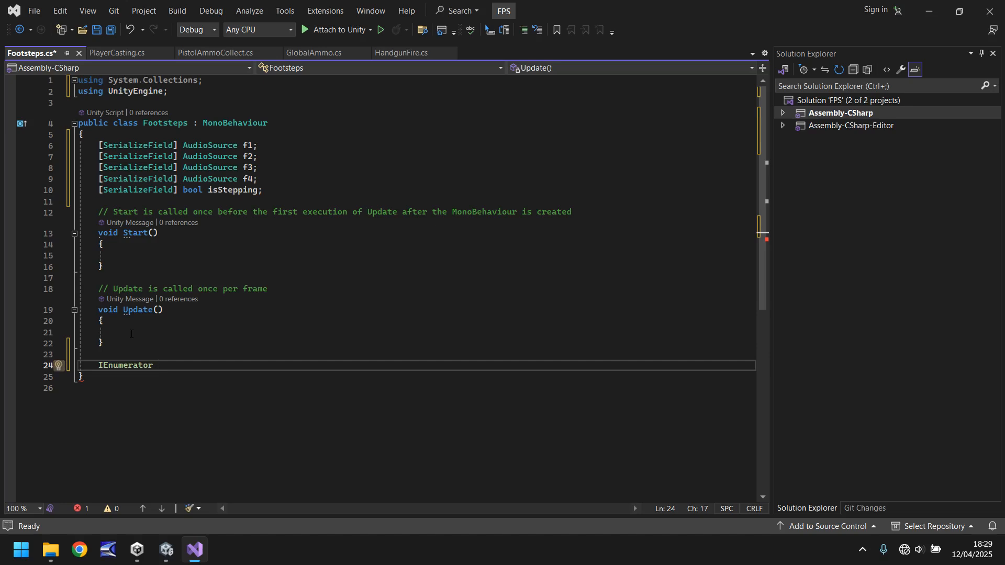
{"action": "type", "text": "F"}
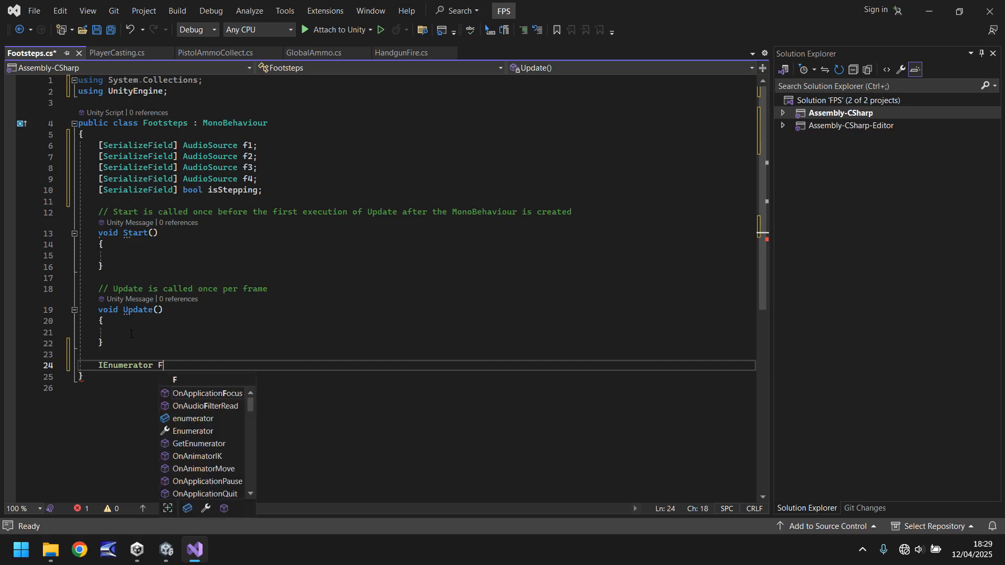
{"action": "type", "text": "ootstep"}
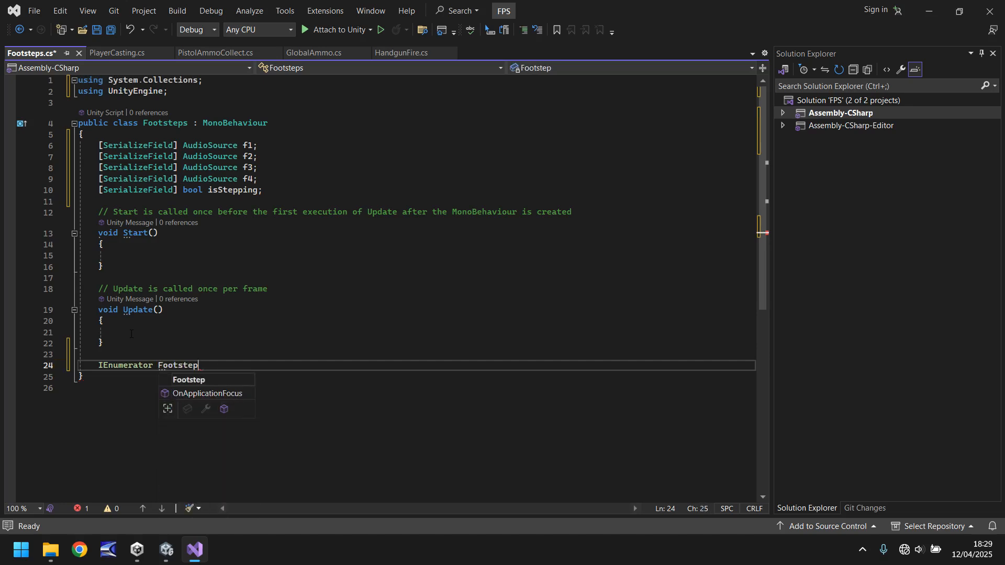
{"action": "type", "text": "()"}
{"action": "type", "text": "{"}
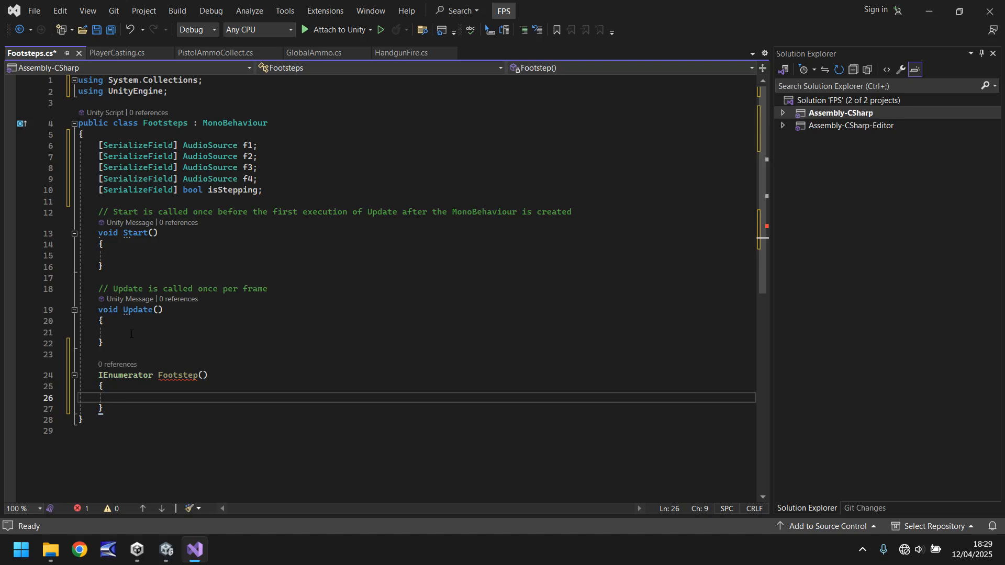
Make Footstep wait with 'yield return new WaitForSeconds(0.6f);' inside its braces.
{"action": "type", "text": "if (isStepping) {"}
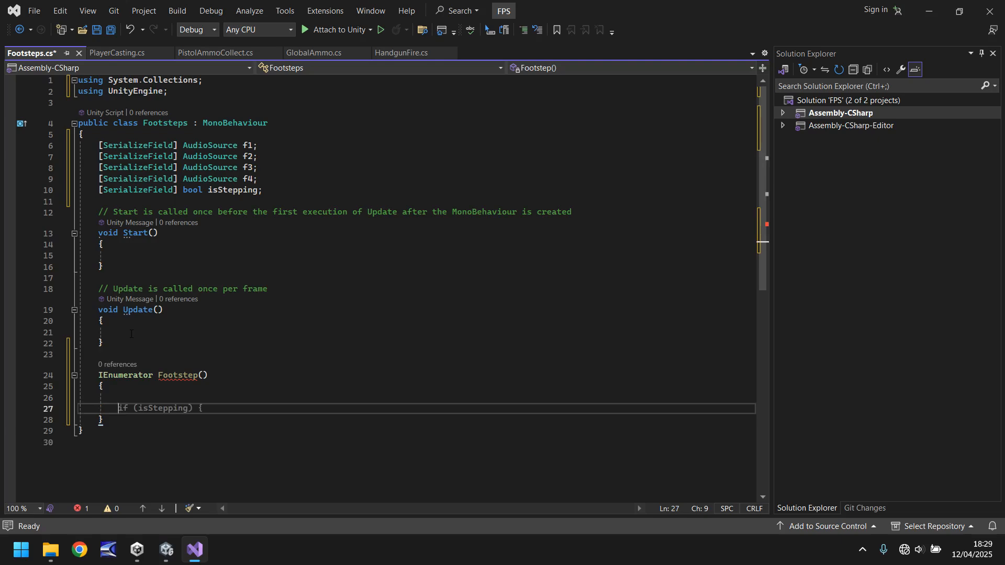
{"action": "type", "text": "yiel"}
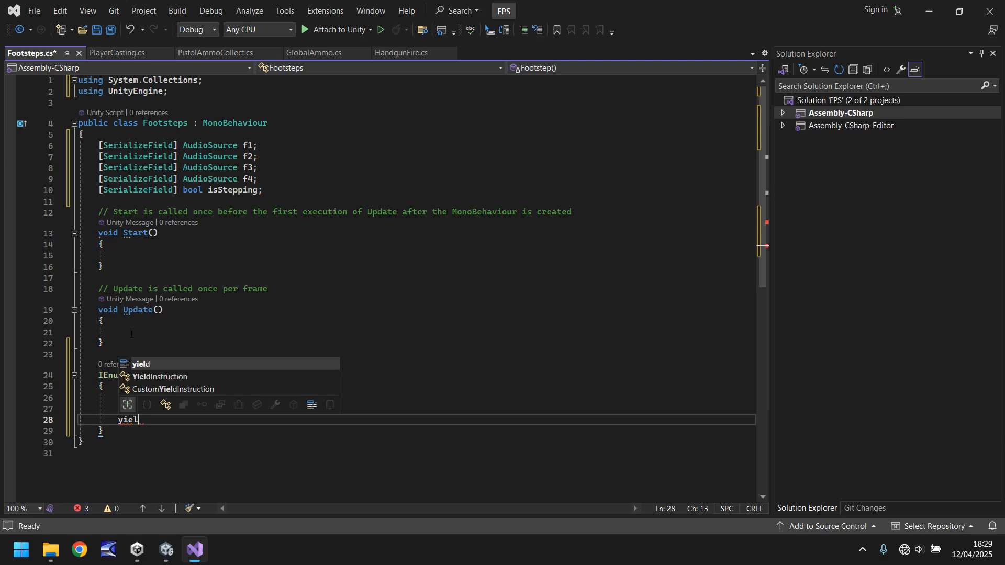
{"action": "type", "text": "return new Wait"}
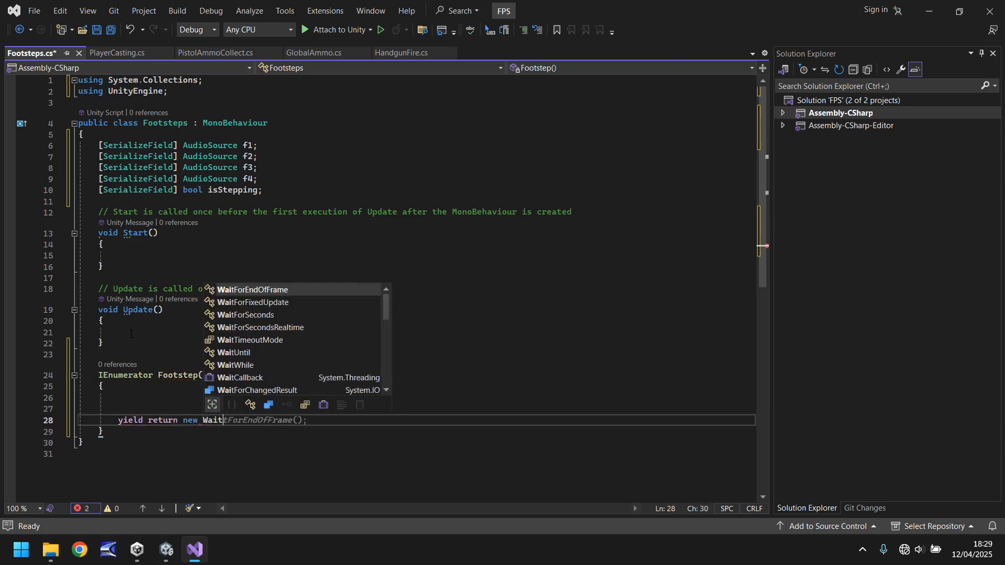
{"action": "type", "text": "forSeconds"}
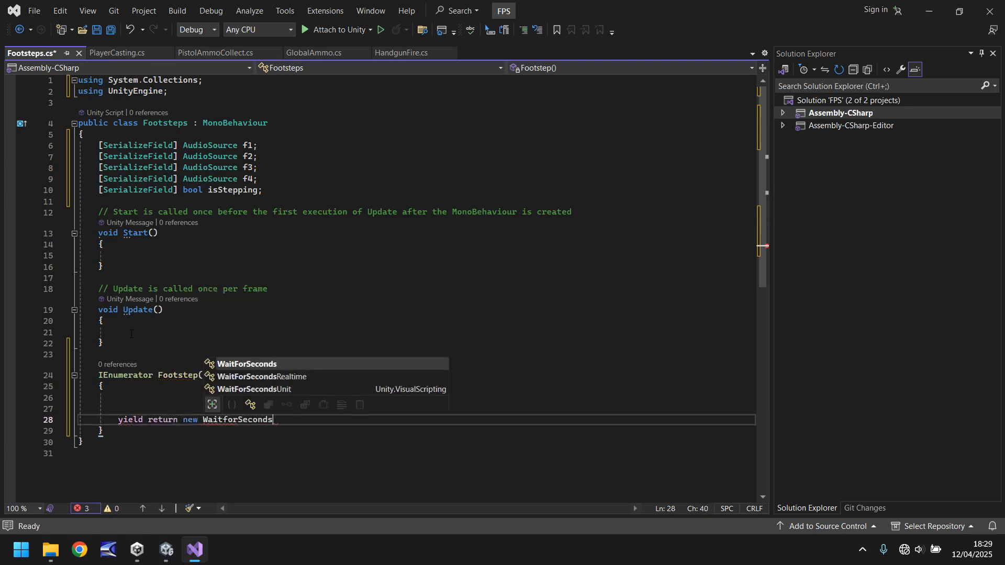
{"action": "type", "text": "(0.6f)"}
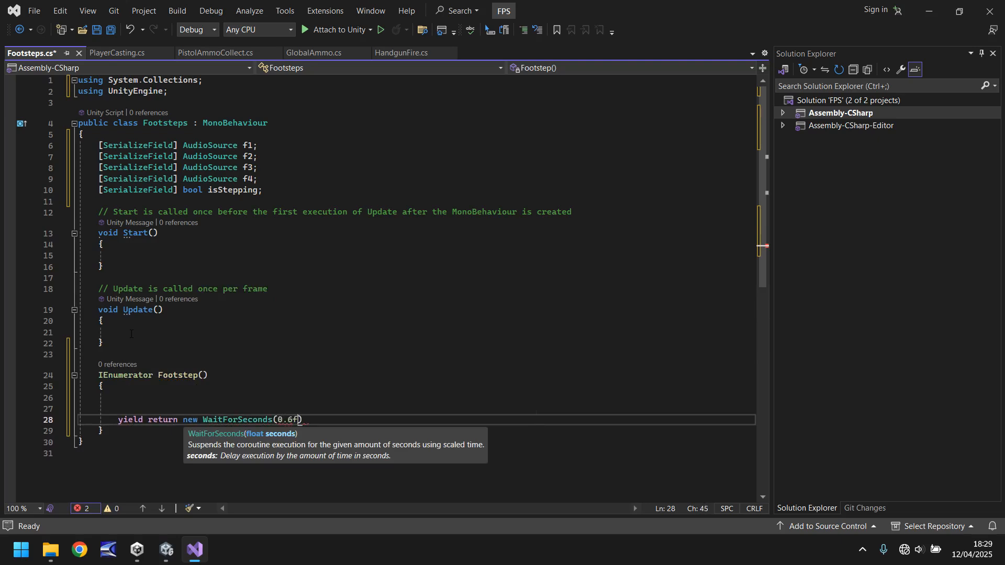
{"action": "type", "text": ");"}
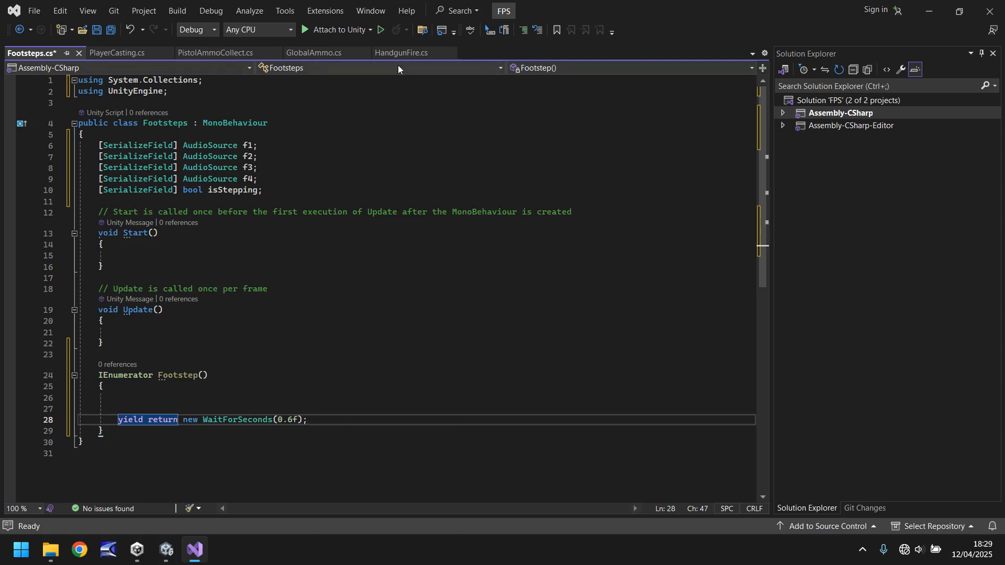
{"action": "left_click", "coordinate": [400, 53]}
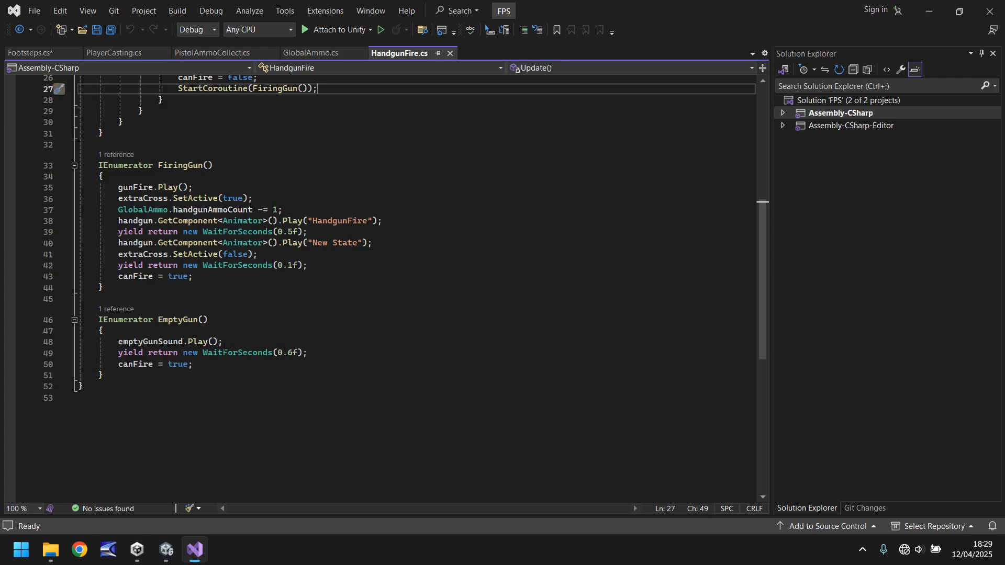
{"action": "left_click", "coordinate": [31, 53]}
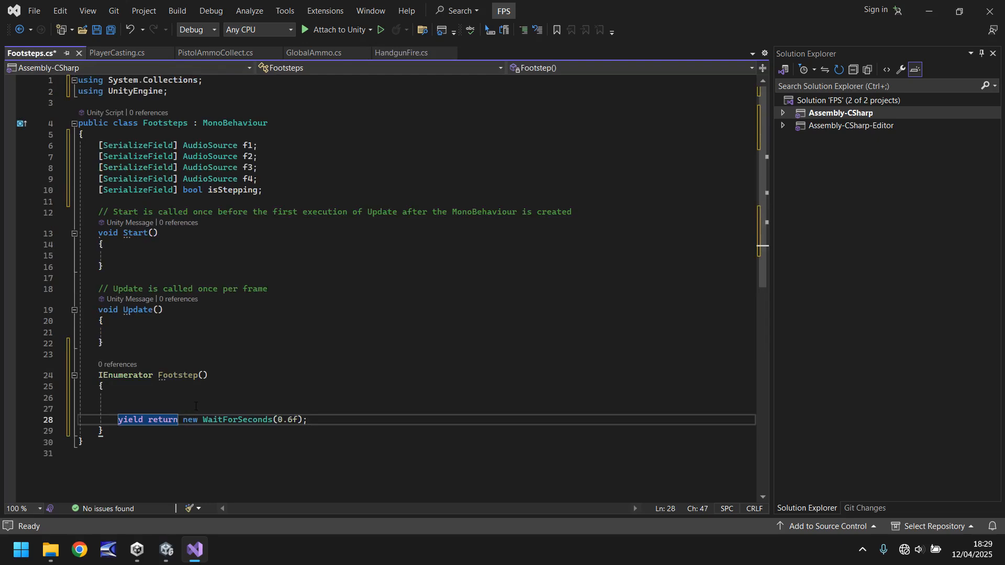
{"action": "mouse_move", "coordinate": [236, 407]}
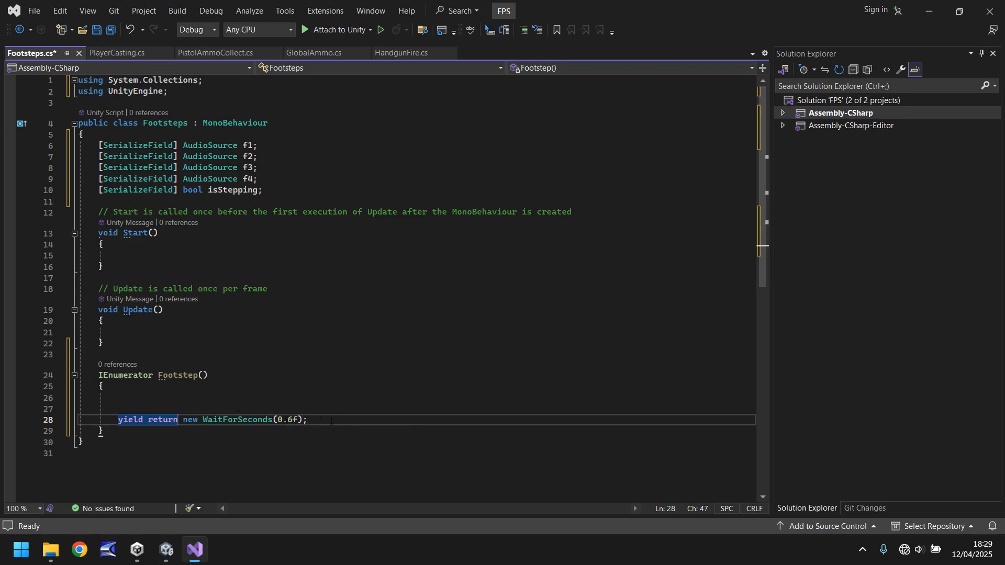
Set isStepping to false after the wait and declare '[SerializeField] int soundNumber;'.
{"action": "key", "text": "enter"}
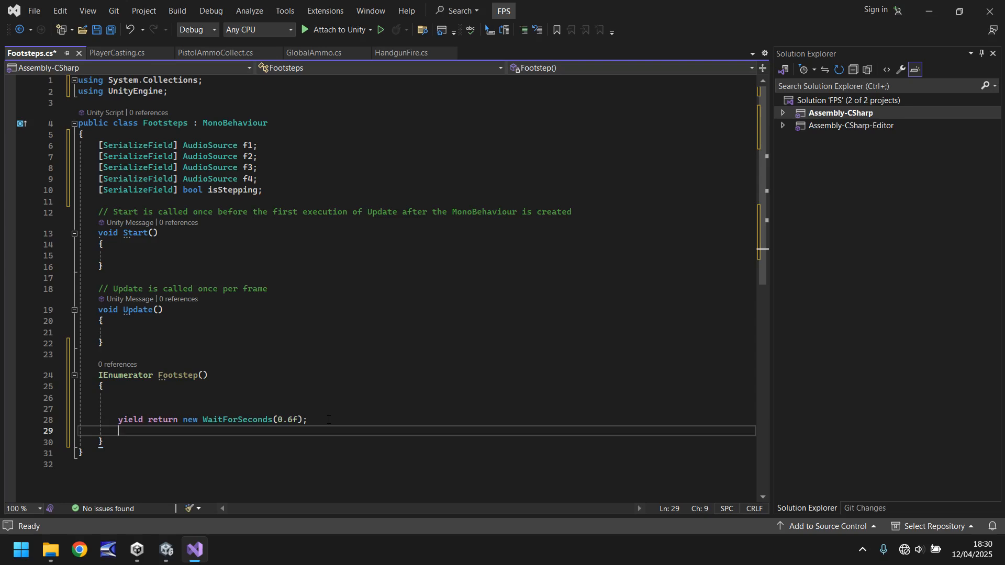
{"action": "type", "text": "isStepping = true;"}
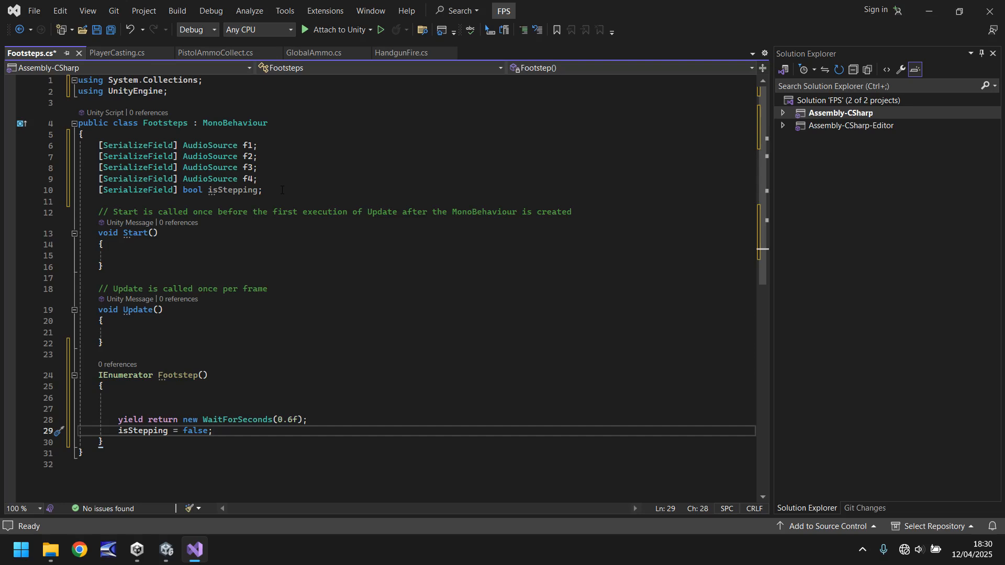
{"action": "left_click", "coordinate": [262, 189]}
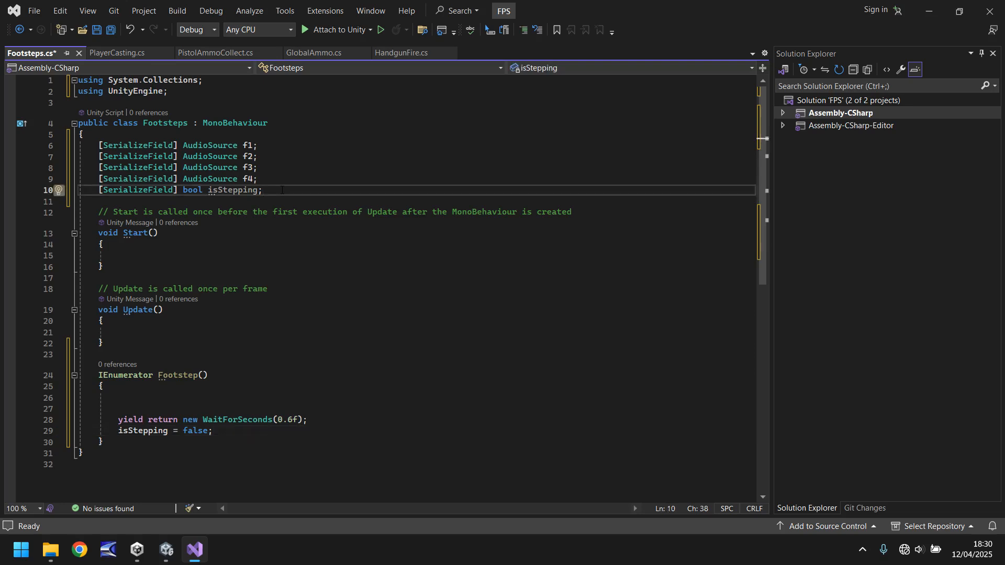
{"action": "type", "text": "[SerializeField] AudioSource f5;"}
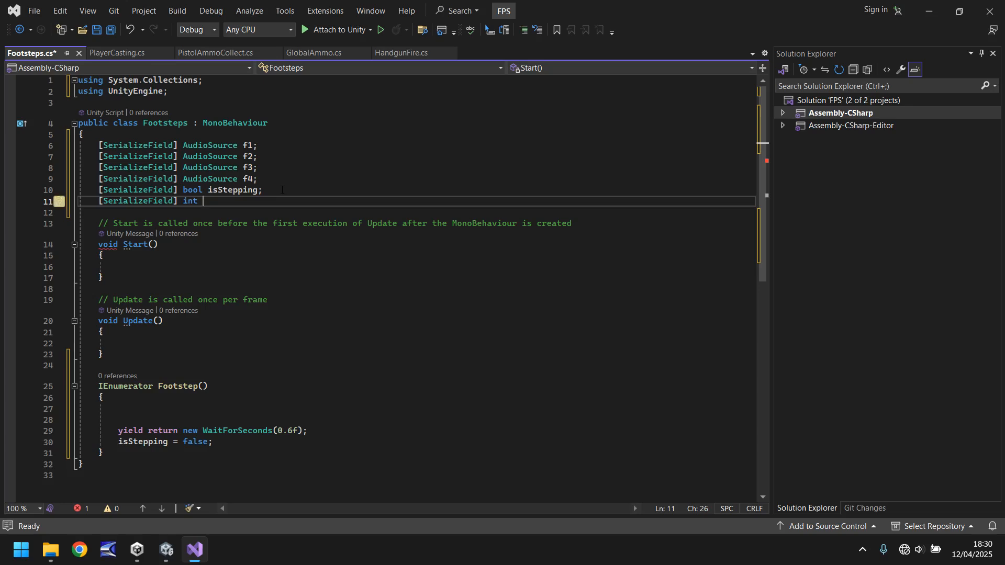
{"action": "type", "text": "sound"}
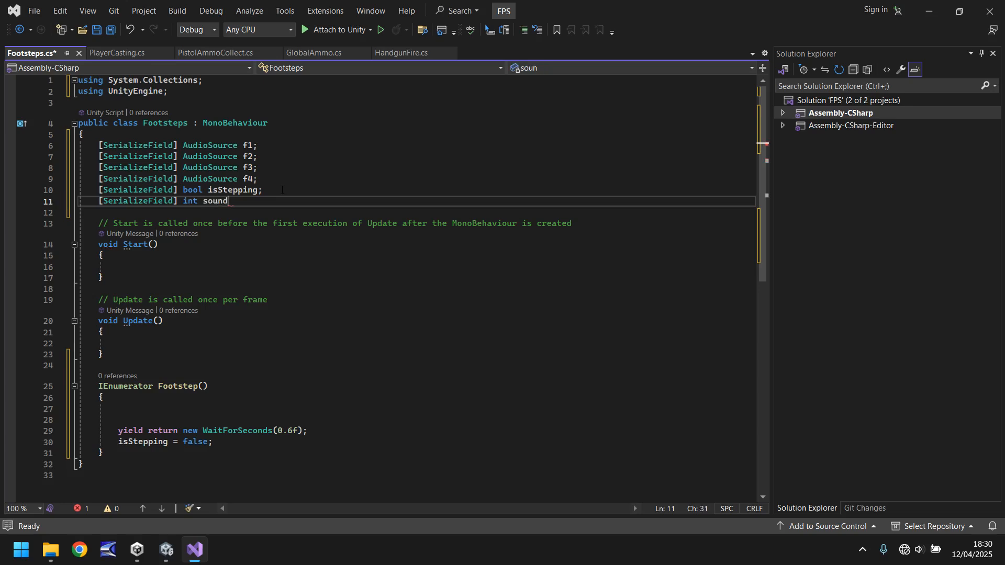
{"action": "type", "text": "Number;"}
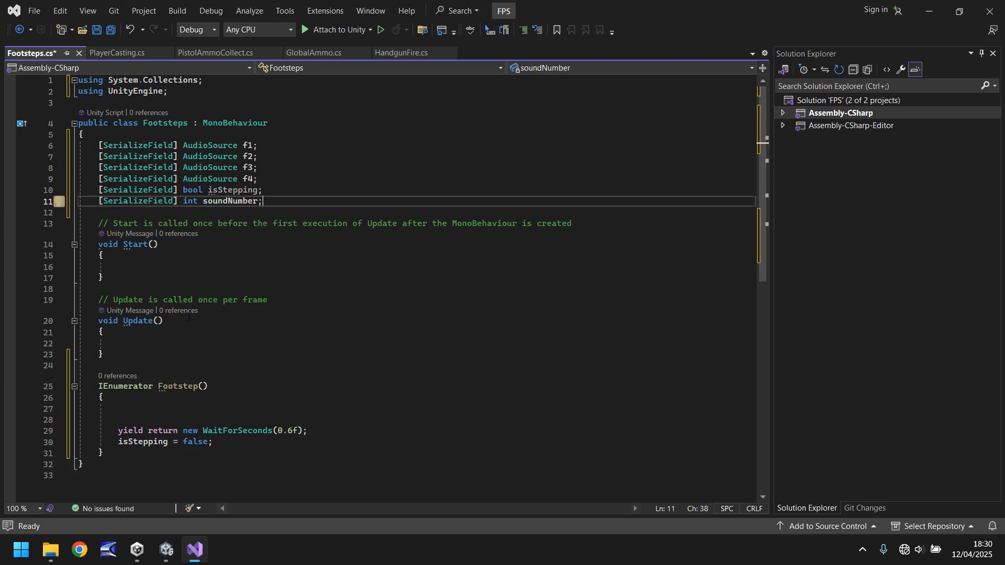
{"action": "mouse_move", "coordinate": [274, 347]}
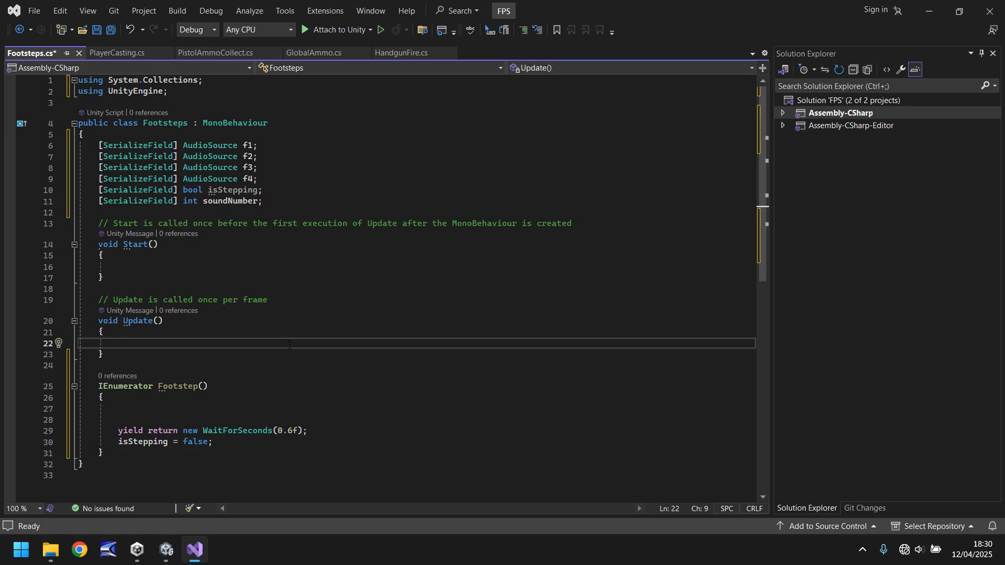
Start 'if (Input.GetKeyDown(KeyCode.W)) {' inside Update.
{"action": "type", "text": "if (isStepping)"}
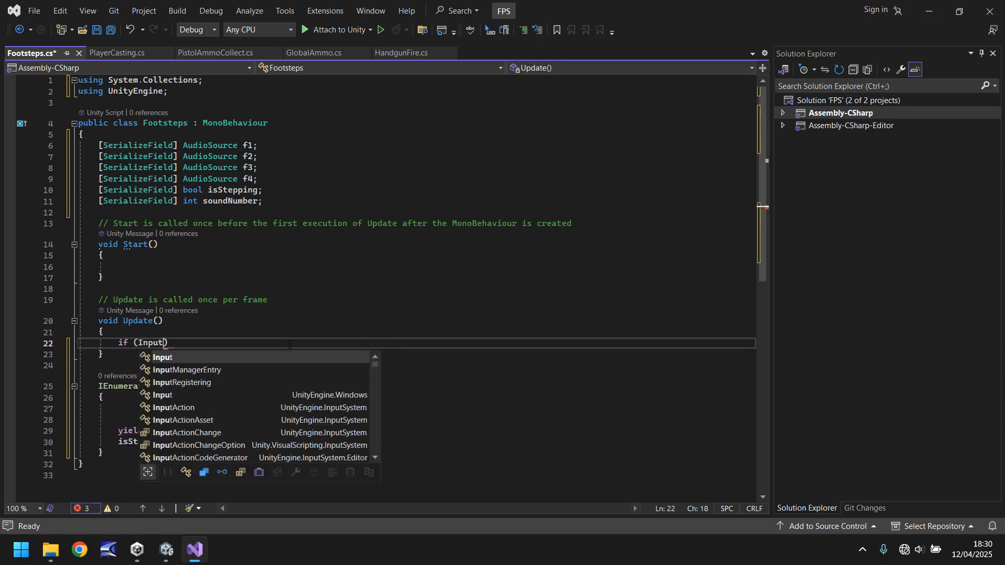
{"action": "type", "text": ".GetKeyDown(KeyCode.W"}
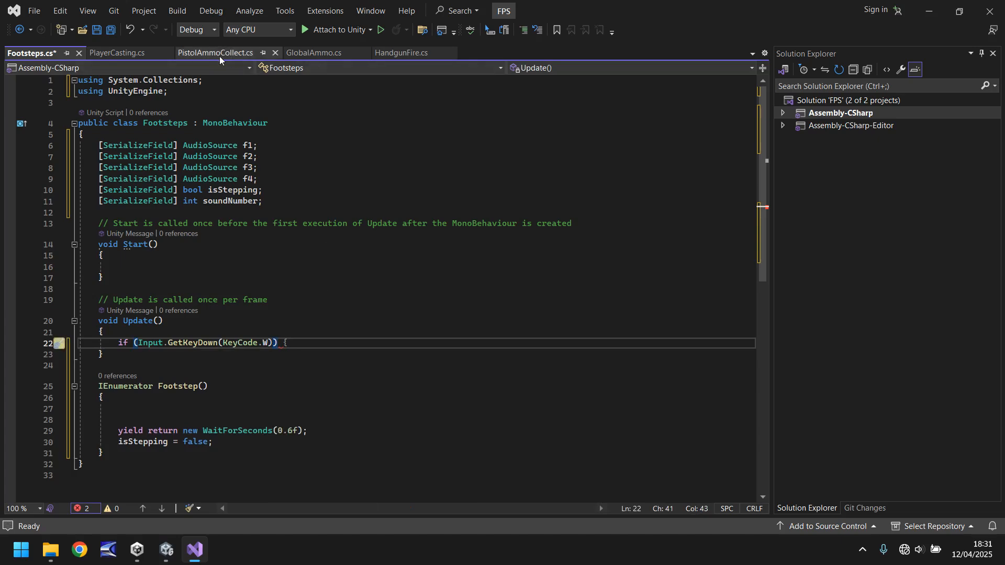
Compare against HandgunFire.cs, then return to Footsteps.cs with the W-key braces closed.
{"action": "left_click", "coordinate": [399, 52]}
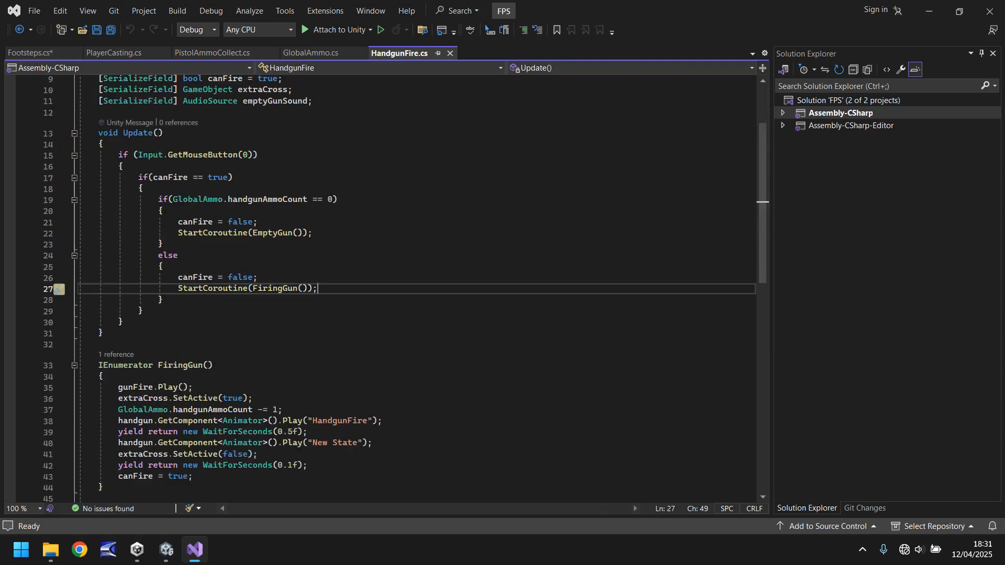
{"action": "mouse_move", "coordinate": [148, 154]}
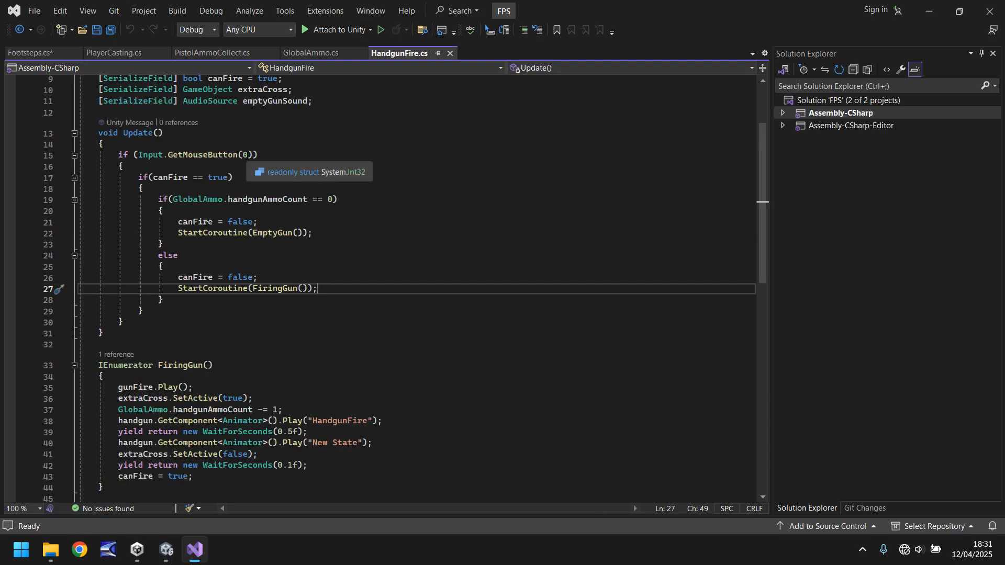
{"action": "mouse_move", "coordinate": [259, 163]}
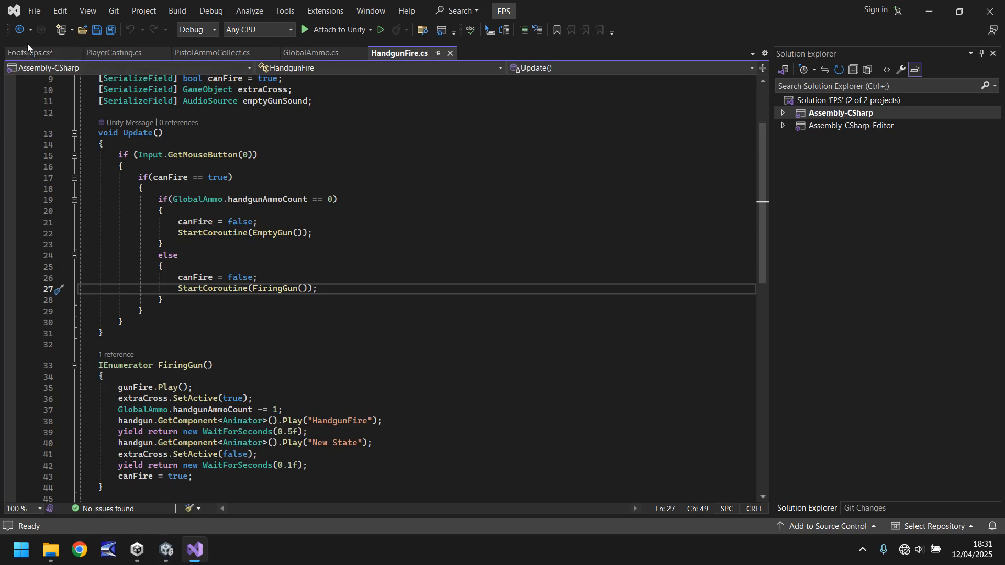
{"action": "left_click", "coordinate": [31, 52]}
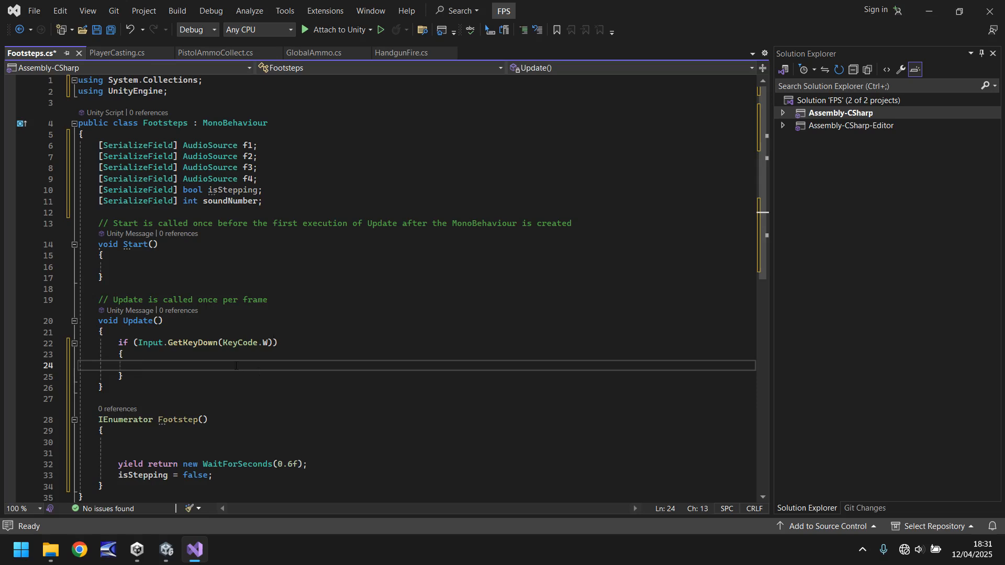
In the W-key block, set isStepping to true, call StartCoroutine(Footstep()), and delete Start.
{"action": "type", "text": "isStepping = !isStepping;"}
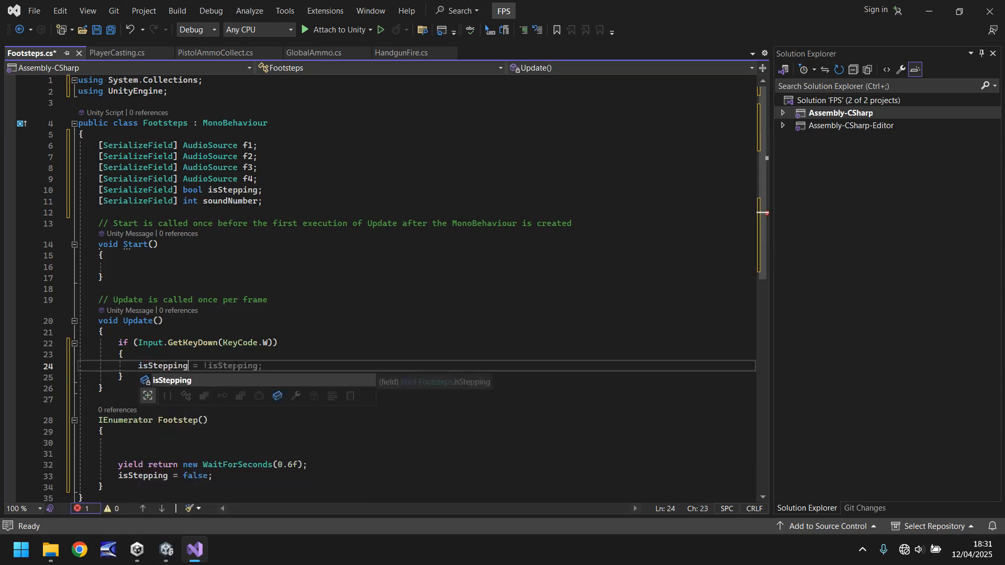
{"action": "type", "text": "tr"}
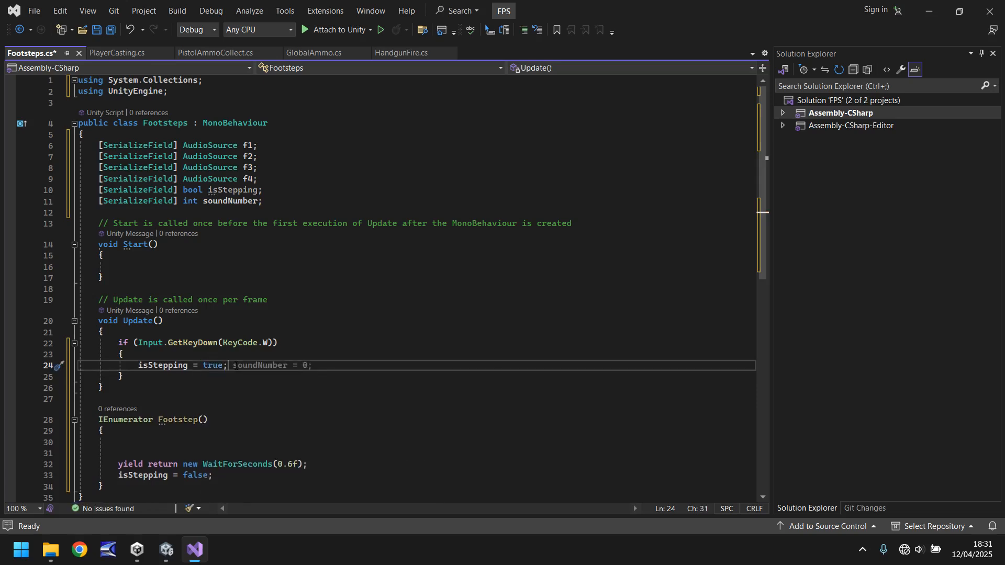
{"action": "key", "text": "Enter"}
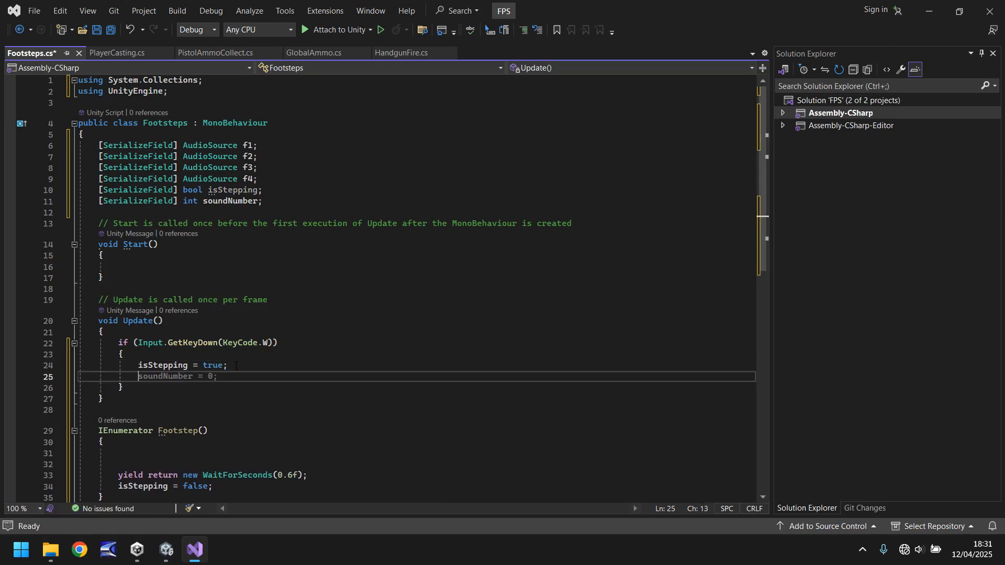
{"action": "type", "text": "StartCoroutine"}
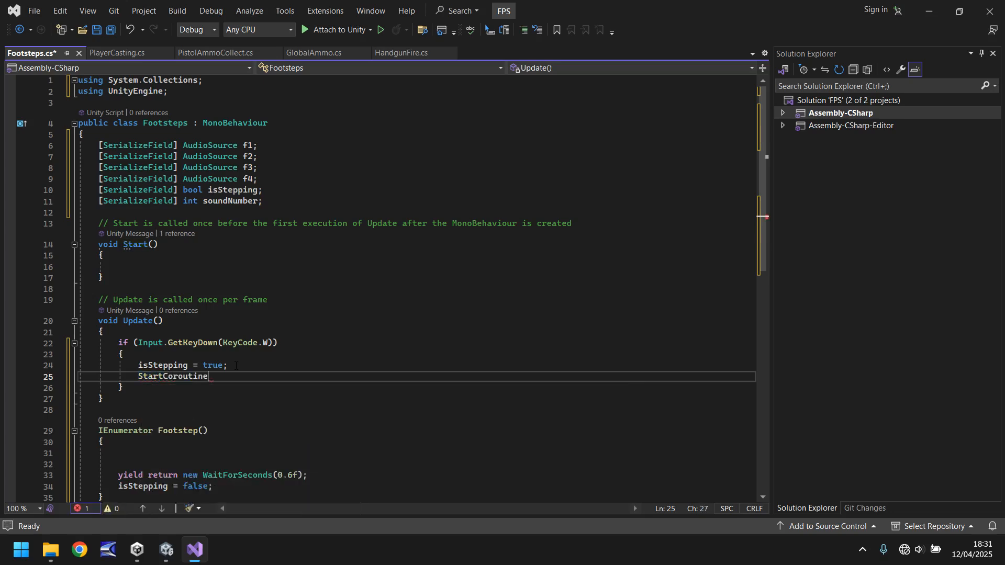
{"action": "type", "text": "(Footstep());"}
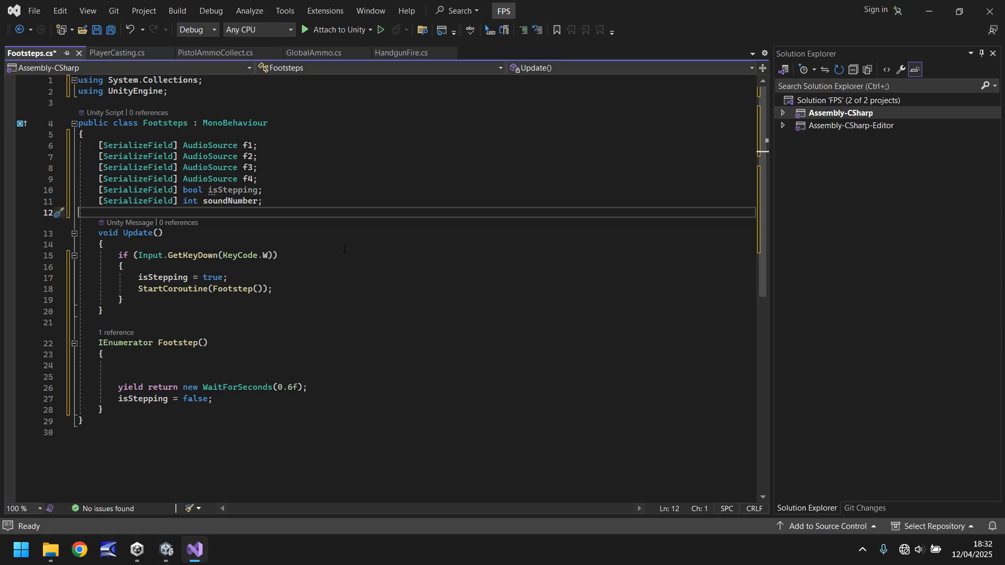
{"action": "mouse_move", "coordinate": [180, 288]}
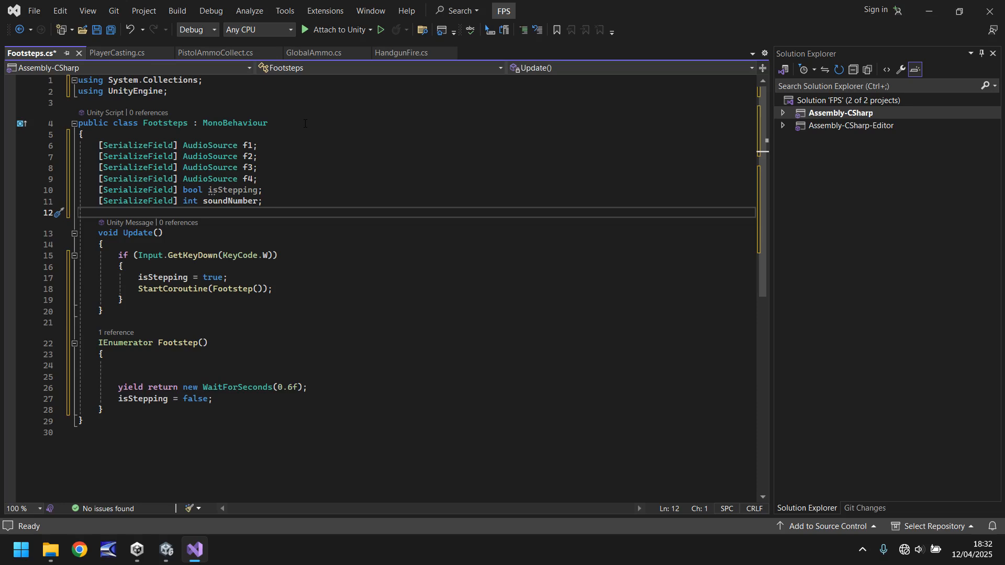
Wrap the isStepping and StartCoroutine lines in 'if (isStepping == false) { }'.
{"action": "left_click", "coordinate": [119, 265]}
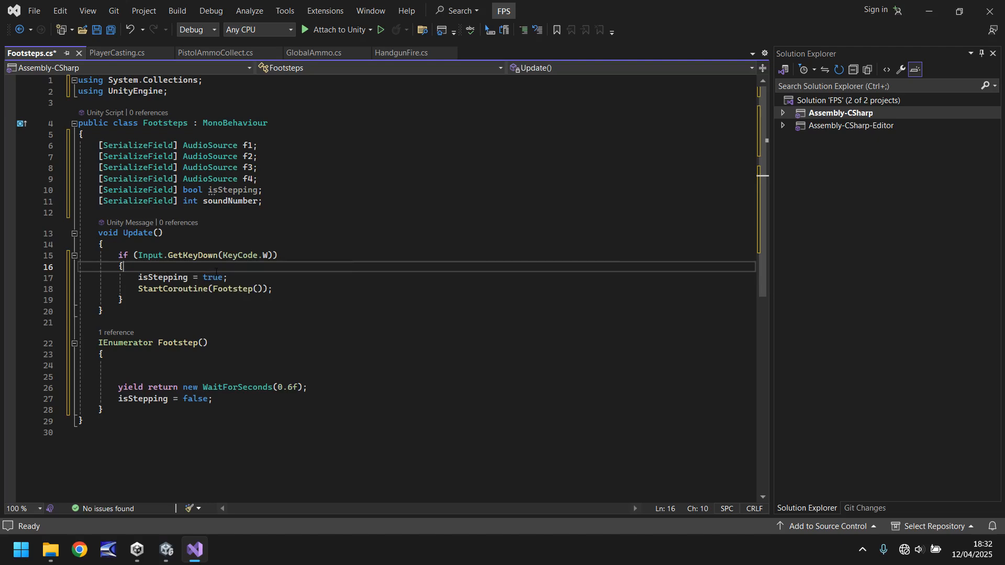
{"action": "key", "text": "enter"}
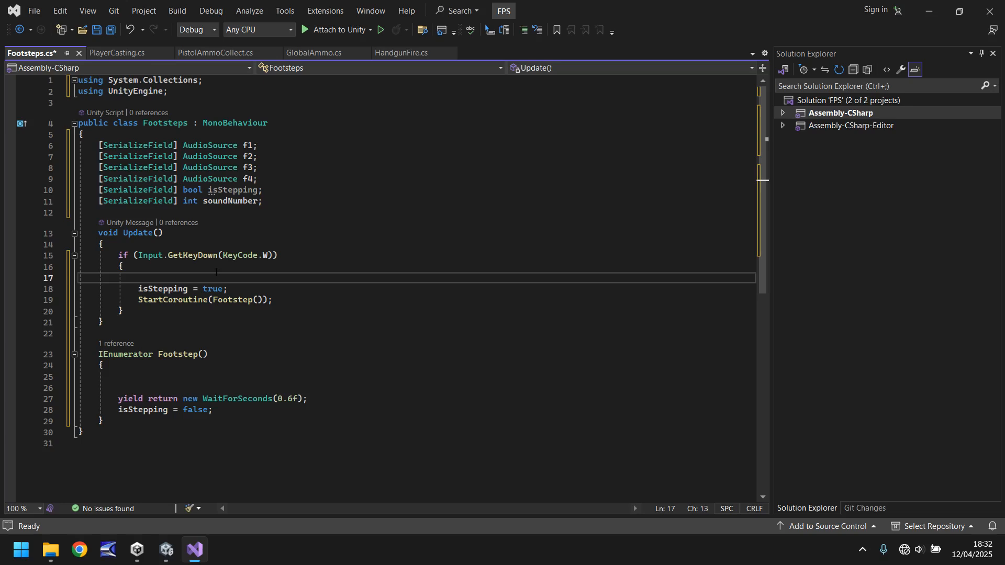
{"action": "type", "text": "if(isStepping == false) {"}
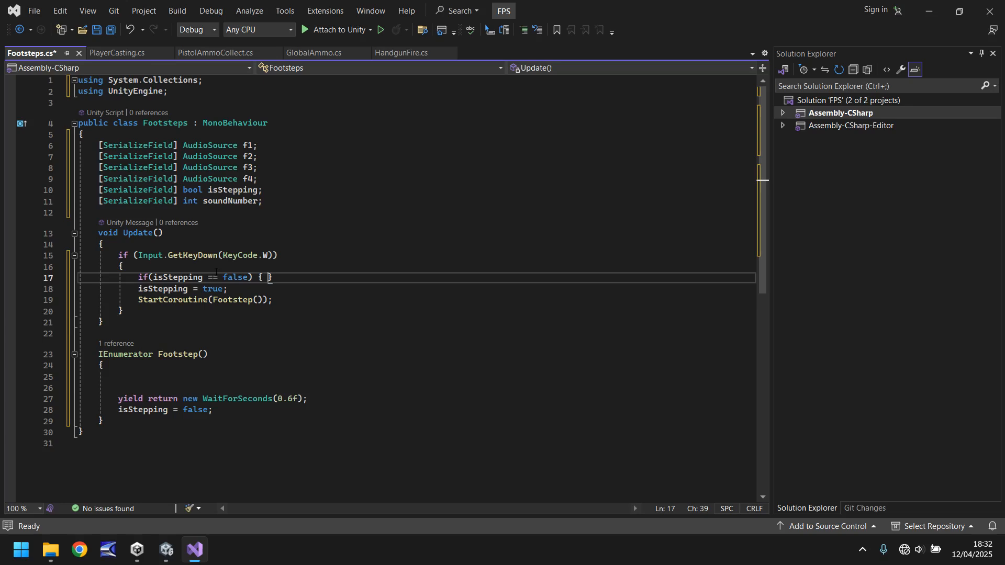
{"action": "key", "text": "enter"}
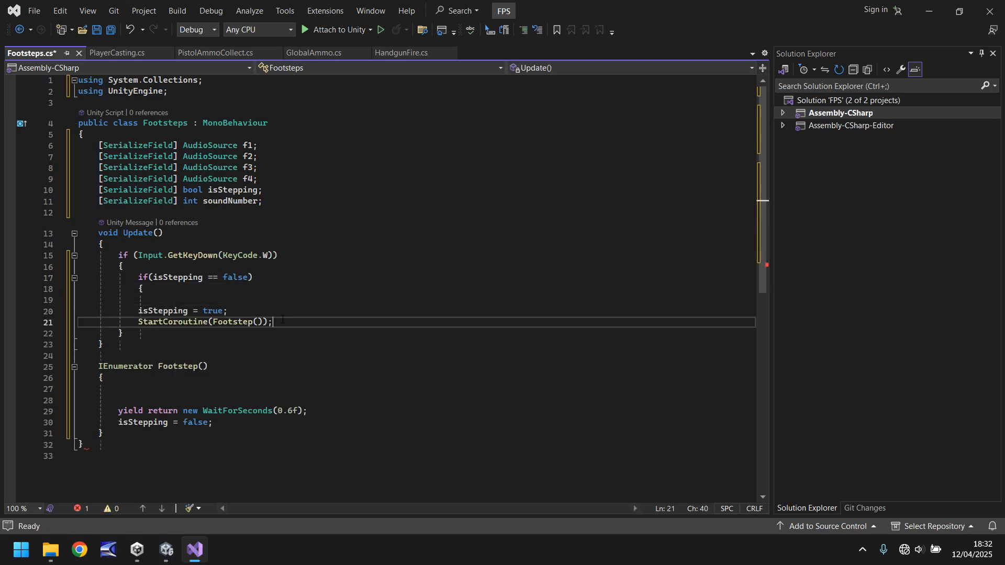
{"action": "key", "text": "enter"}
{"action": "type", "text": "}"}
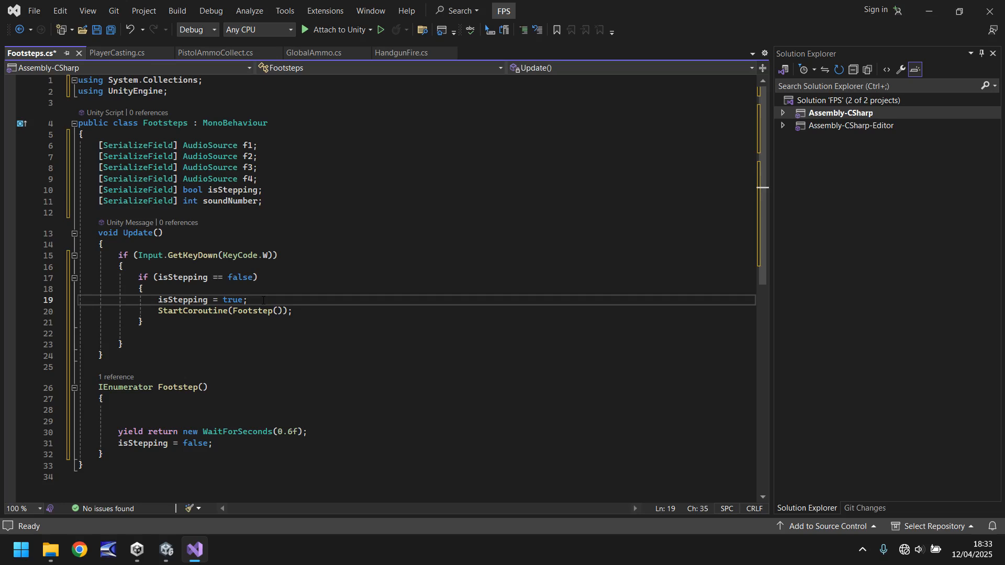
Add 'soundNumber = Random.Range(1, 5);' after isStepping = true.
{"action": "key", "text": "enter"}
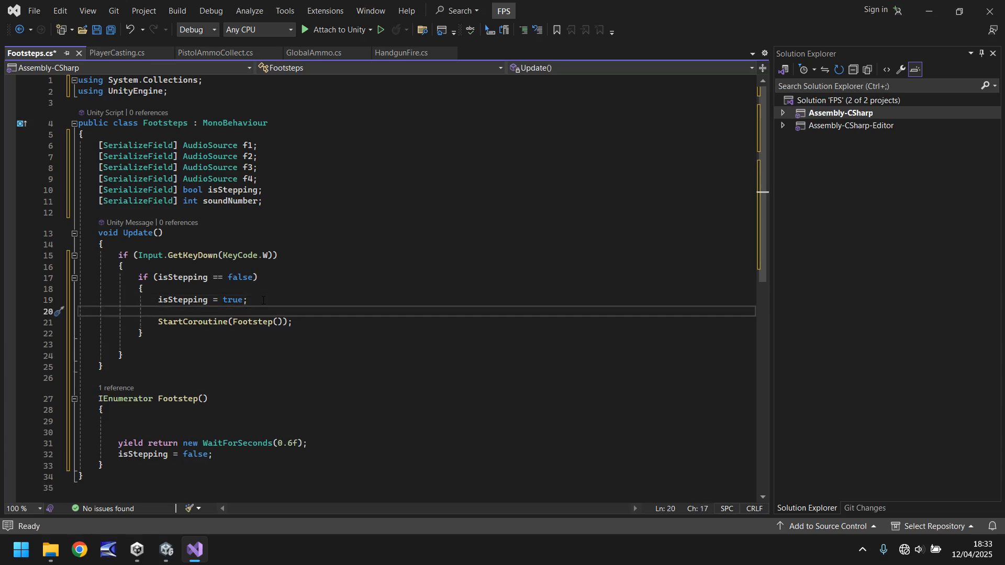
{"action": "type", "text": "soundNumber = 0;"}
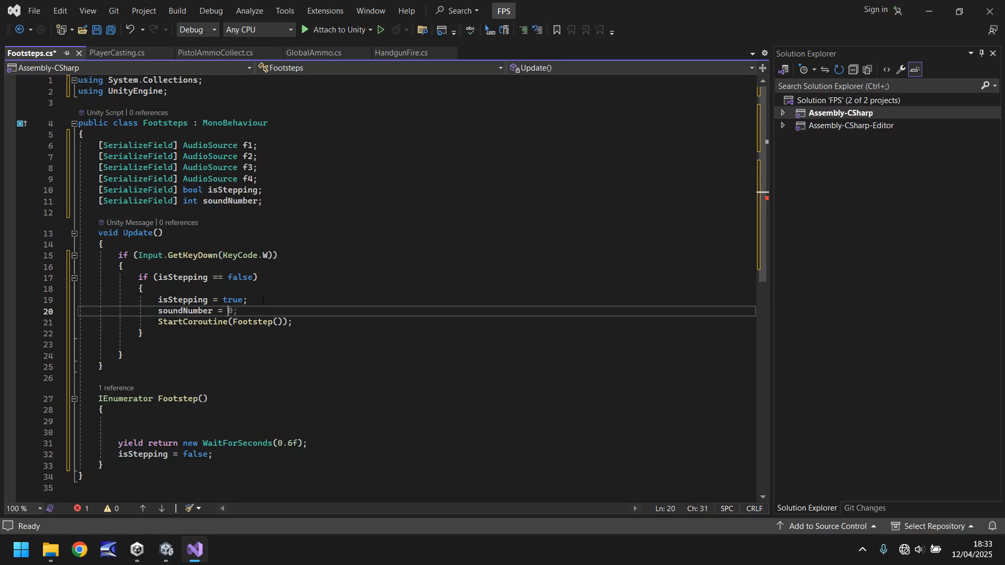
{"action": "type", "text": "Random.Range("}
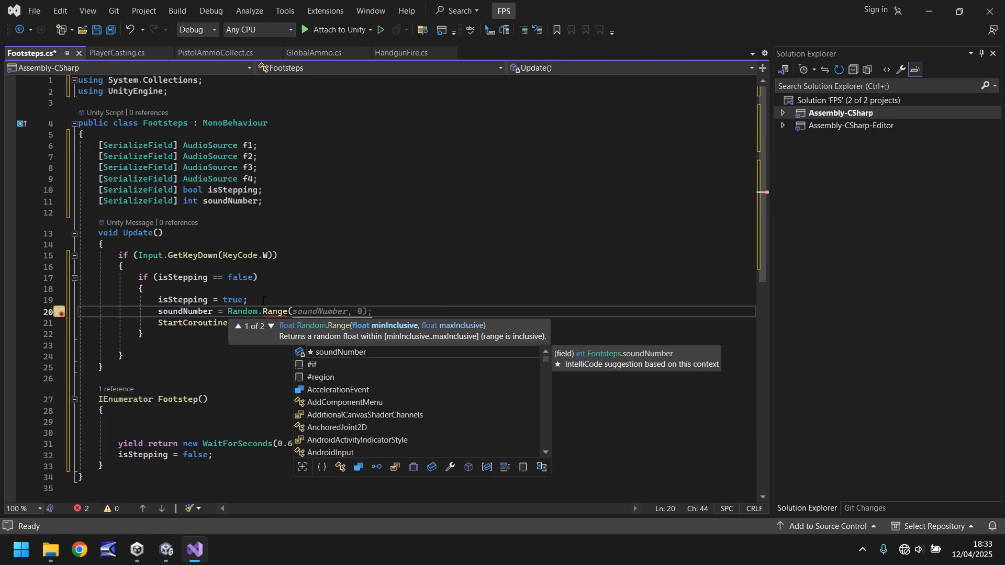
{"action": "type", "text": "1)"}
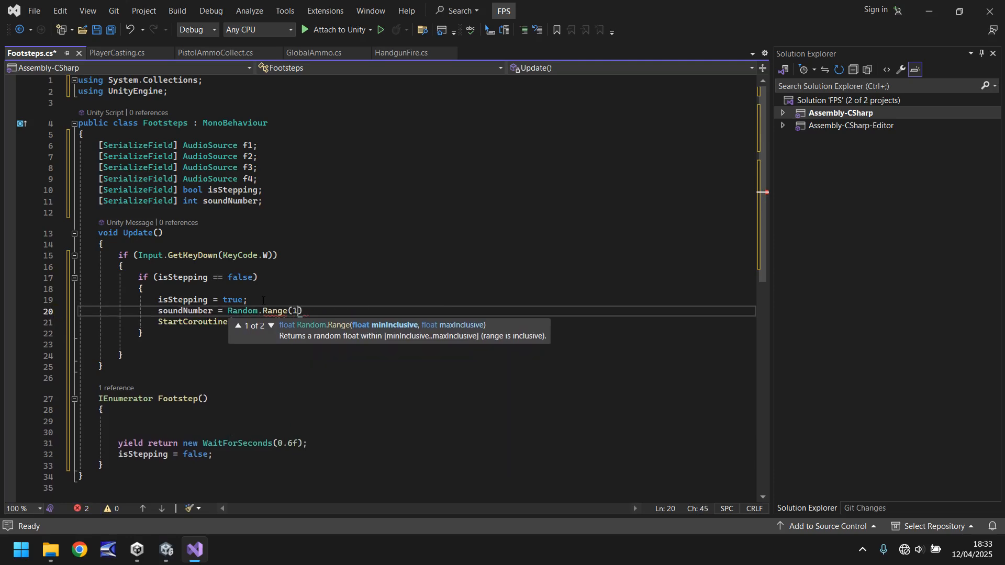
{"action": "type", "text": ","}
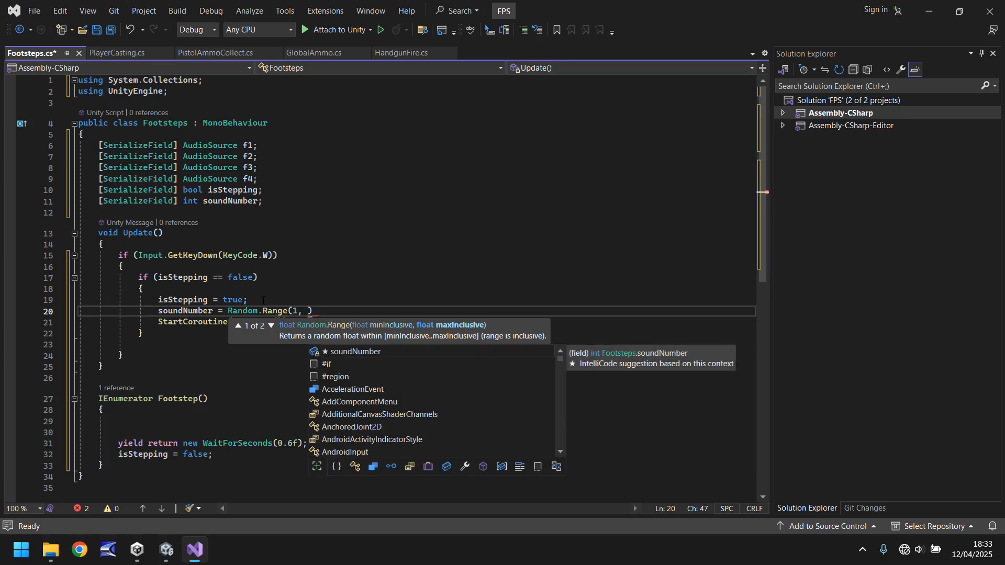
{"action": "type", "text": "5"}
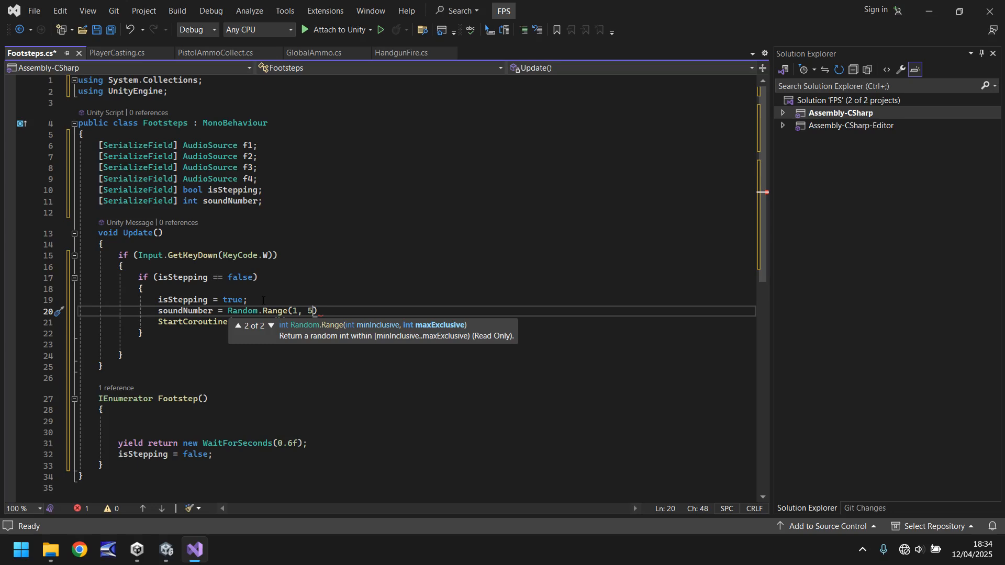
{"action": "type", "text": ")"}
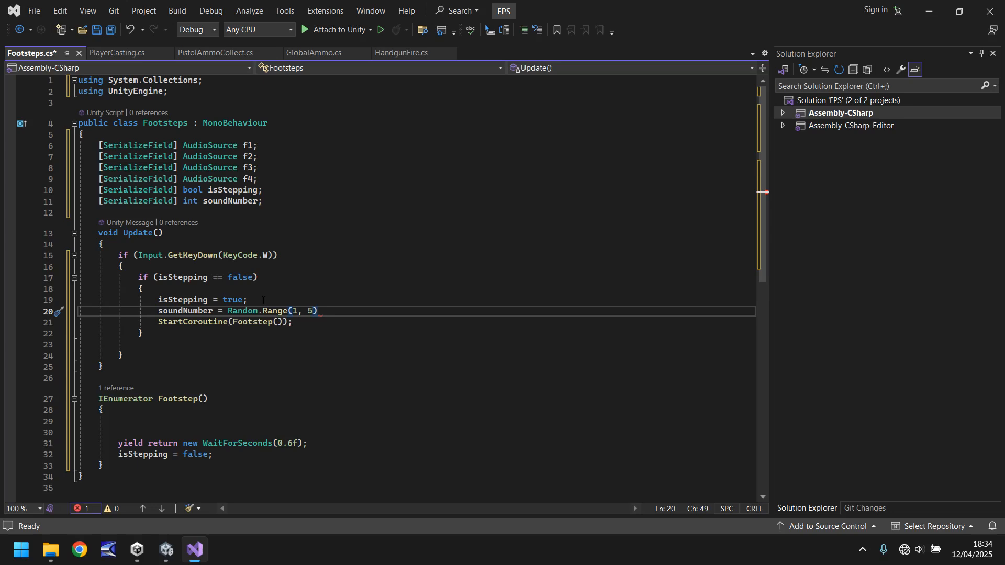
{"action": "type", "text": ";"}
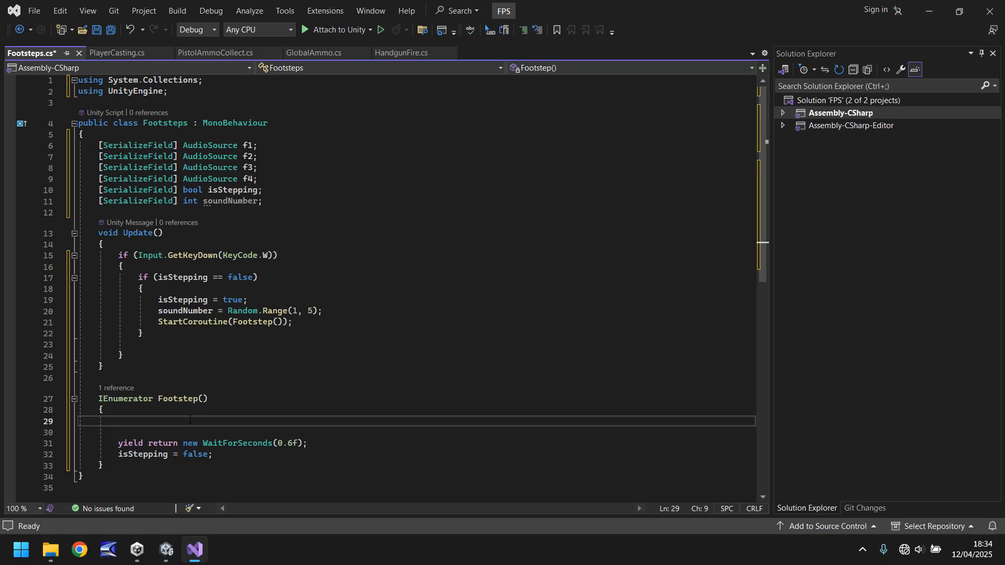
Add soundNumber == 1–4 checks in Footstep calling f1–f4.Play(), and save.
{"action": "type", "text": "if(!isStepping) {"}
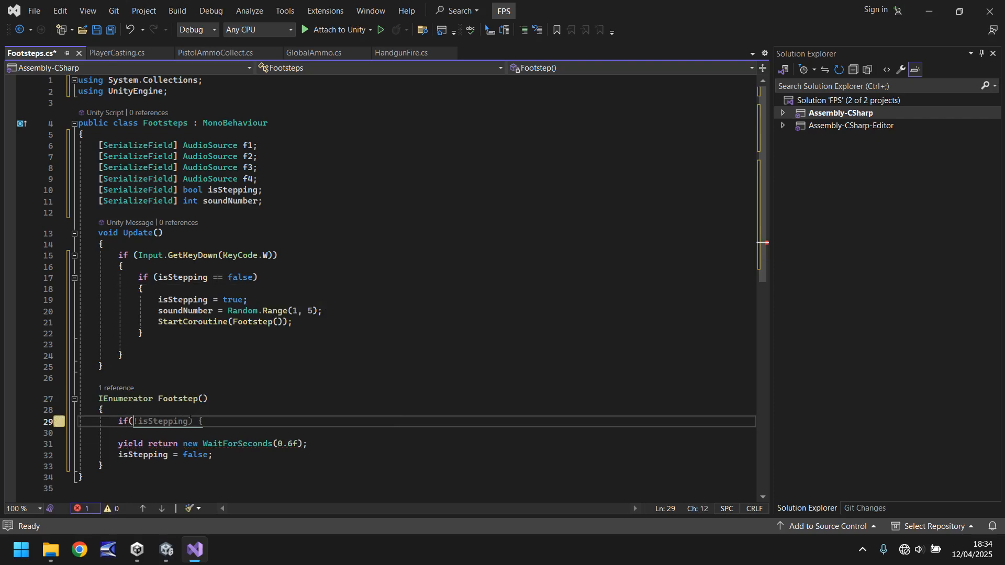
{"action": "type", "text": "soundNumber == 0"}
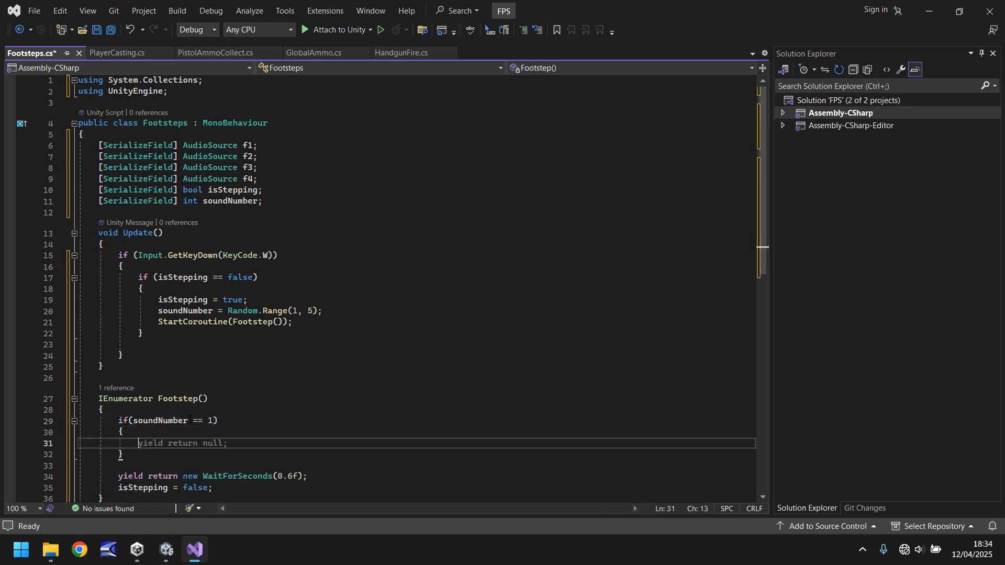
{"action": "type", "text": "f1.Play();"}
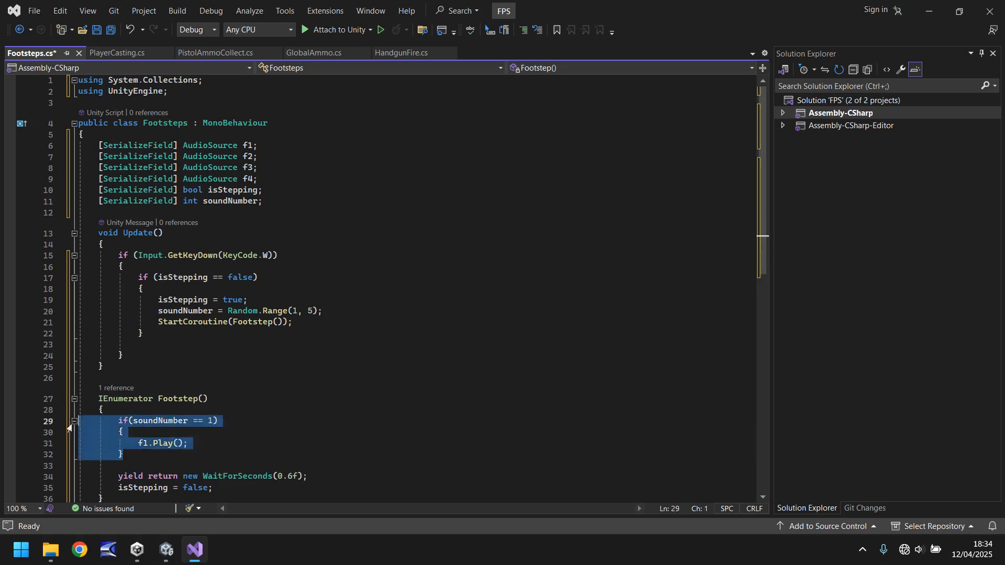
{"action": "type", "text": "else {"}
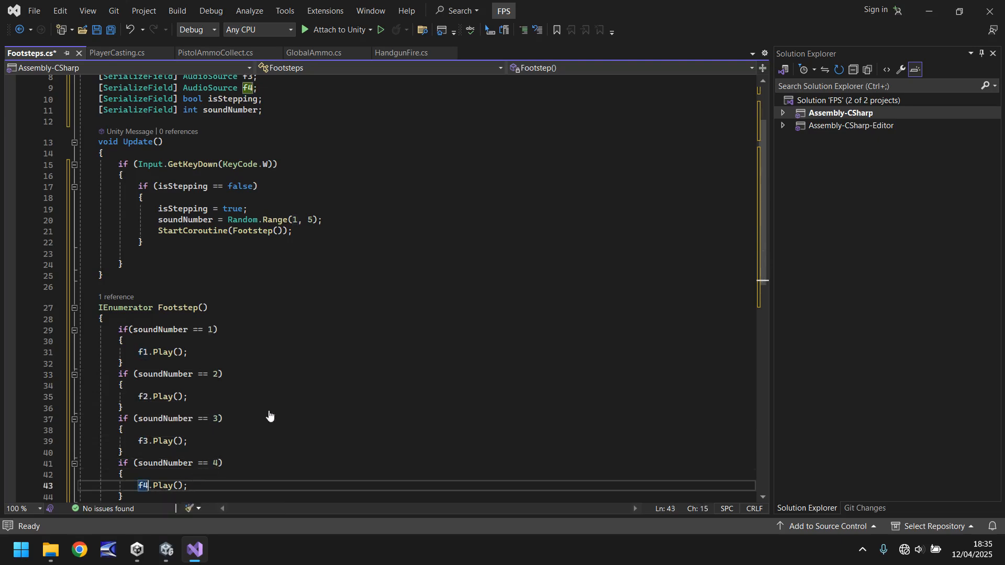
{"action": "scroll", "scroll_direction": "down", "scroll_amount": 3}
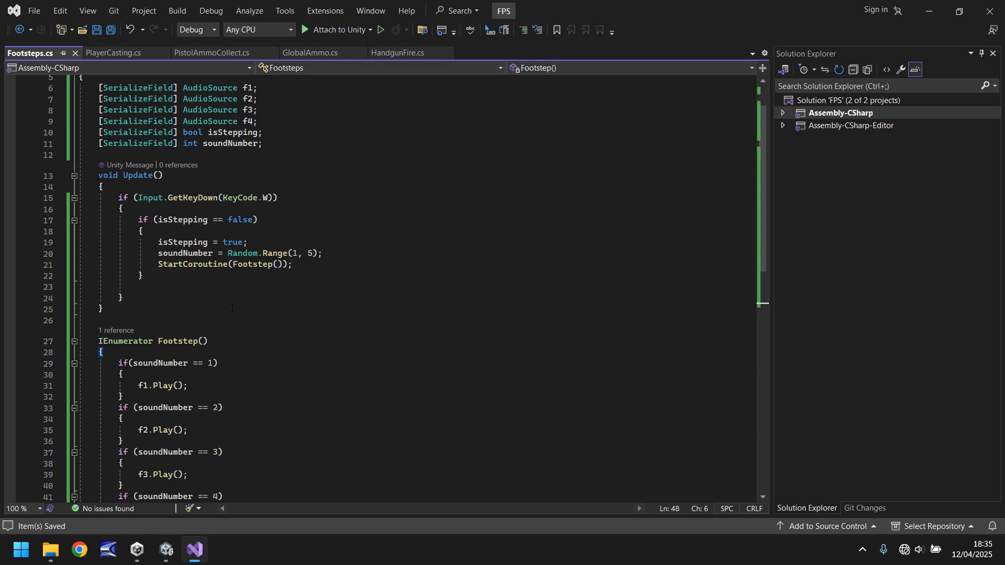
{"action": "scroll", "scroll_direction": "down", "scroll_amount": 3}
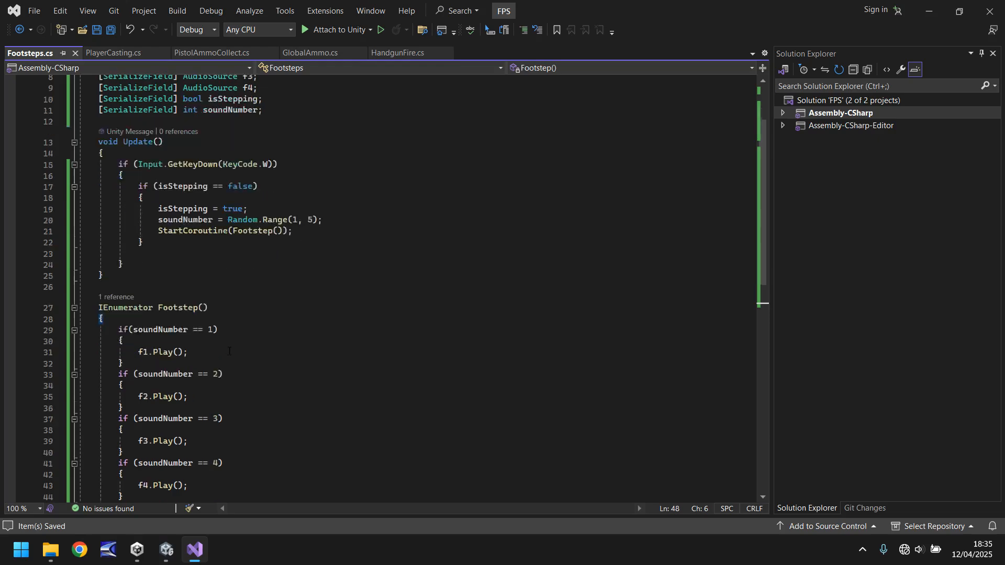
{"action": "scroll", "scroll_direction": "down", "scroll_amount": 3}
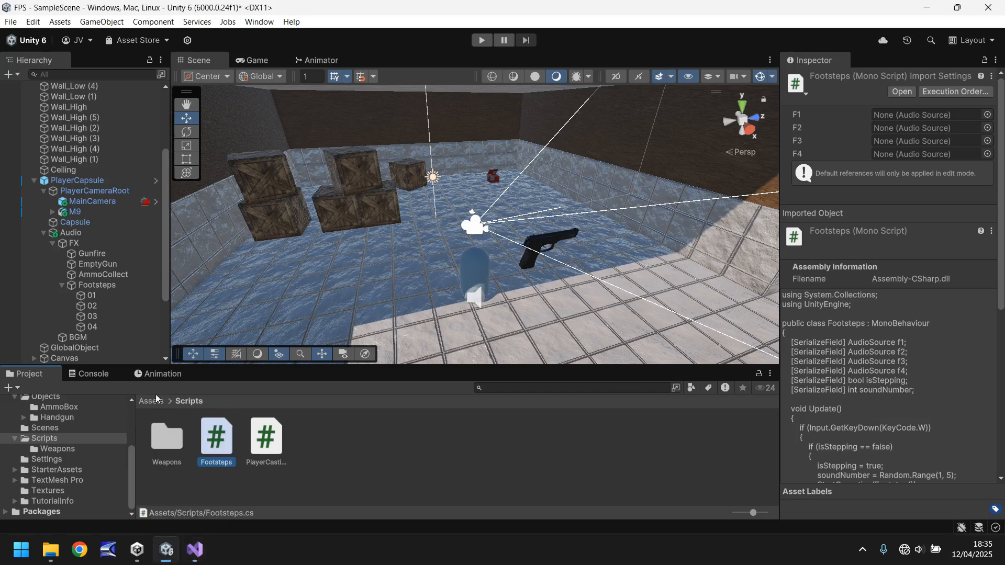
Select PlayerCapsule and drag audio sources 01–04 into Footsteps fields F1–F4.
{"action": "left_click", "coordinate": [77, 180]}
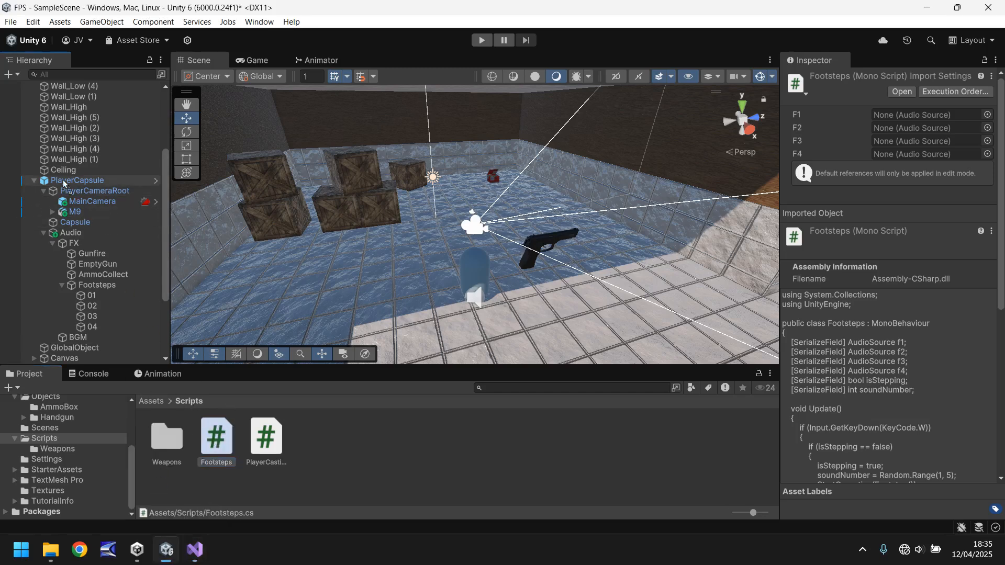
{"action": "left_click", "coordinate": [76, 180]}
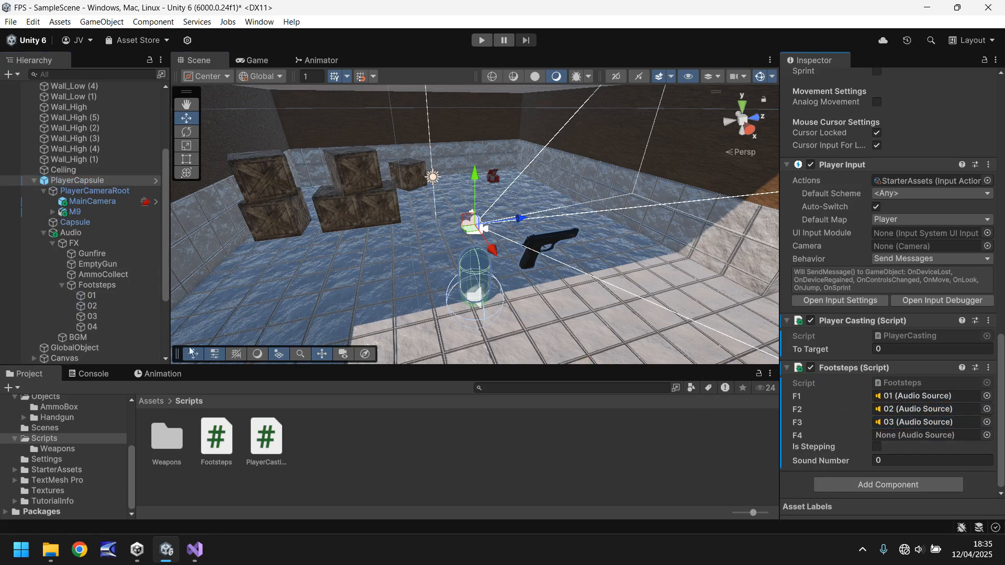
{"action": "left_click", "coordinate": [923, 435]}
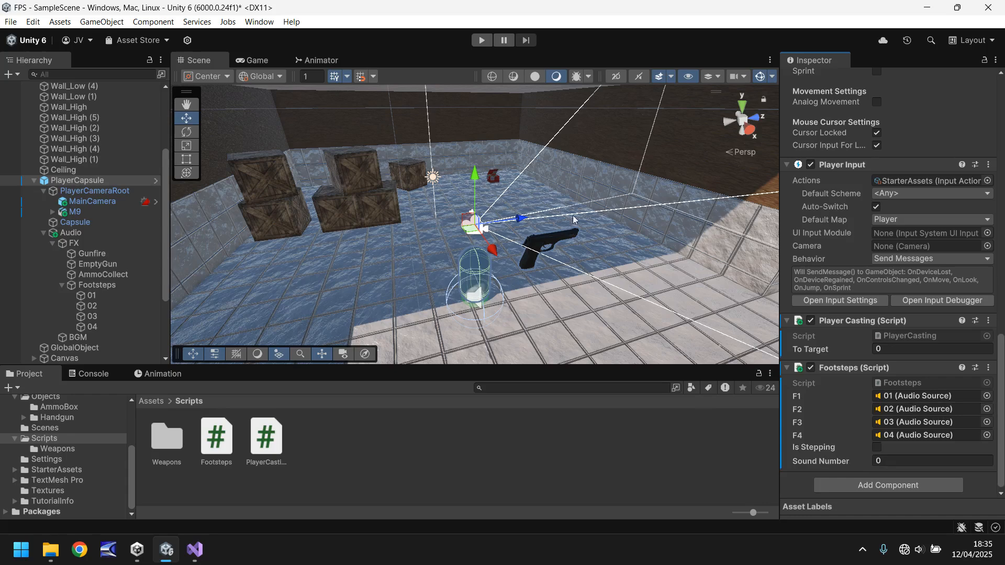
Enter Play mode and walk with W to hear the random footsteps.
{"action": "left_click", "coordinate": [481, 39]}
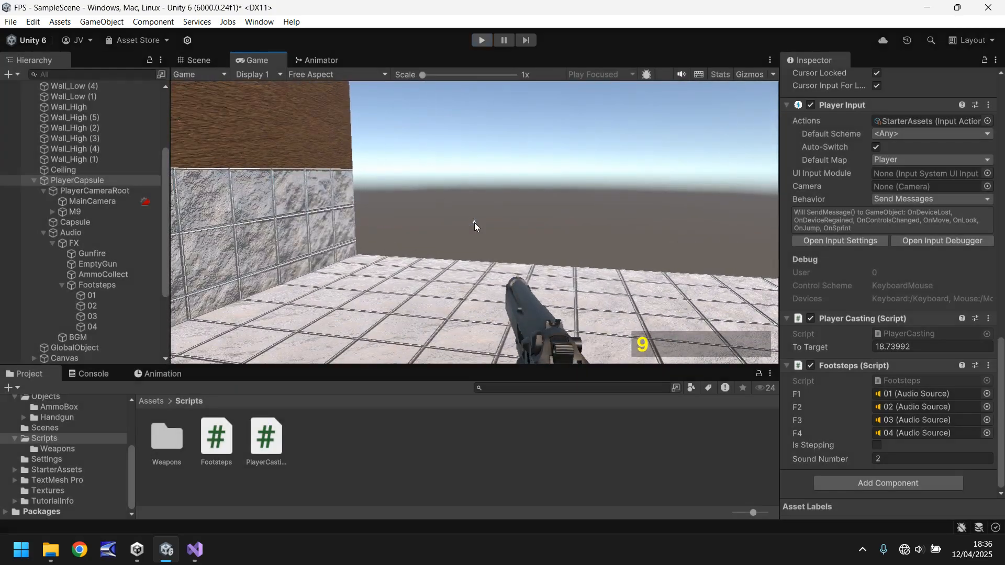
Stop the running play test and relaunch the game while assets re-import.
{"action": "left_click", "coordinate": [199, 60]}
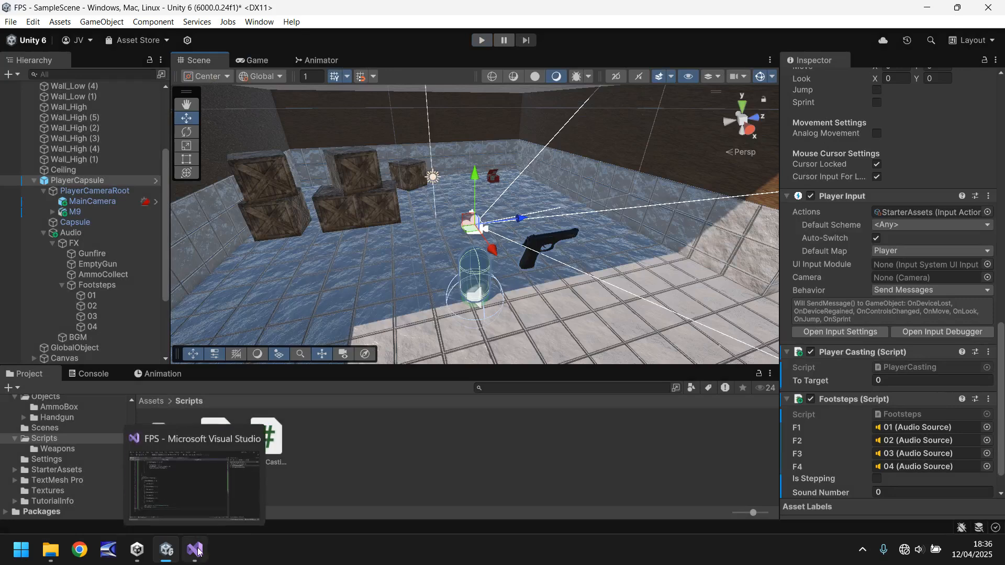
{"action": "left_click", "coordinate": [195, 548]}
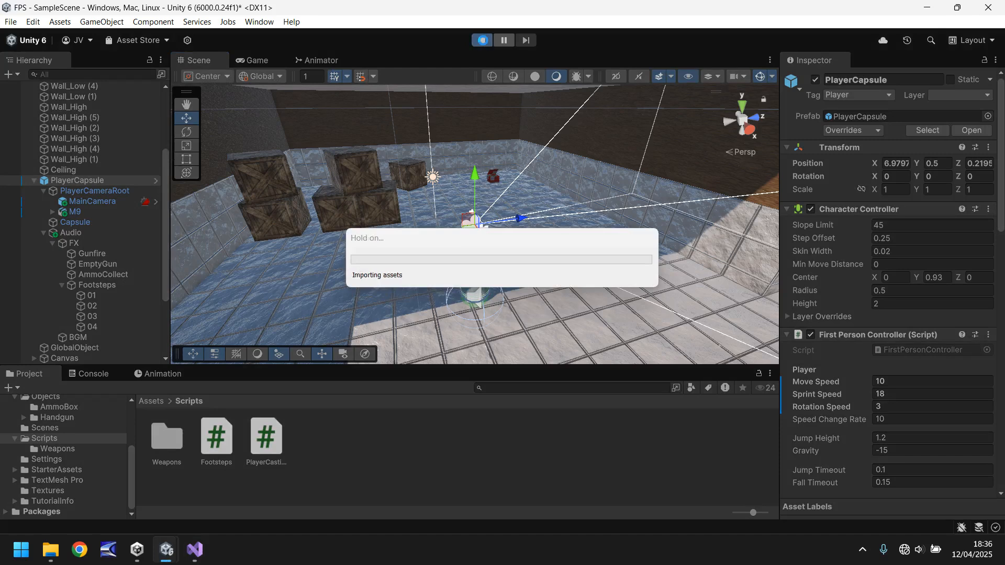
Run another footsteps play test, focusing the Game view to control the player.
{"action": "left_click", "coordinate": [481, 39]}
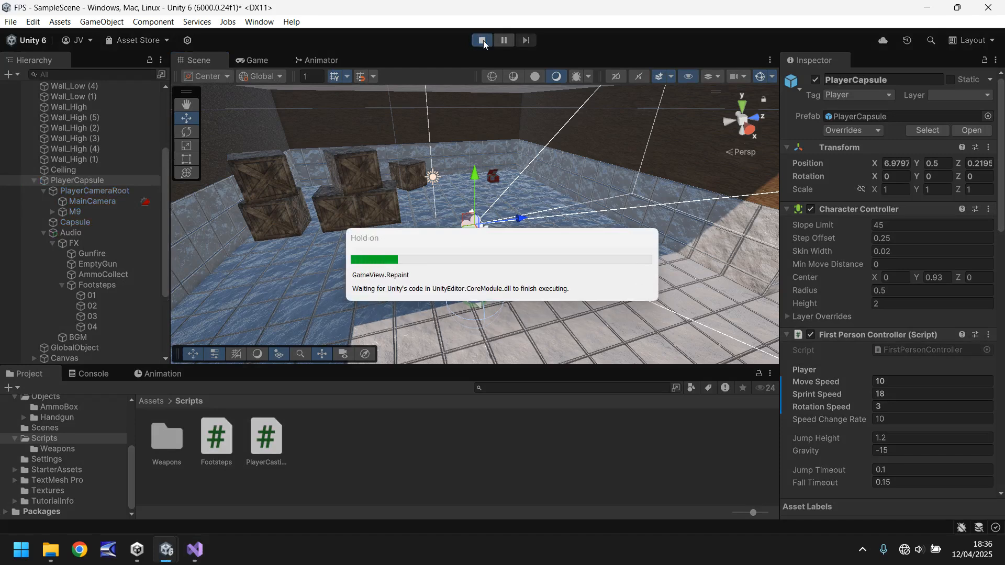
{"action": "left_click", "coordinate": [480, 40]}
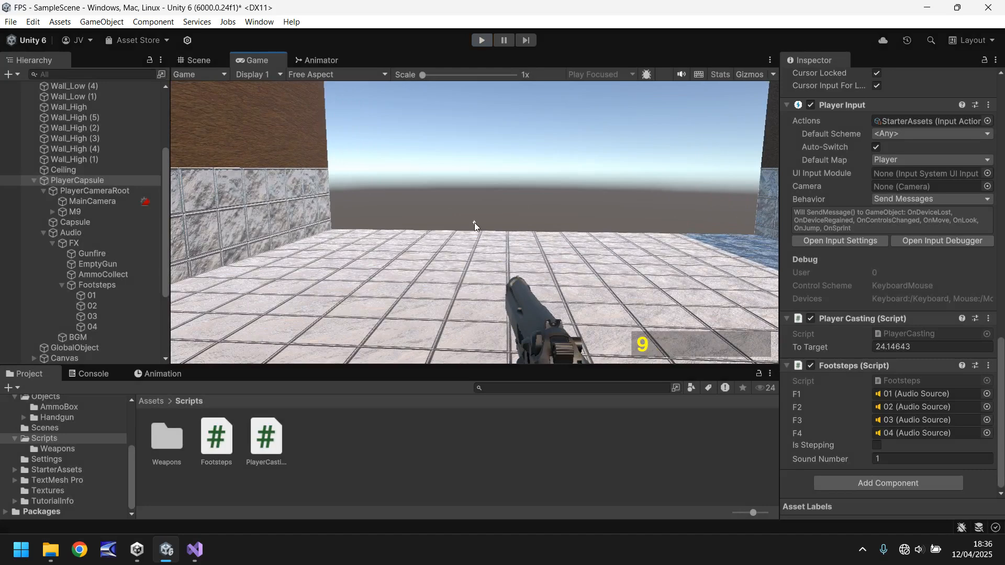
{"action": "left_click", "coordinate": [198, 60]}
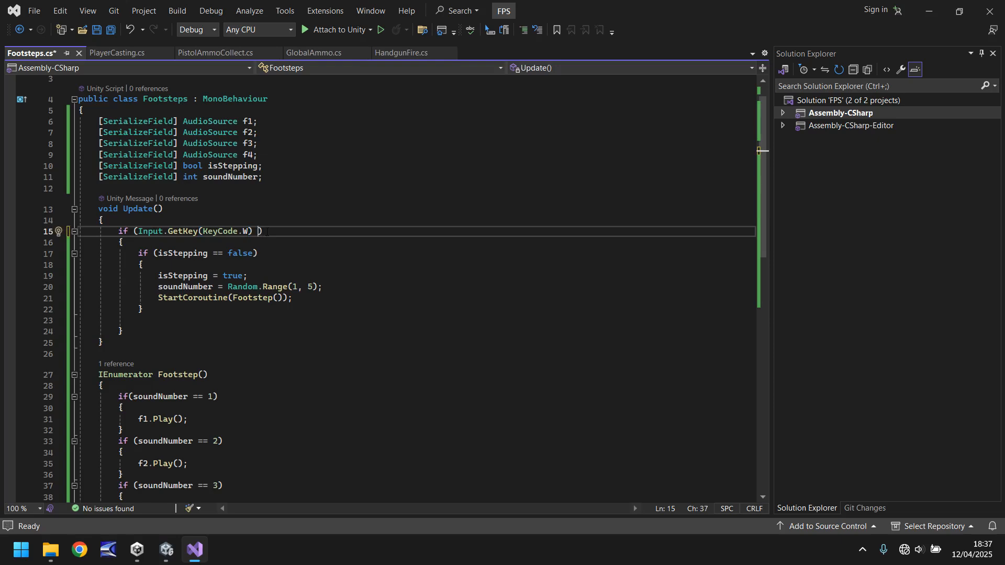
Extend the footstep if condition with || Input.GetKey checks for KeyCode.S, A and D.
{"action": "type", "text": "||"}
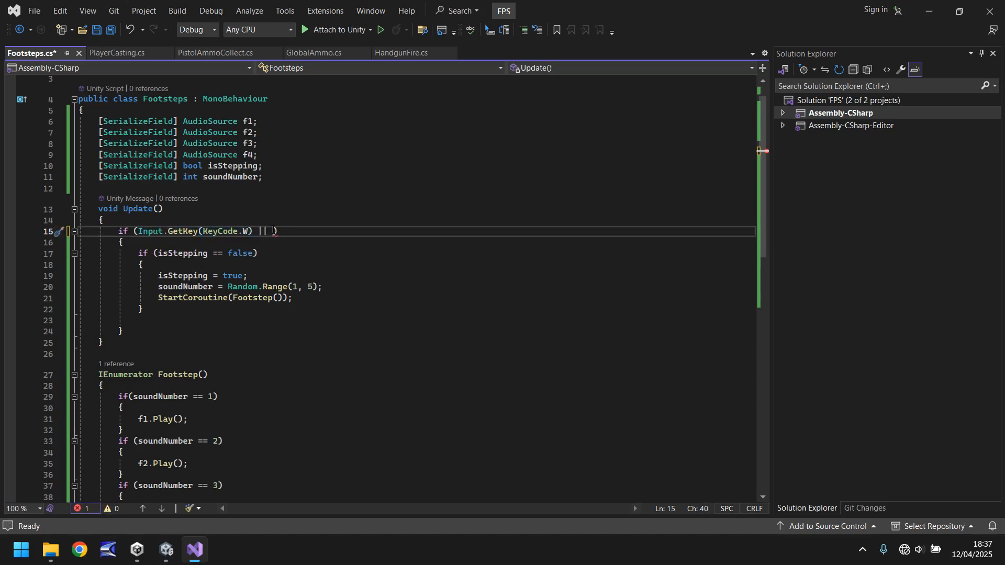
{"action": "type", "text": "Input.GetKey(KeyCode.W)"}
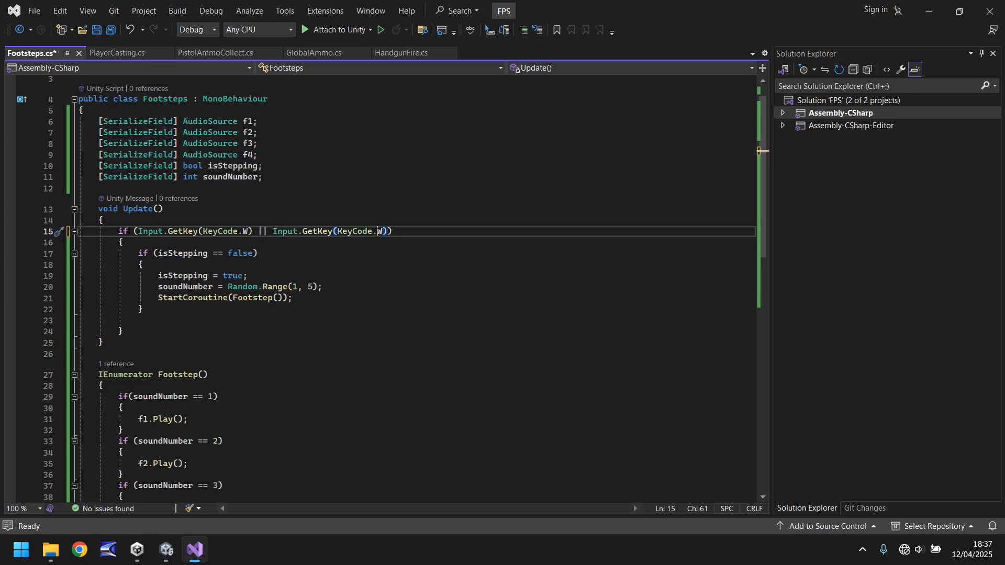
{"action": "type", "text": "S"}
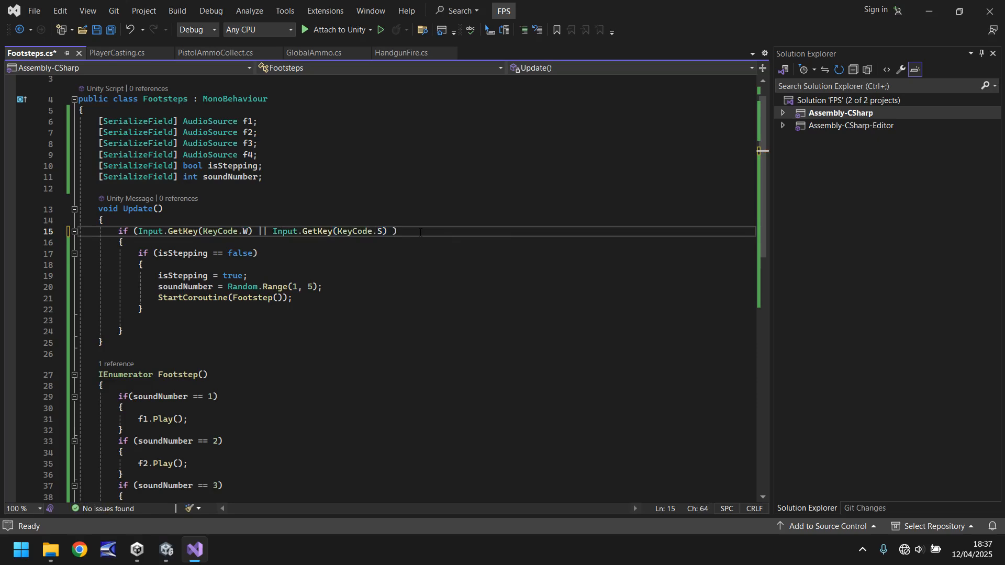
{"action": "type", "text": "||"}
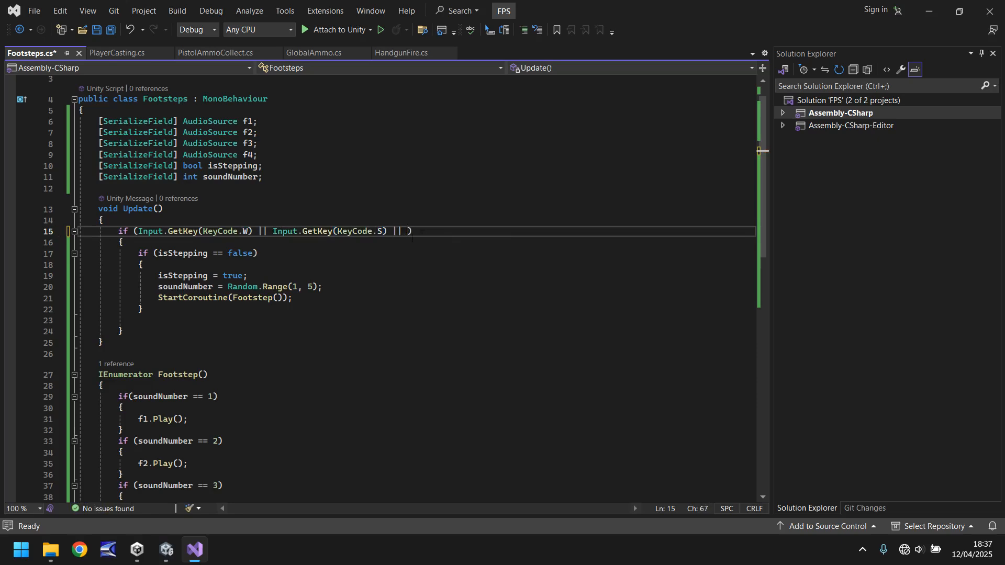
{"action": "type", "text": "|| Input.GetKey(KeyCode.W"}
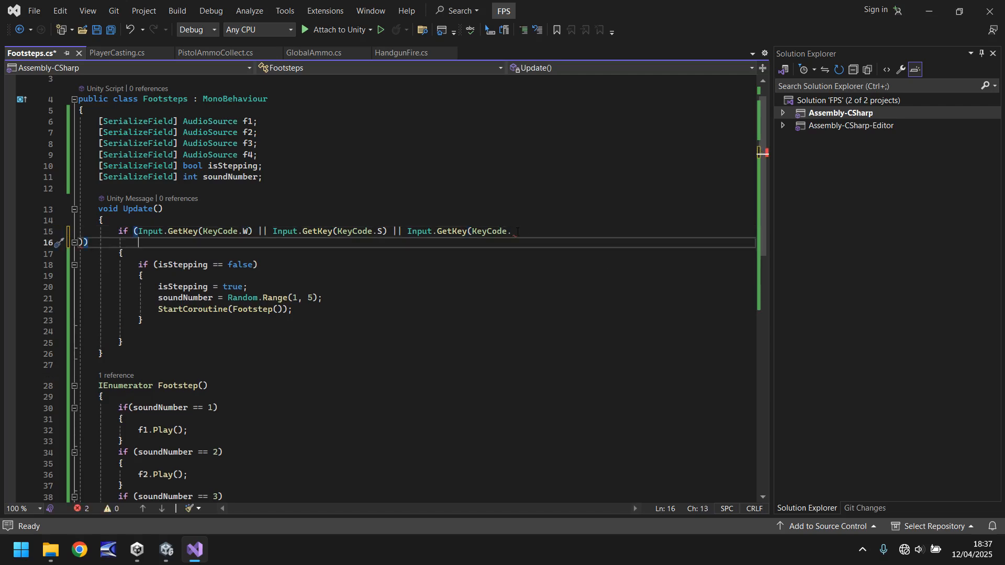
{"action": "type", "text": "A) ||)"}
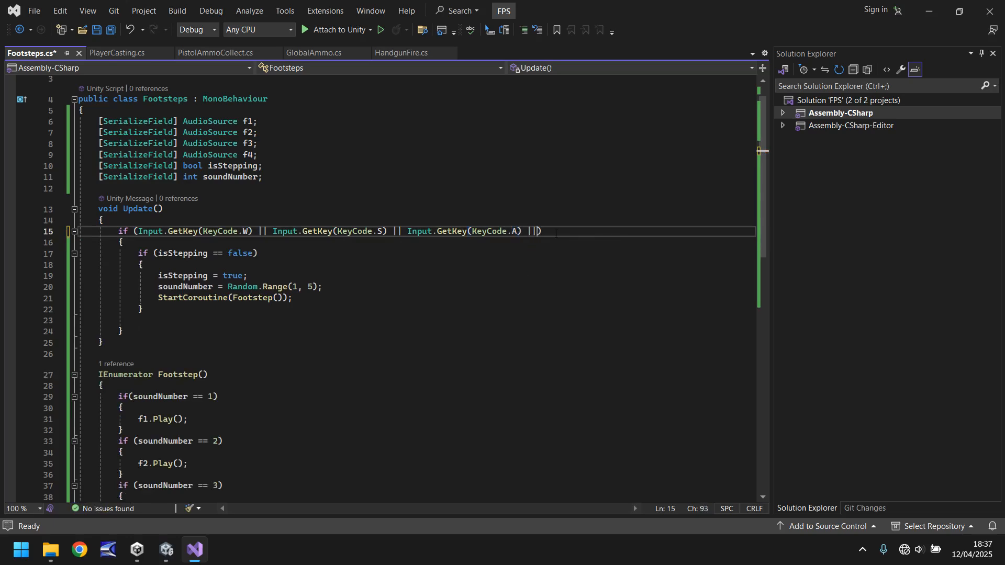
{"action": "type", "text": "Input.GetKey(KeyCode.W)"}
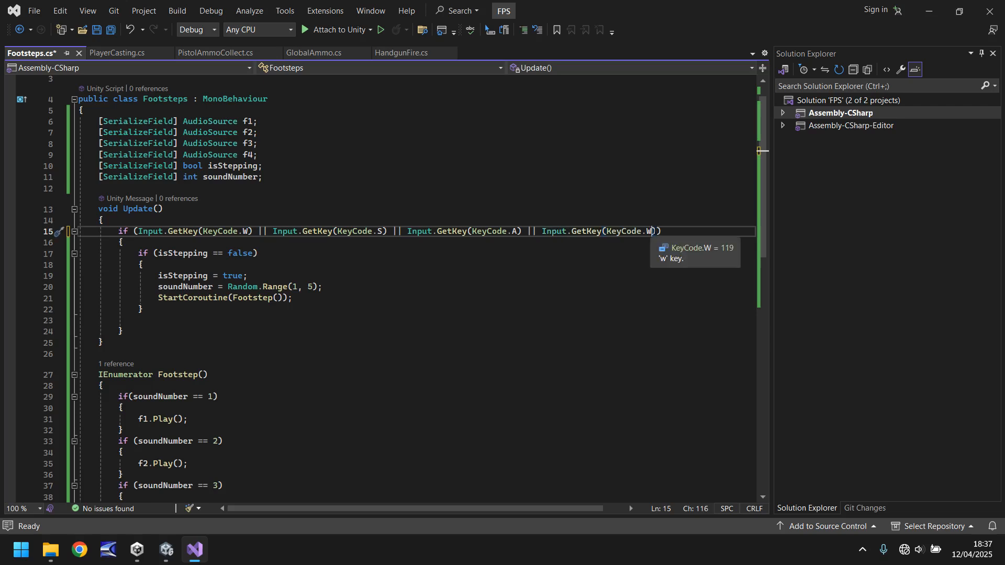
{"action": "type", "text": "D"}
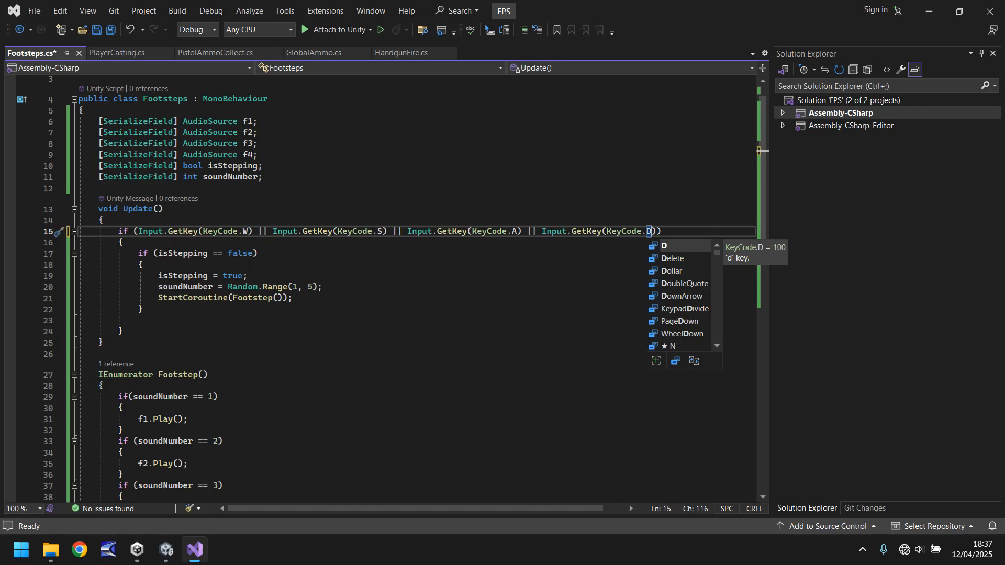
{"action": "scroll", "scroll_direction": "down", "scroll_amount": 3}
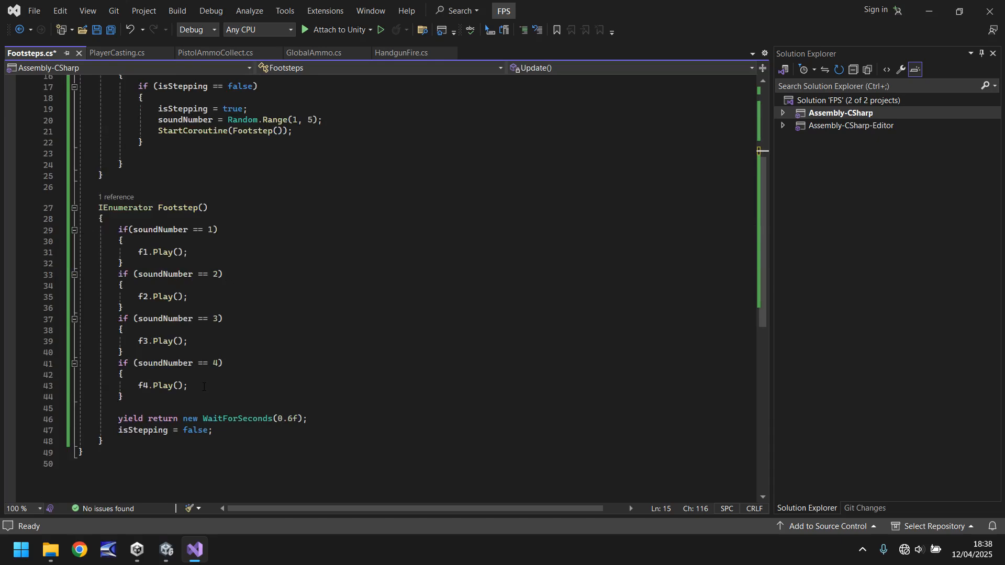
{"action": "mouse_move", "coordinate": [284, 368]}
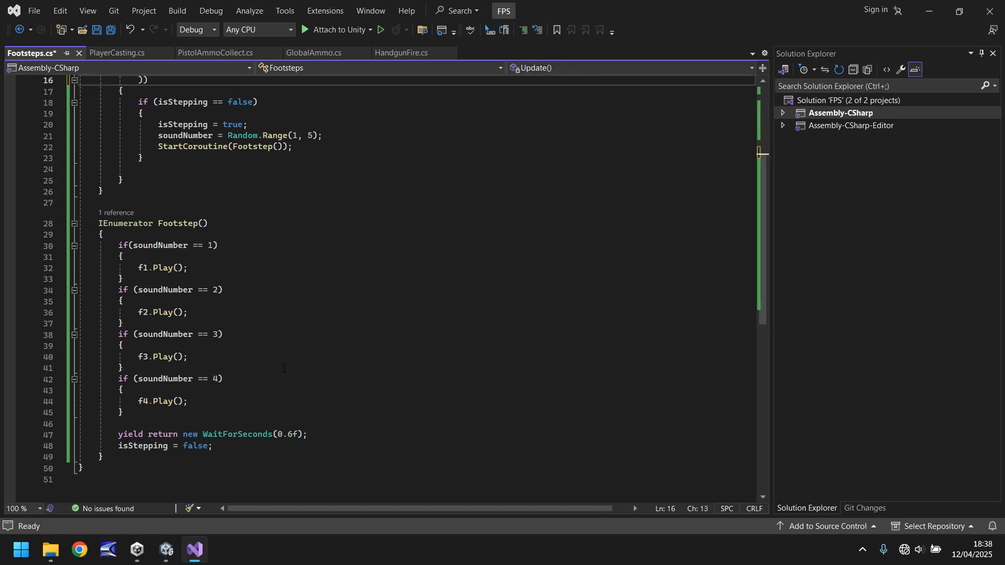
{"action": "left_click", "coordinate": [165, 549]}
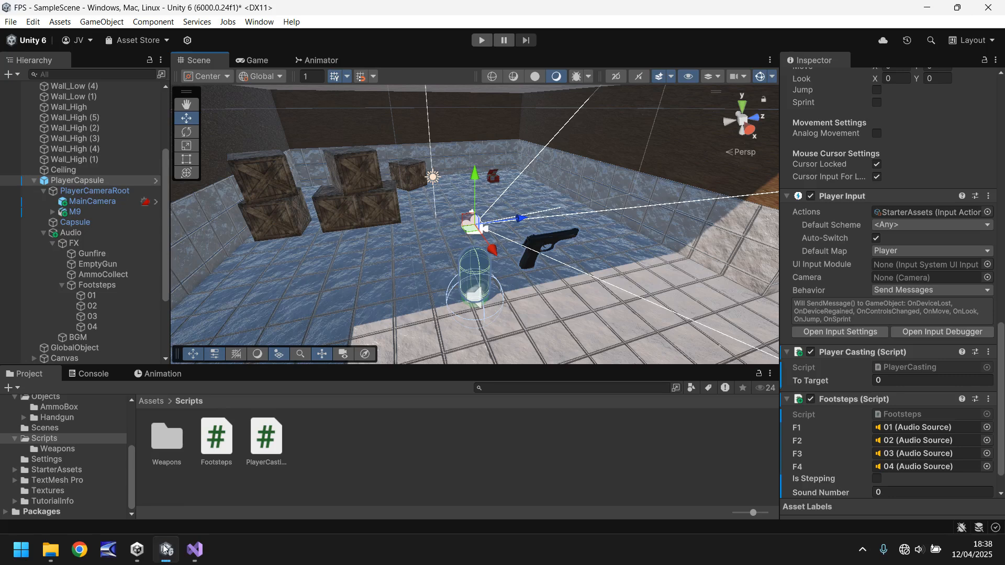
{"action": "left_click", "coordinate": [95, 190]}
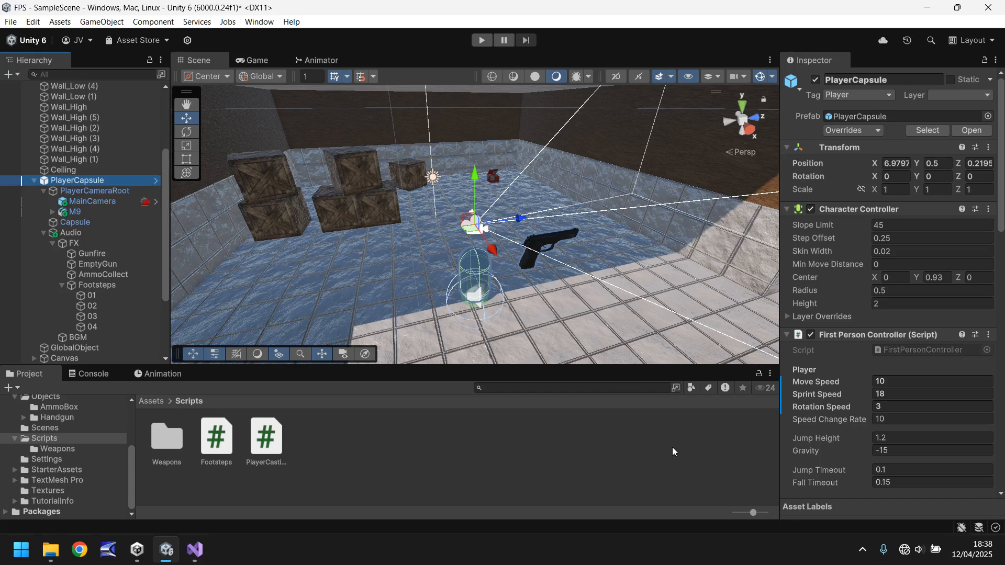
{"action": "mouse_move", "coordinate": [571, 445]}
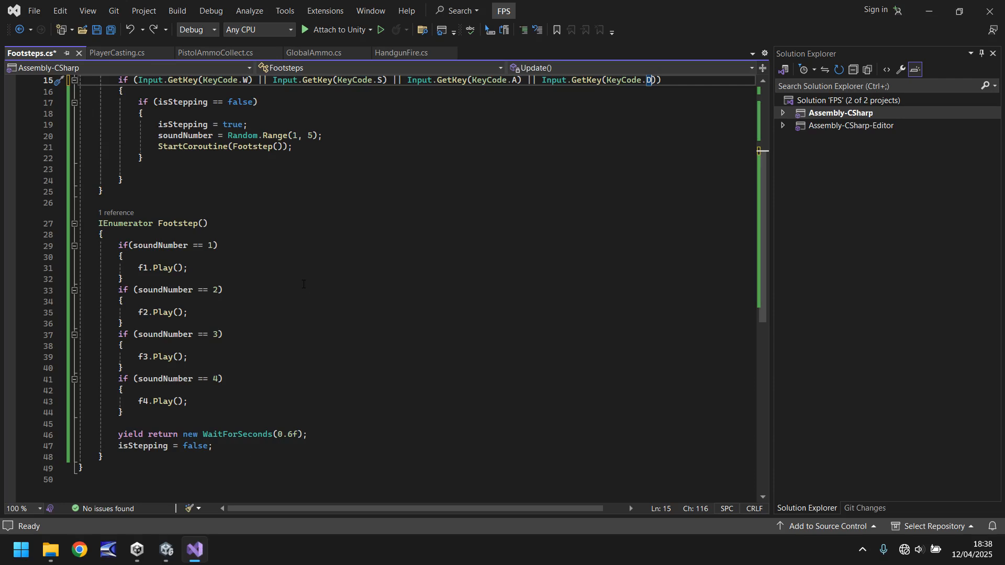
{"action": "mouse_move", "coordinate": [292, 419]}
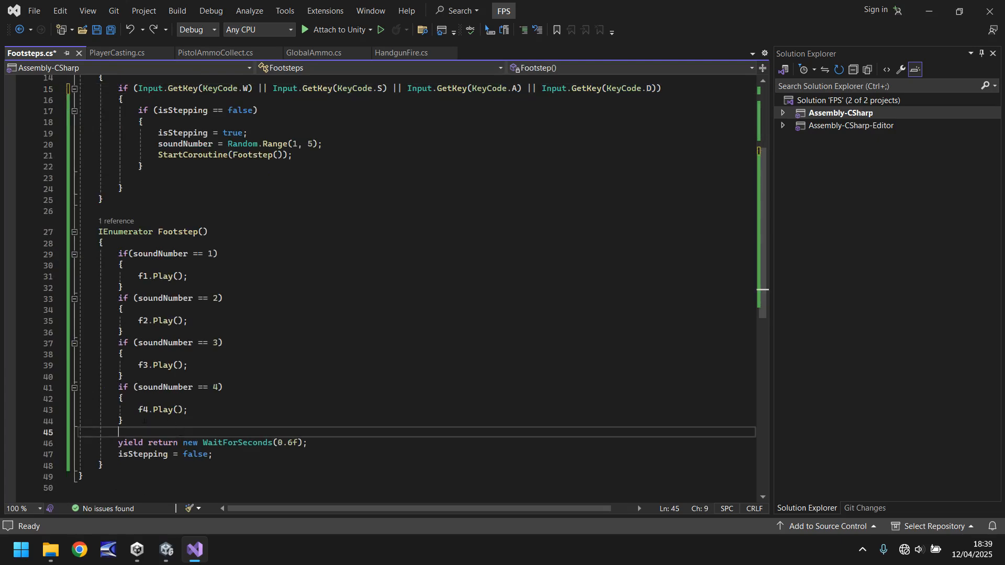
Add an Input.GetKey(KeyCode.LeftShift) block yielding WaitForSeconds(0.3f) in the Footstep coroutine.
{"action": "type", "text": "if (Input"}
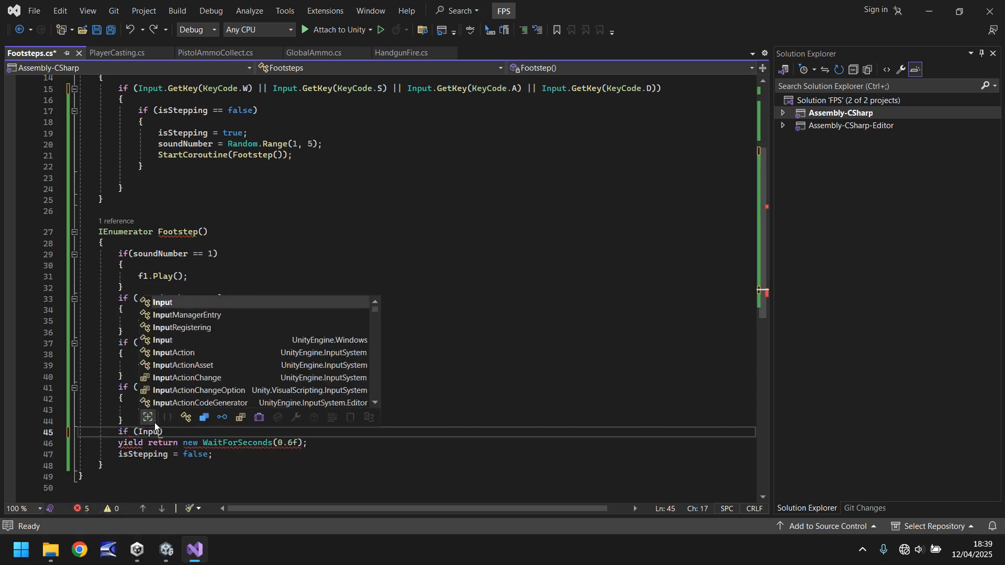
{"action": "type", "text": ".Get"}
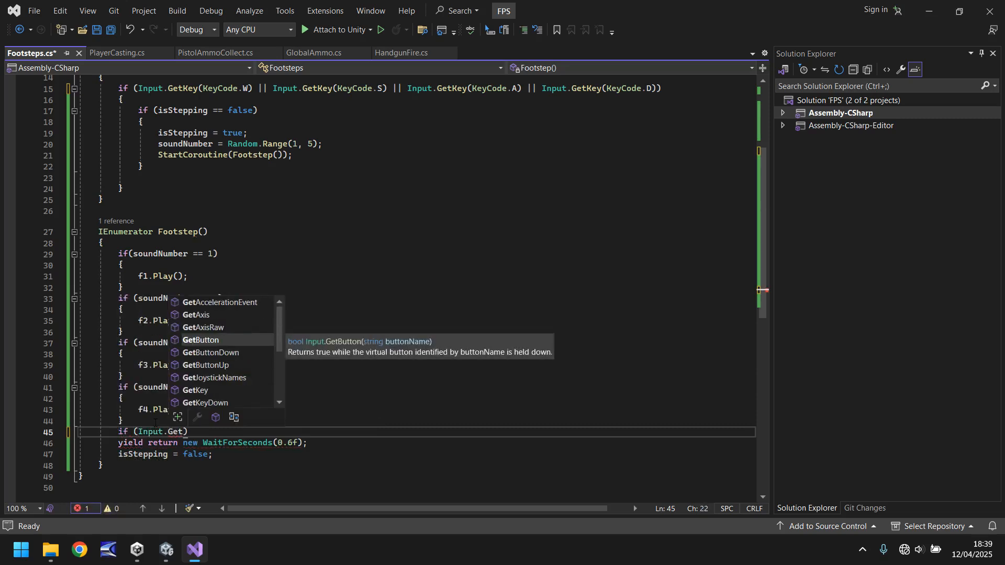
{"action": "type", "text": "Key("}
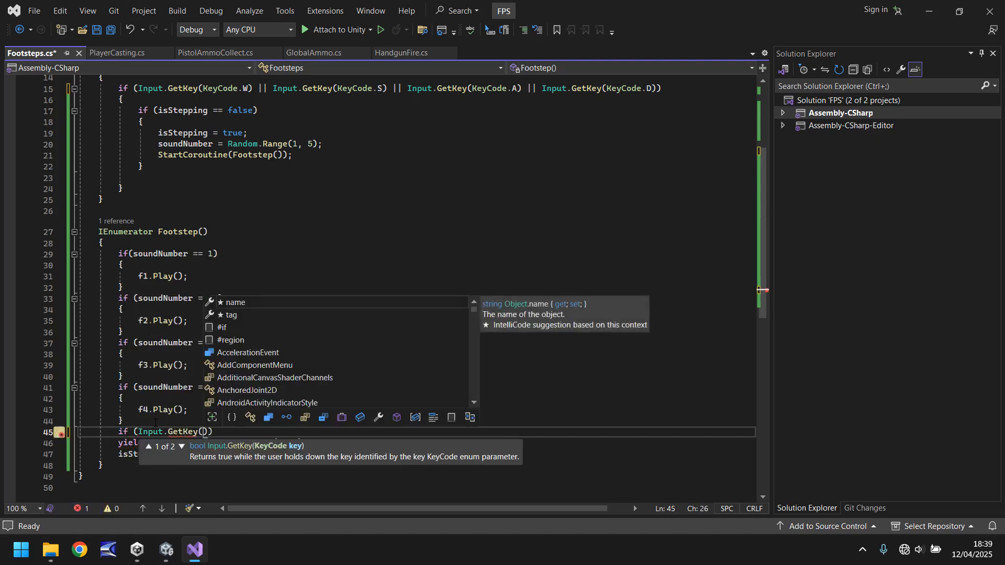
{"action": "type", "text": "KeyCode.LeftShift"}
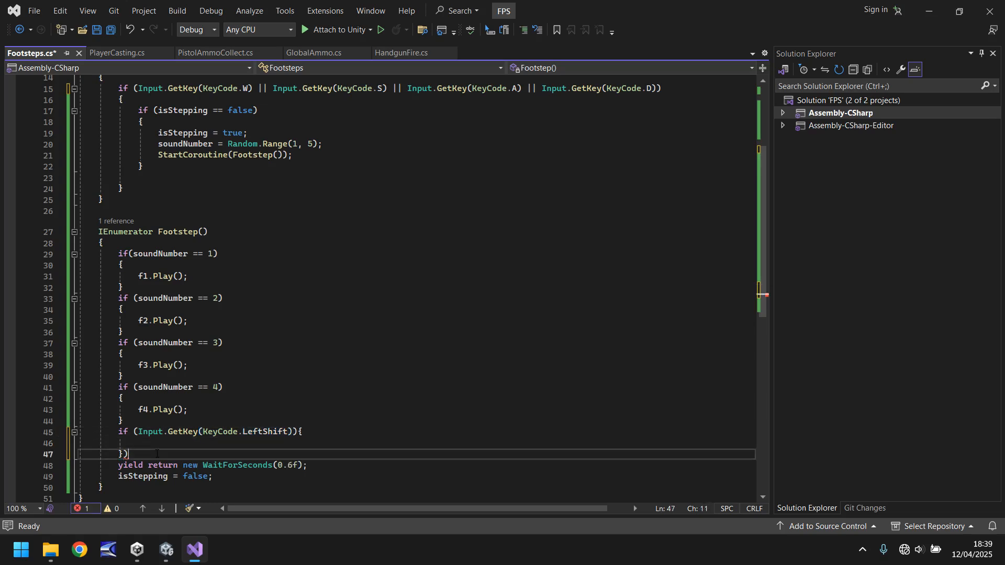
{"action": "key", "text": "Backspace"}
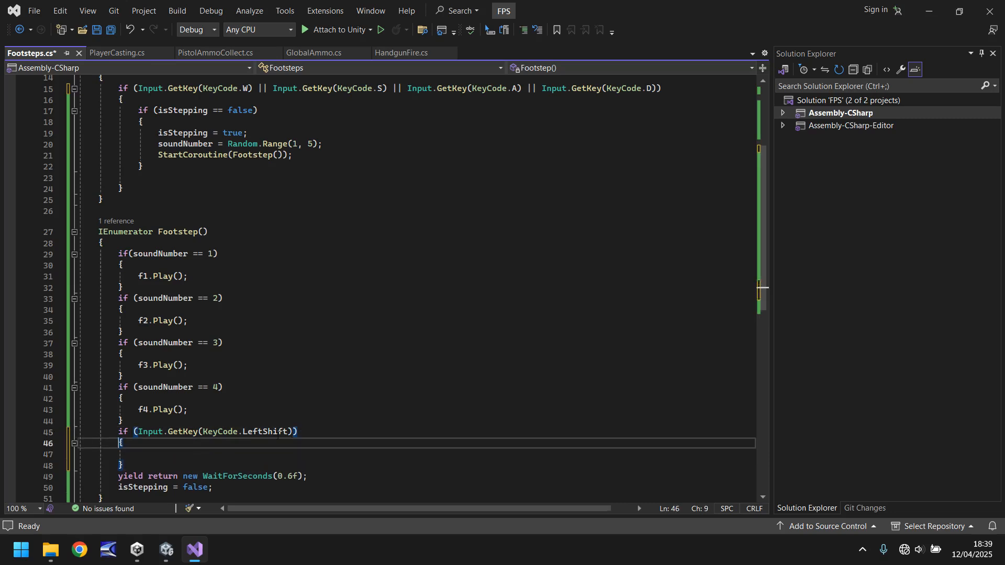
{"action": "type", "text": "yield return new WaitForSeconds("}
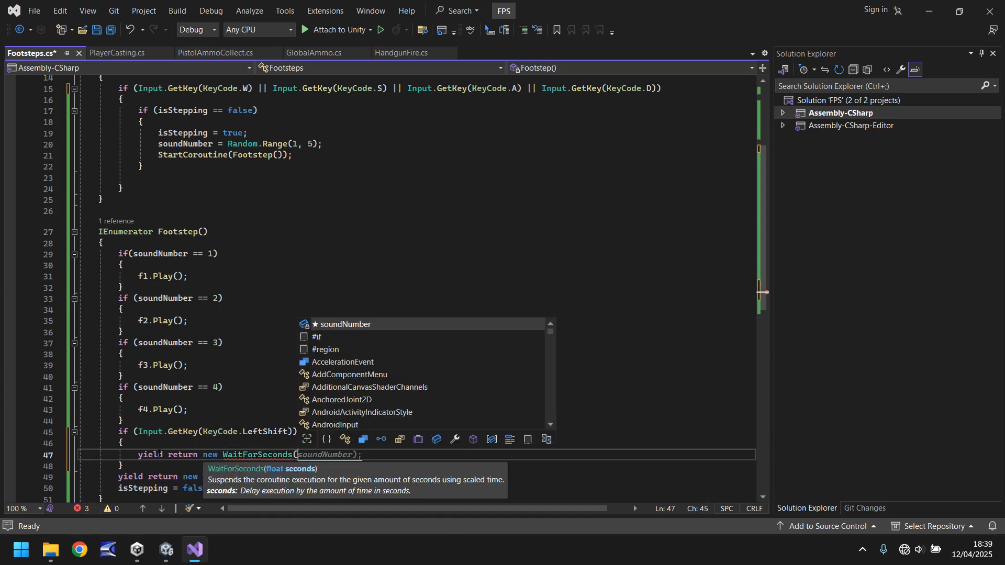
{"action": "type", "text": "0.3"}
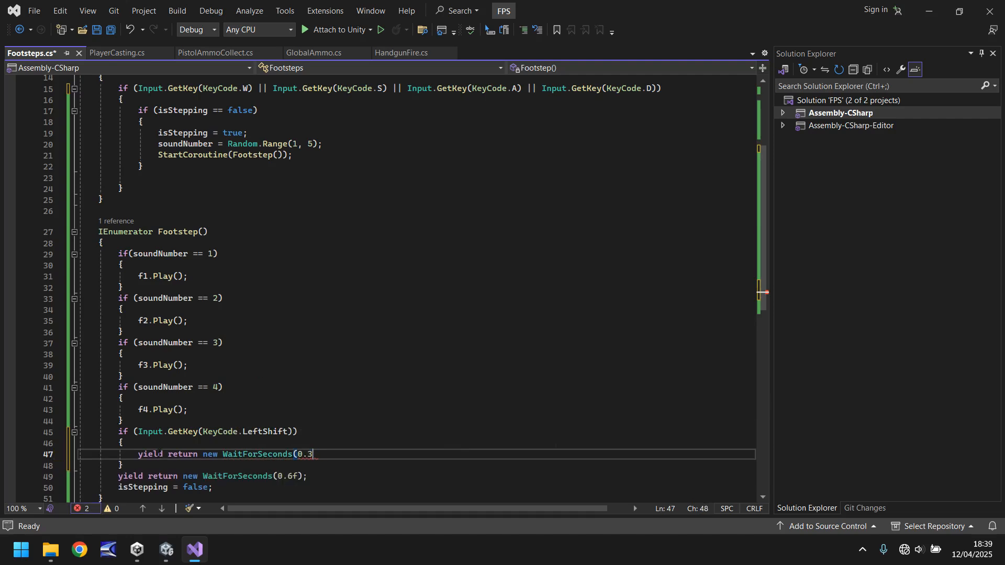
{"action": "type", "text": "f);"}
{"action": "type", "text": "else"}
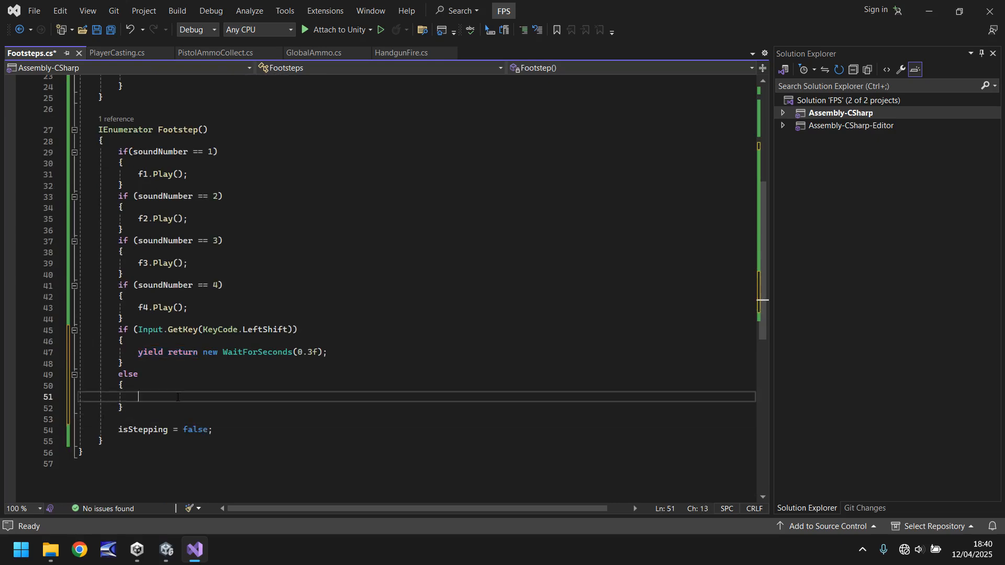
Put yield return new WaitForSeconds(0.6f) in the else branch, remove the blank line, and save.
{"action": "type", "text": "yield return new WaitForSeconds(0.6f);"}
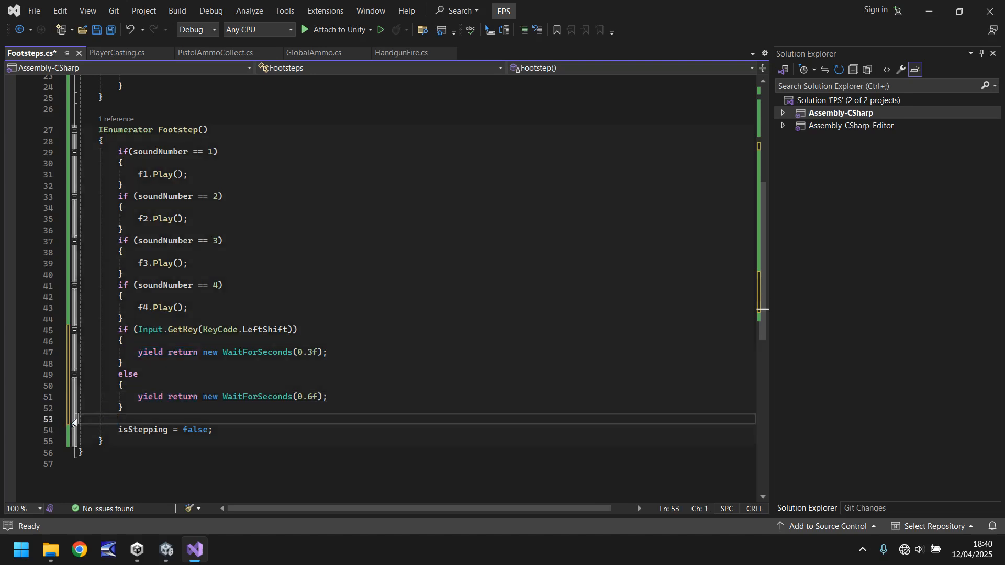
{"action": "key", "text": "Backspace"}
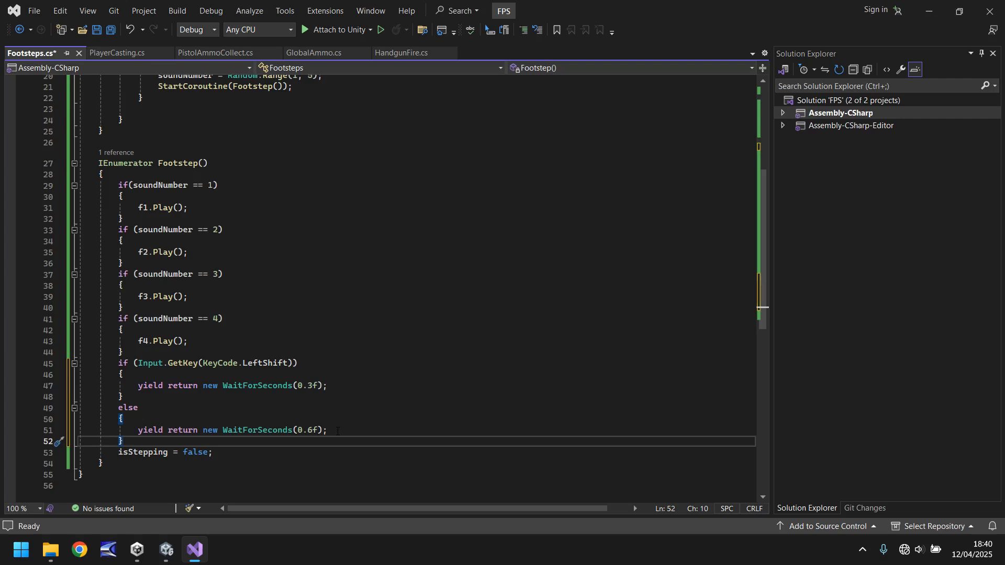
{"action": "key", "text": "ctrl+s"}
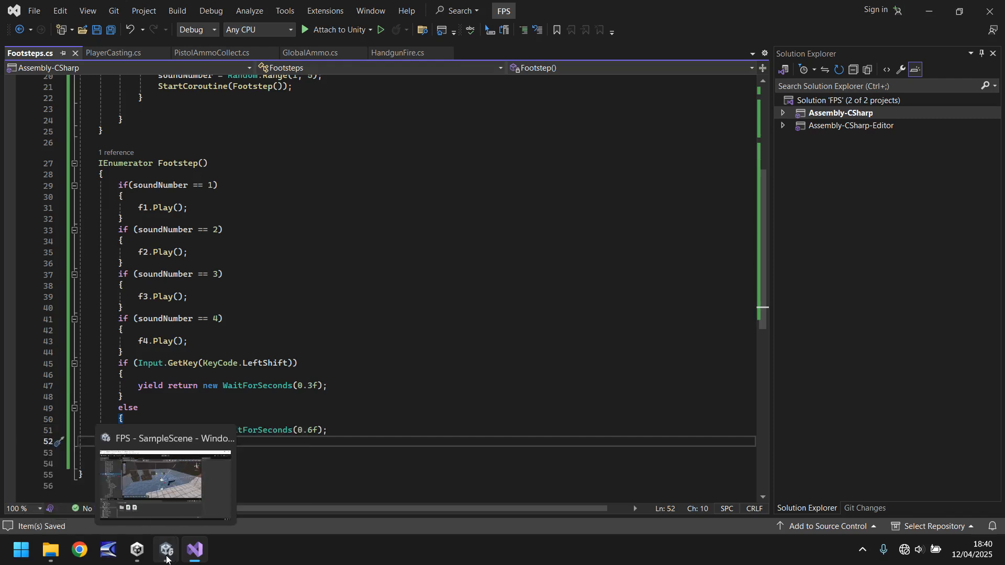
Play-test the new walk and sprint footstep timing in Unity, then stop and return to Scene view.
{"action": "left_click", "coordinate": [166, 550]}
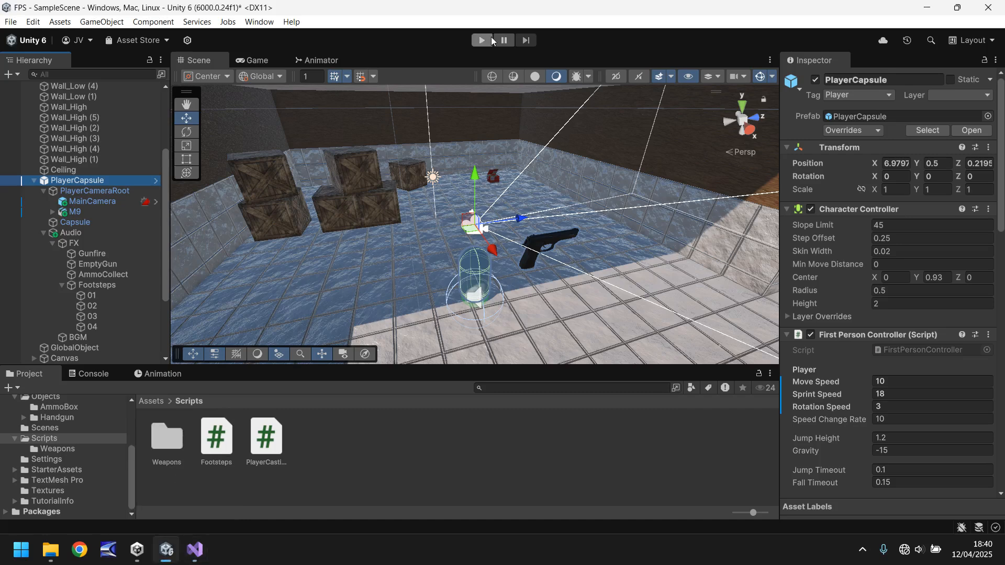
{"action": "left_click", "coordinate": [480, 40]}
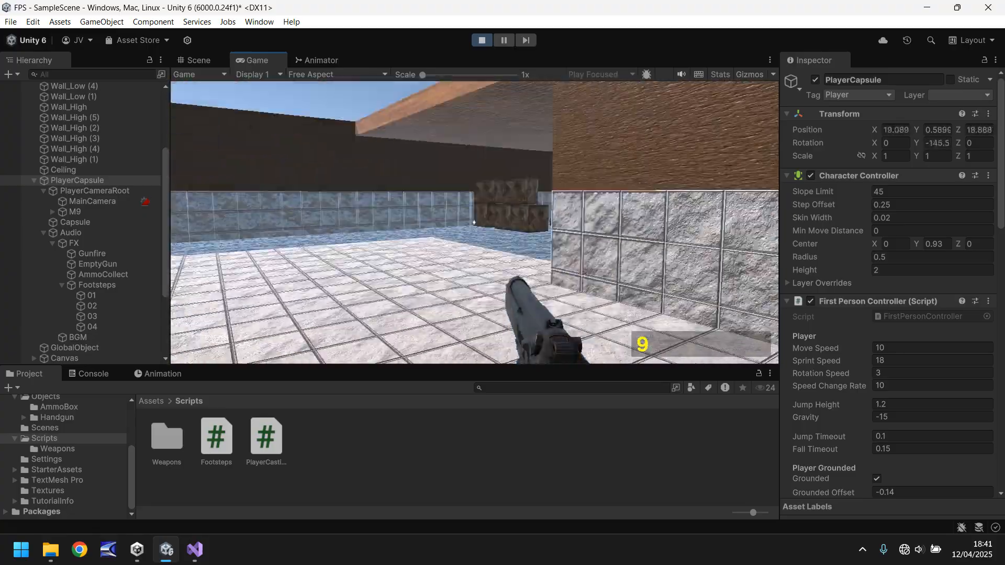
{"action": "left_click", "coordinate": [481, 40]}
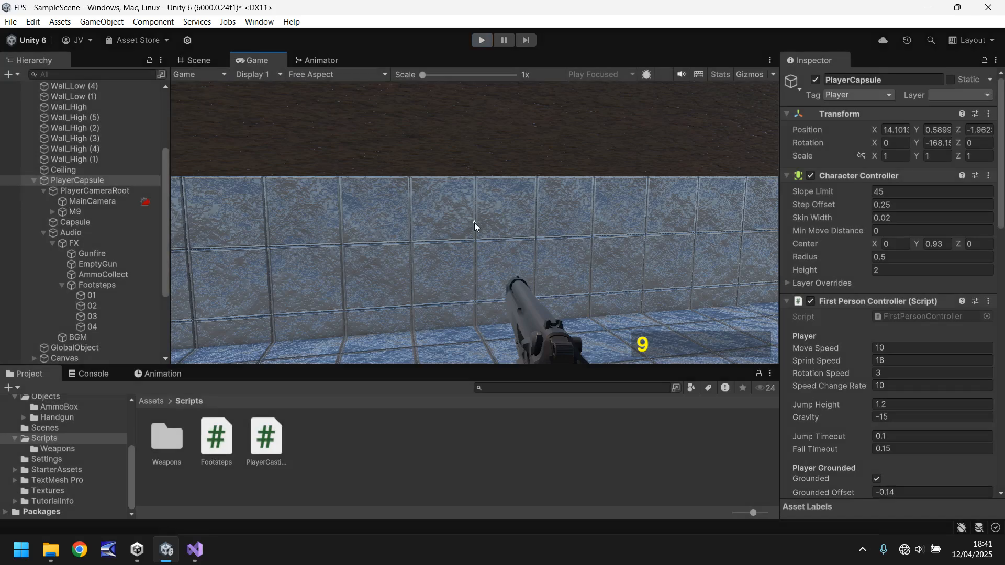
{"action": "left_click", "coordinate": [198, 60]}
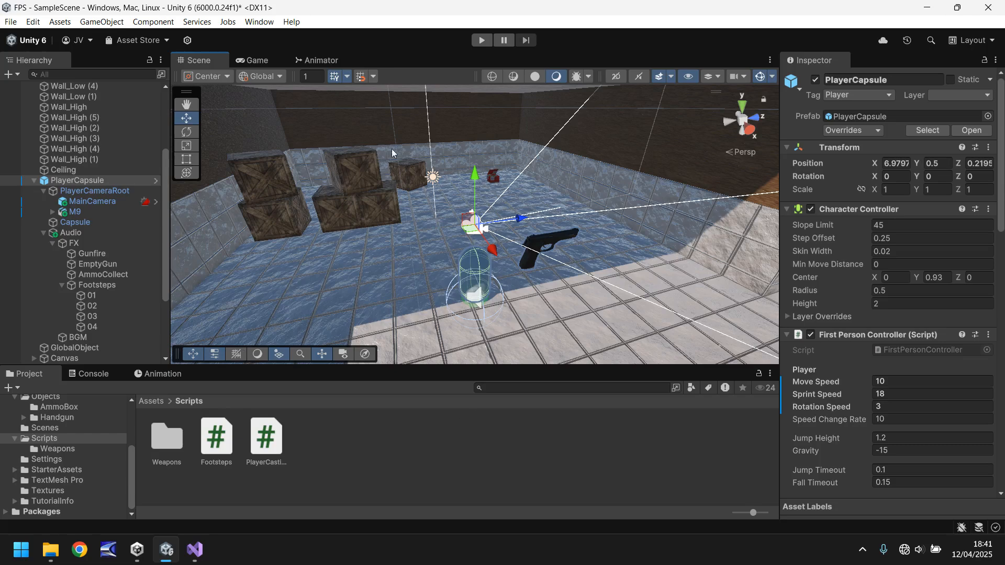
{"action": "mouse_move", "coordinate": [415, 192]}
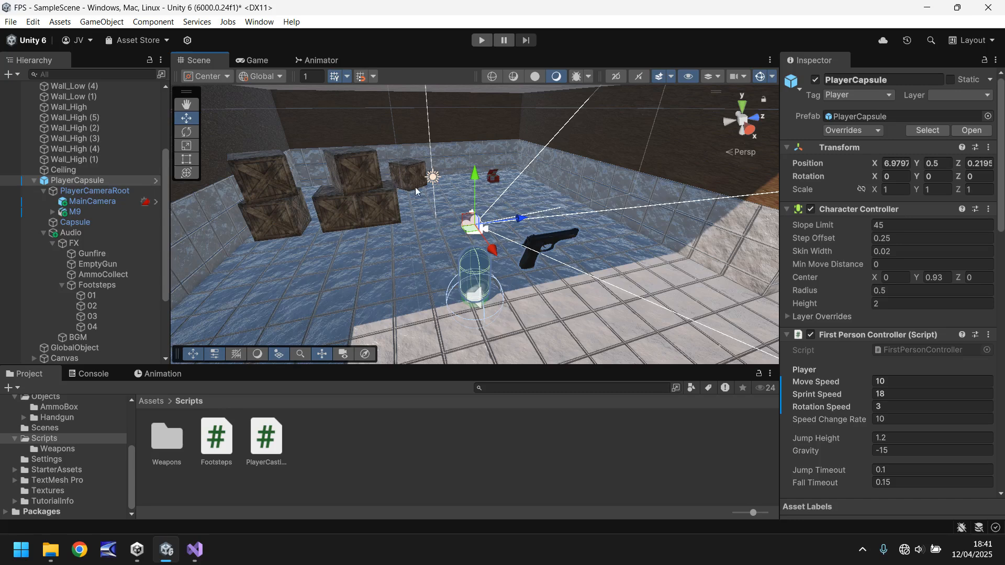
{"action": "mouse_move", "coordinate": [418, 198]}
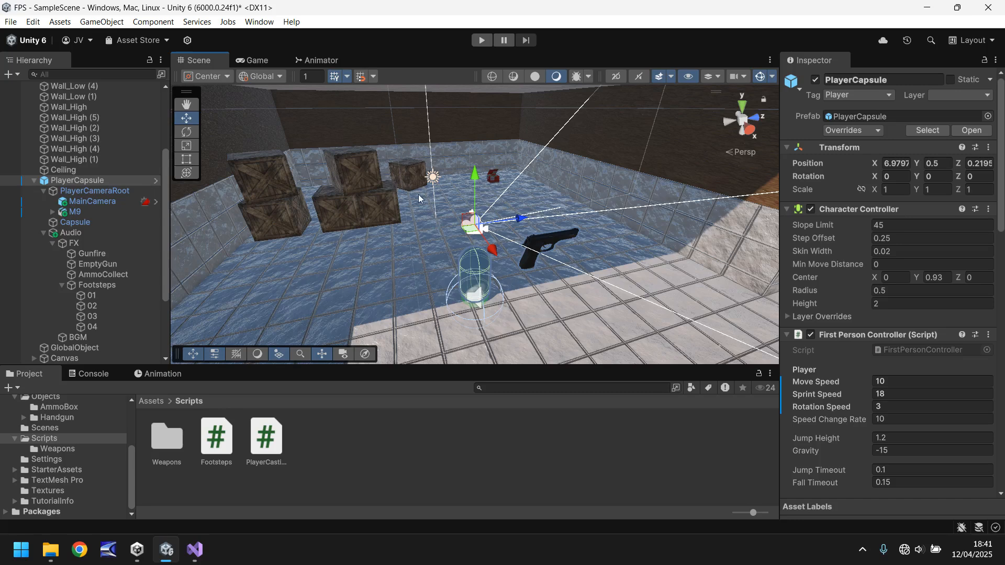